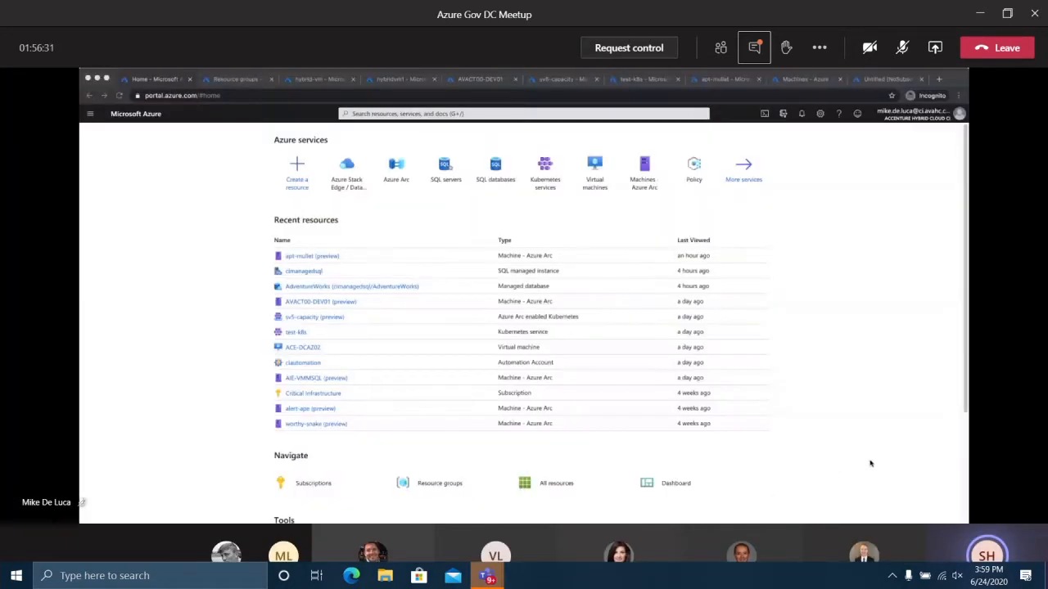
mouse_move(612, 353)
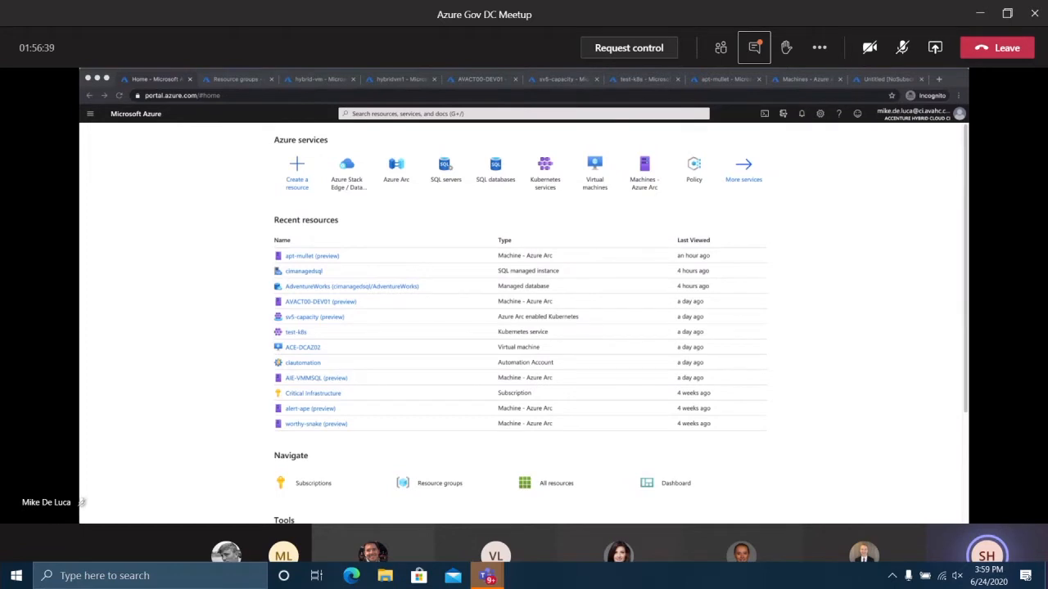
mouse_move(847, 309)
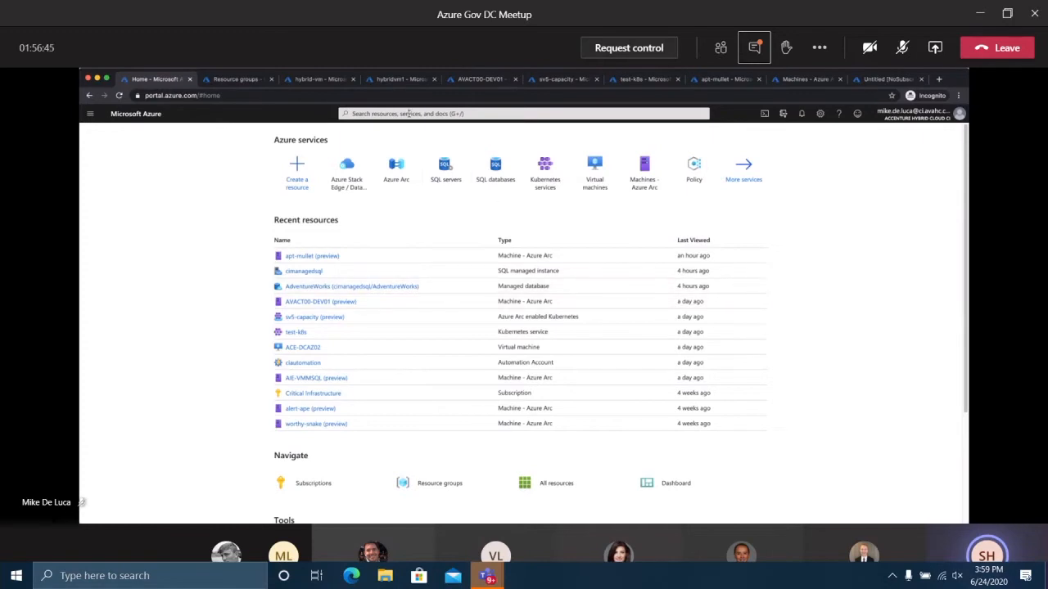
Search the portal for 'hybridvm1' to list the matching virtual machine and related resources
text(hybridvm)
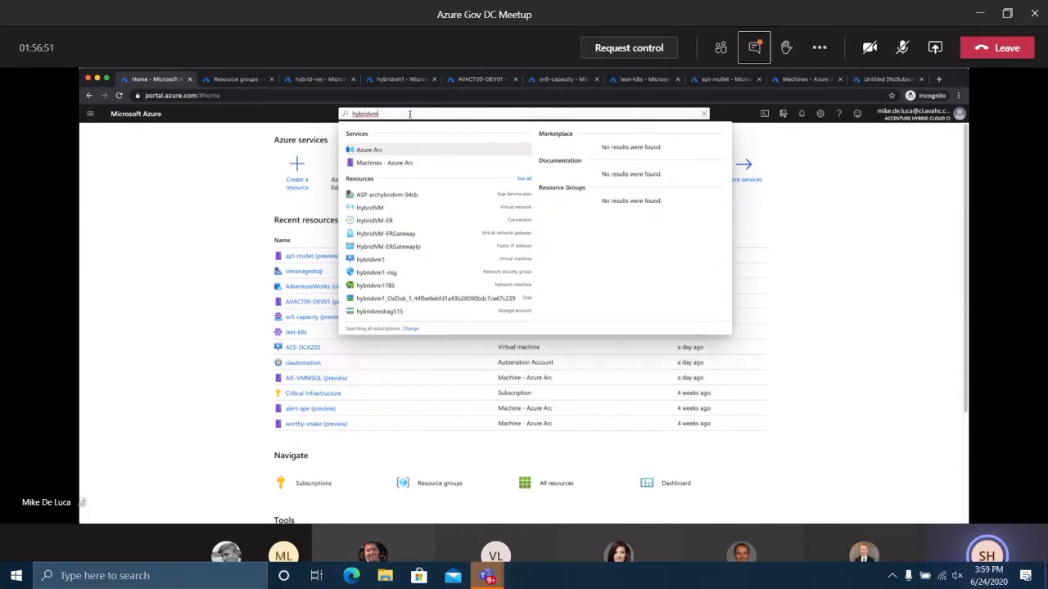
text(1)
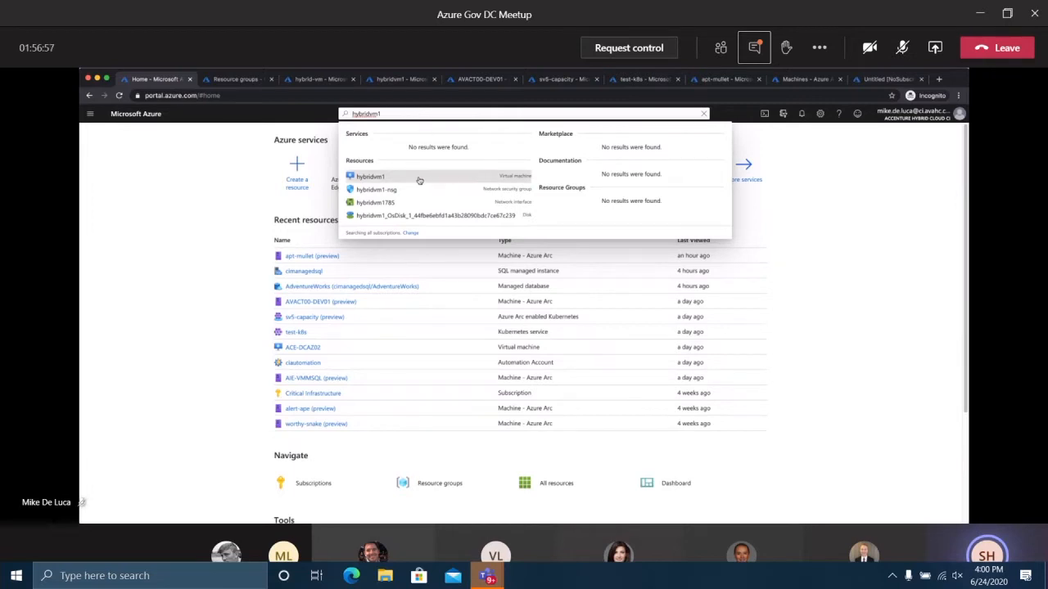
mouse_move(404, 179)
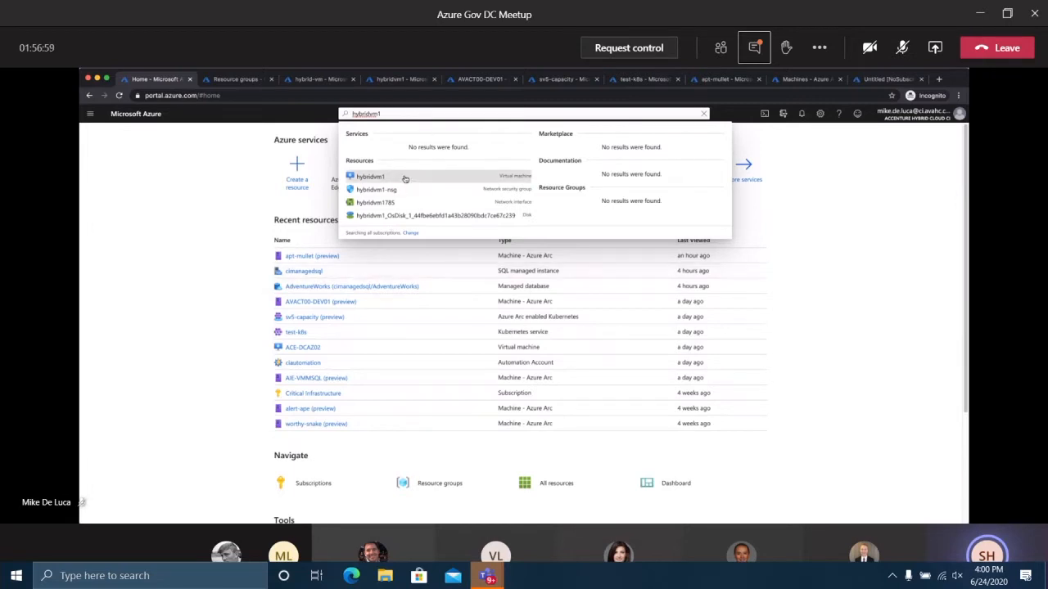
Open the hybridvm1 VM from the results and browse through its blade's left menu
click(370, 176)
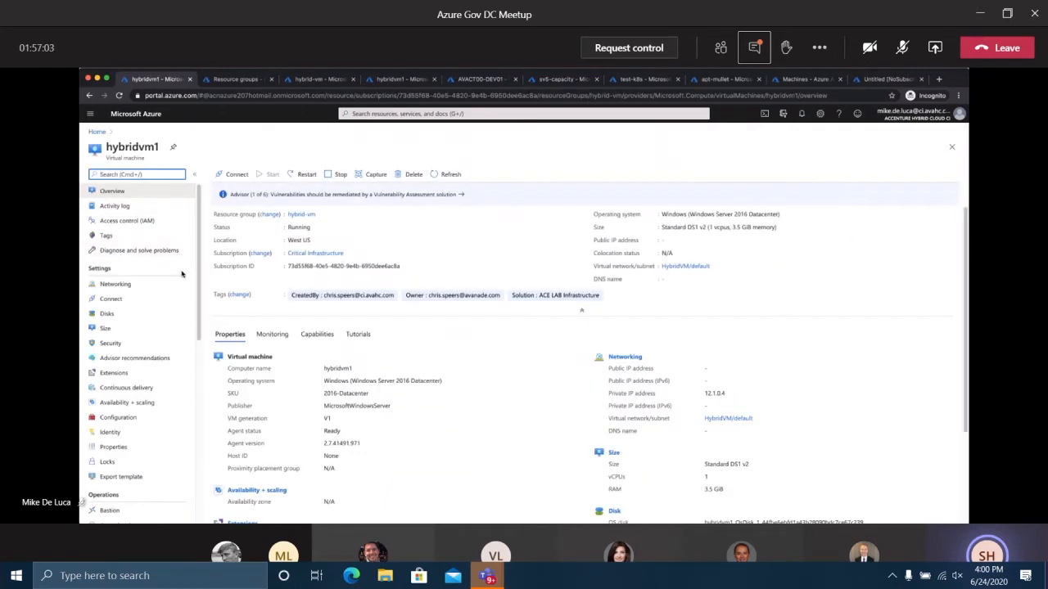
mouse_move(763, 285)
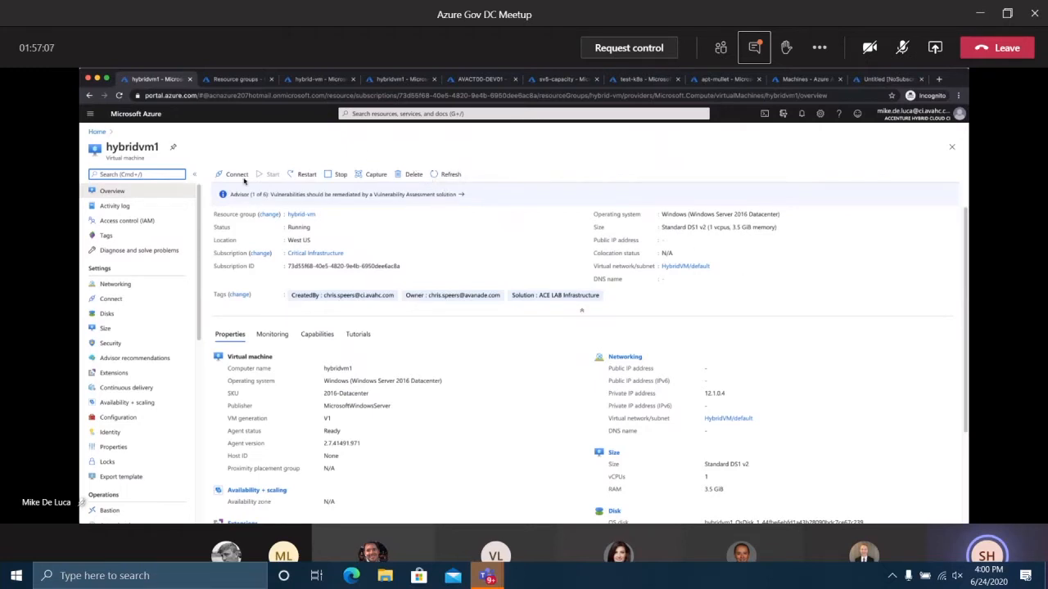
mouse_move(782, 346)
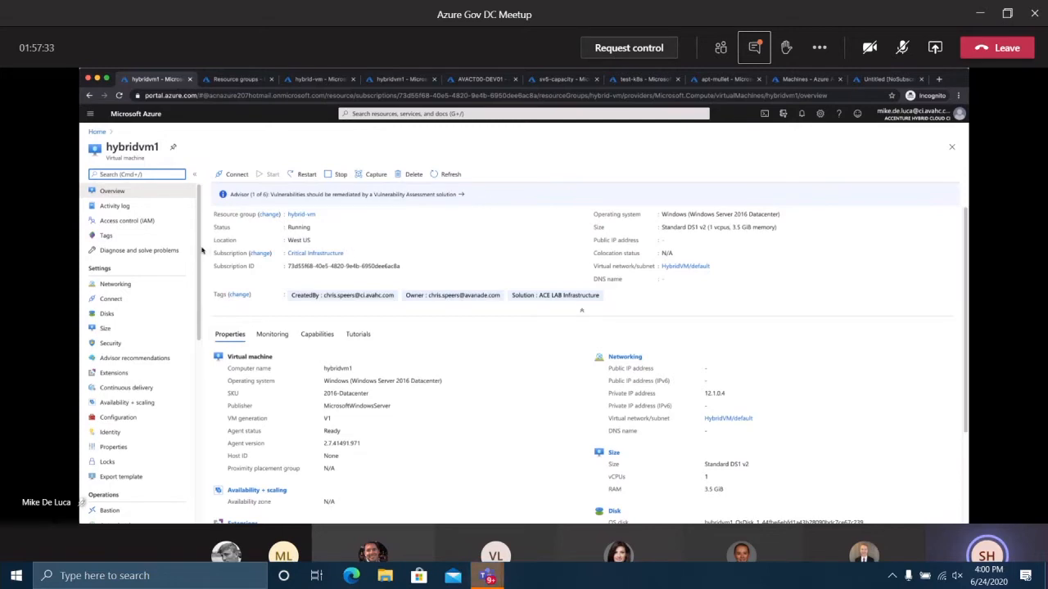
scroll(down, 3)
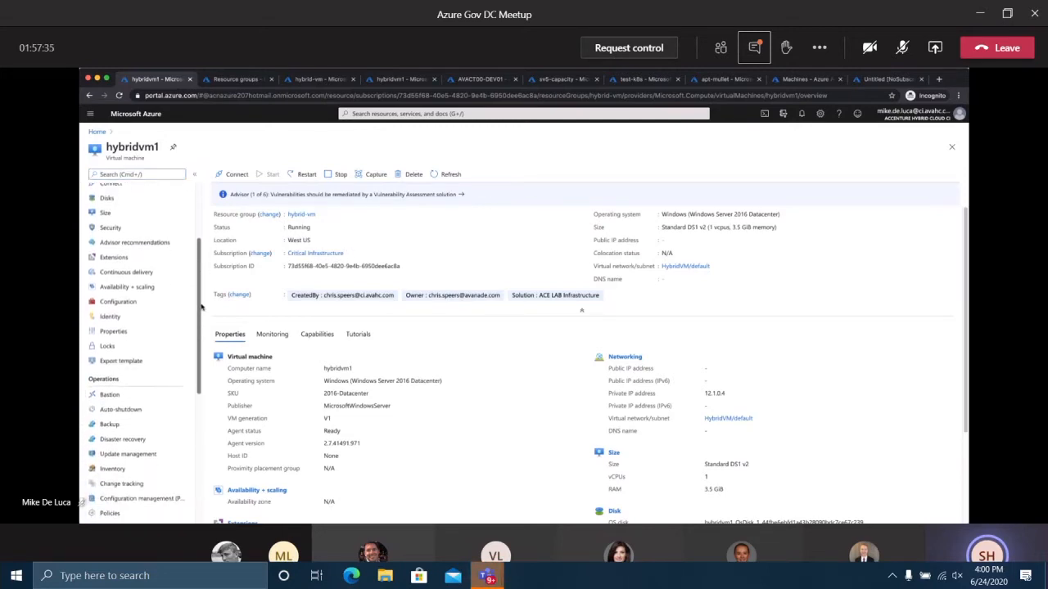
scroll(down, 3)
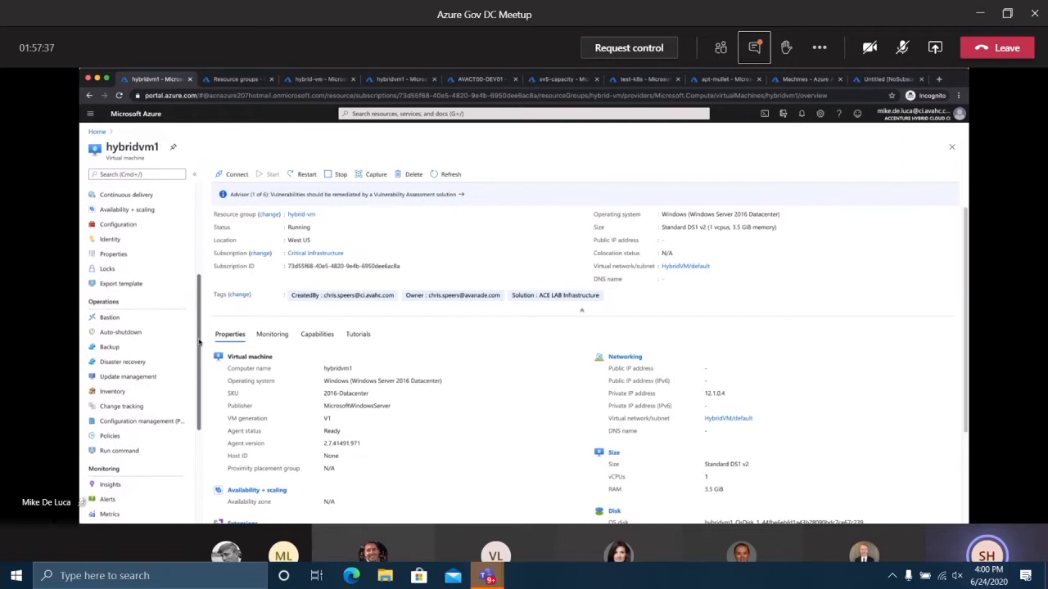
scroll(down, 3)
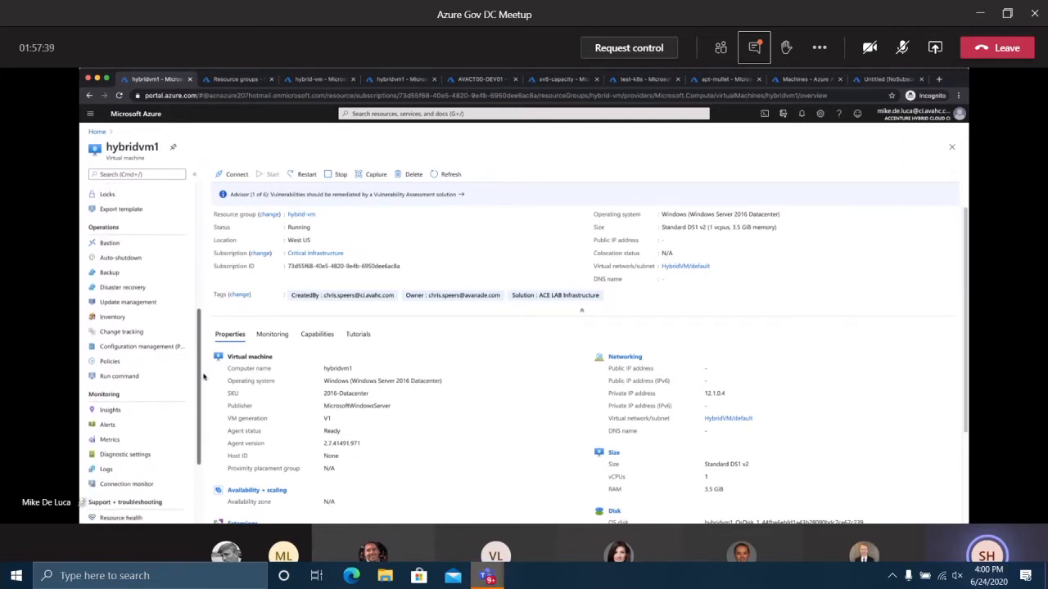
scroll(down, 3)
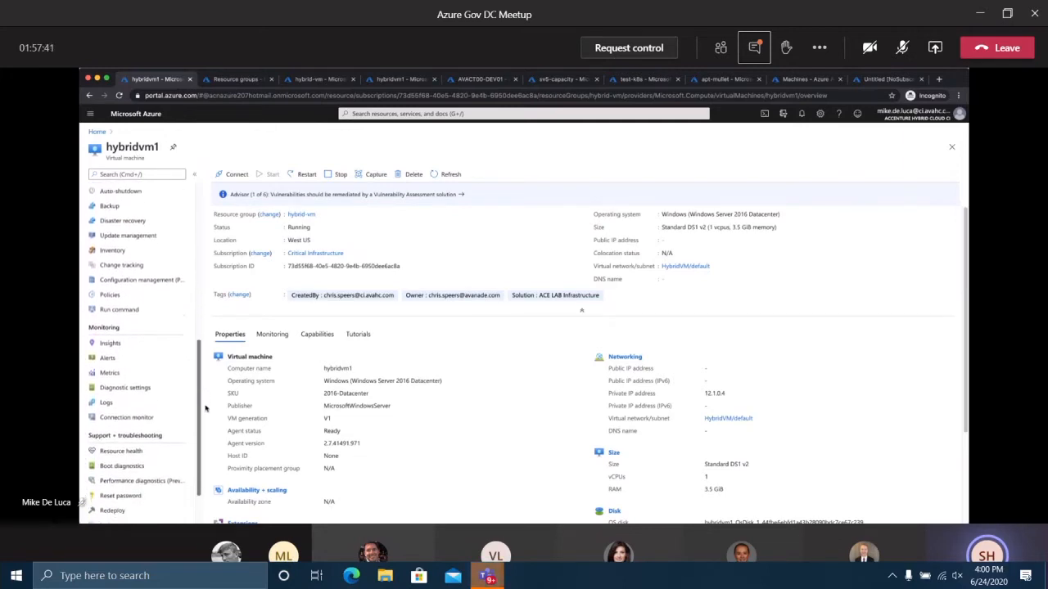
scroll(down, 3)
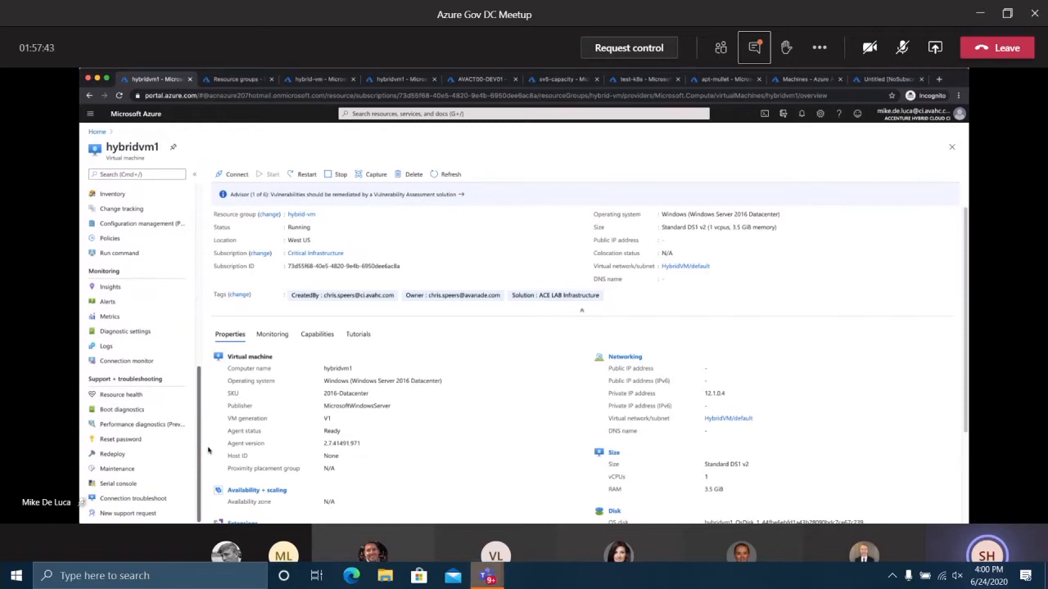
mouse_move(203, 448)
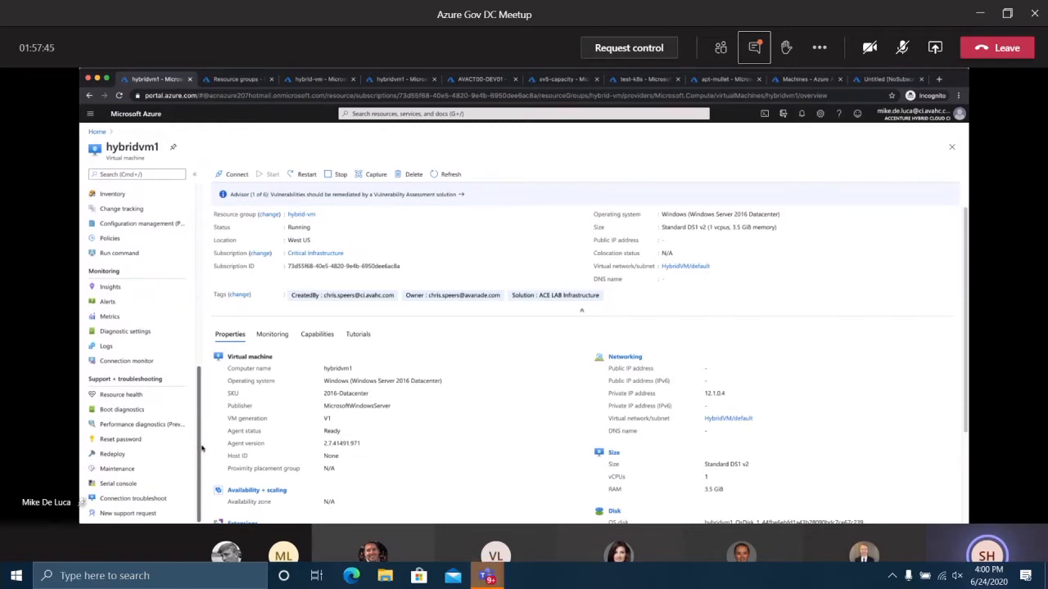
scroll(up, 3)
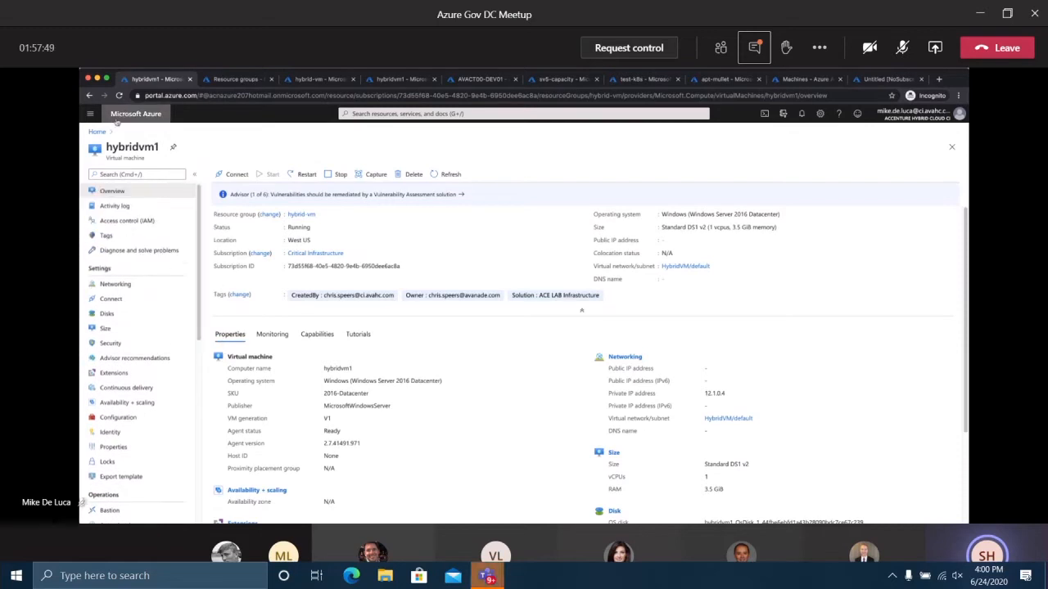
Return to the portal home and browse the subscription's Resource groups list
click(99, 131)
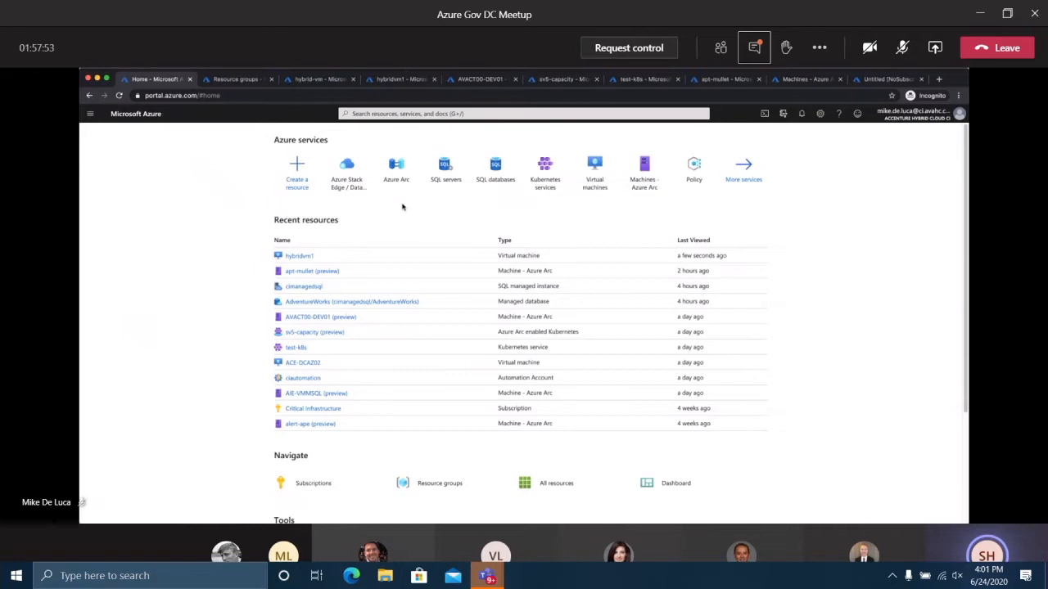
mouse_move(378, 231)
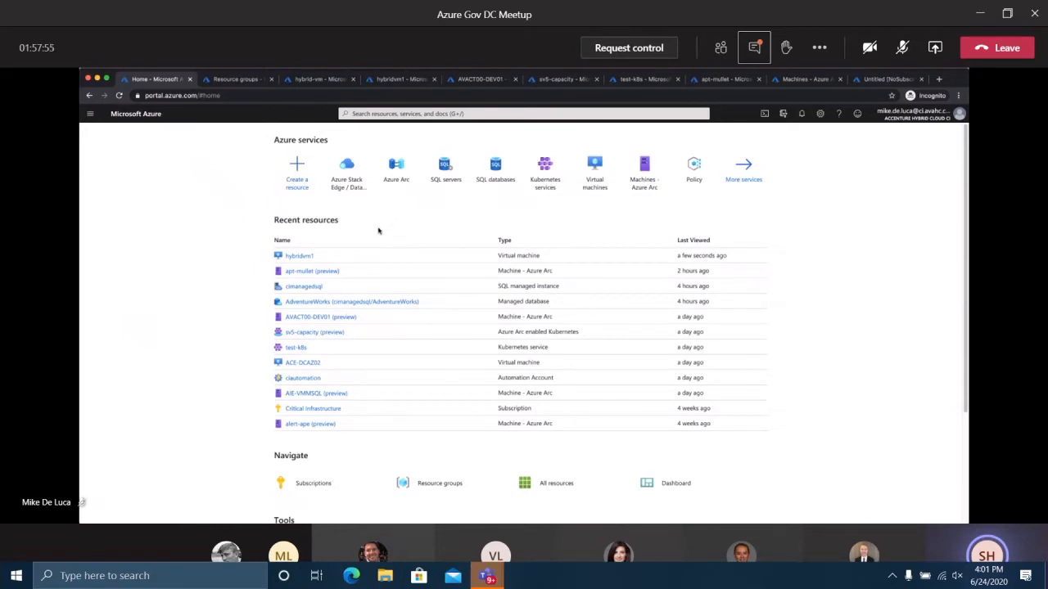
mouse_move(302, 272)
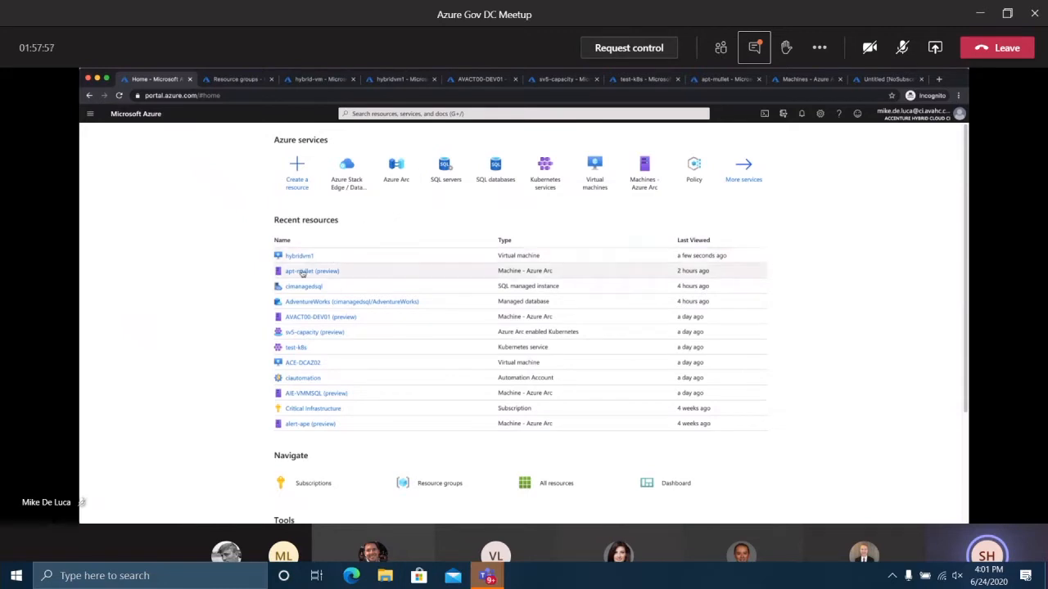
mouse_move(617, 211)
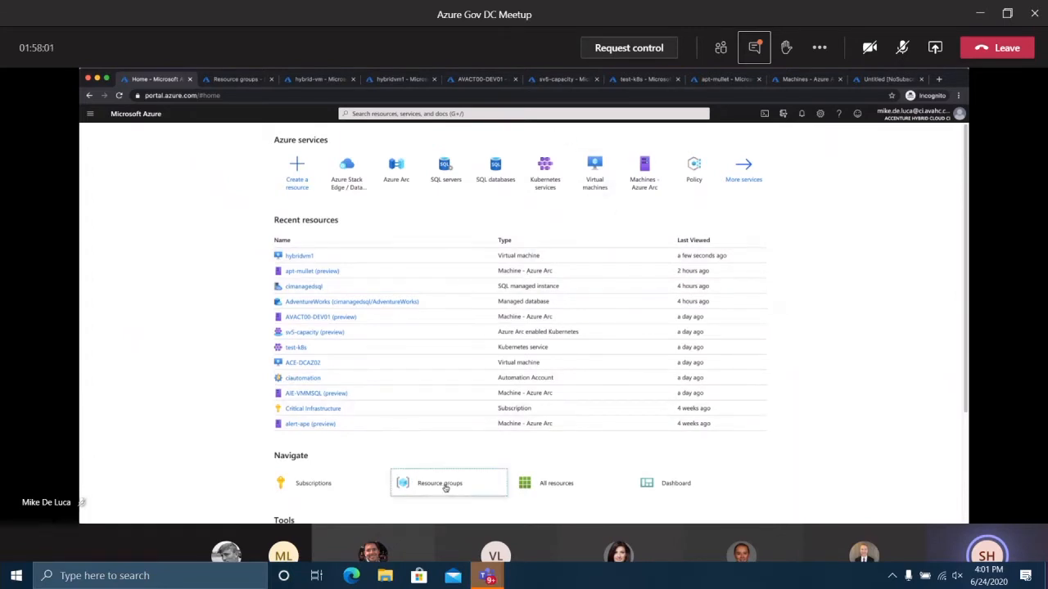
click(439, 483)
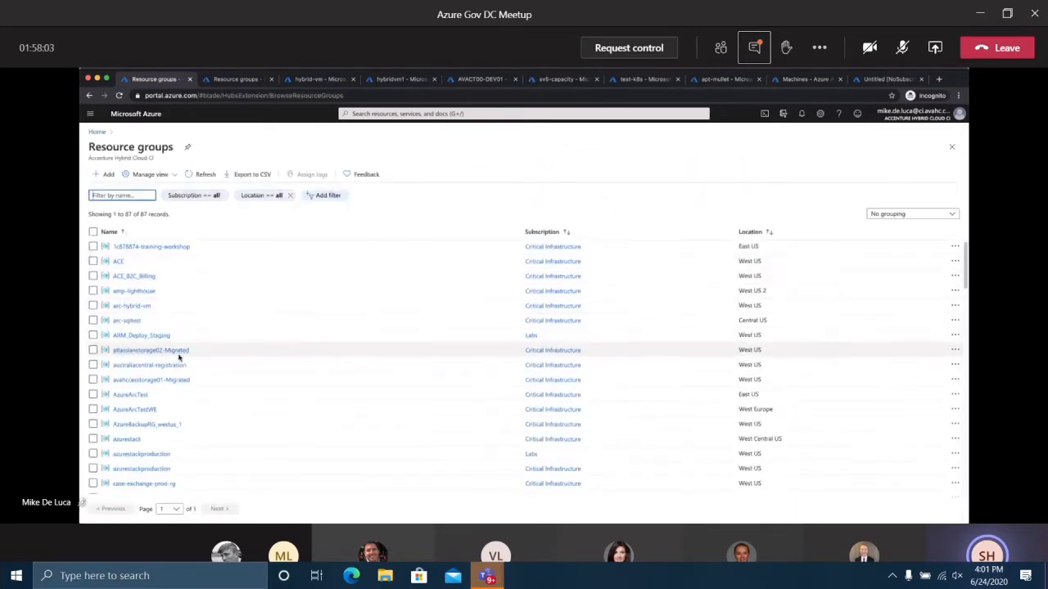
scroll(down, 3)
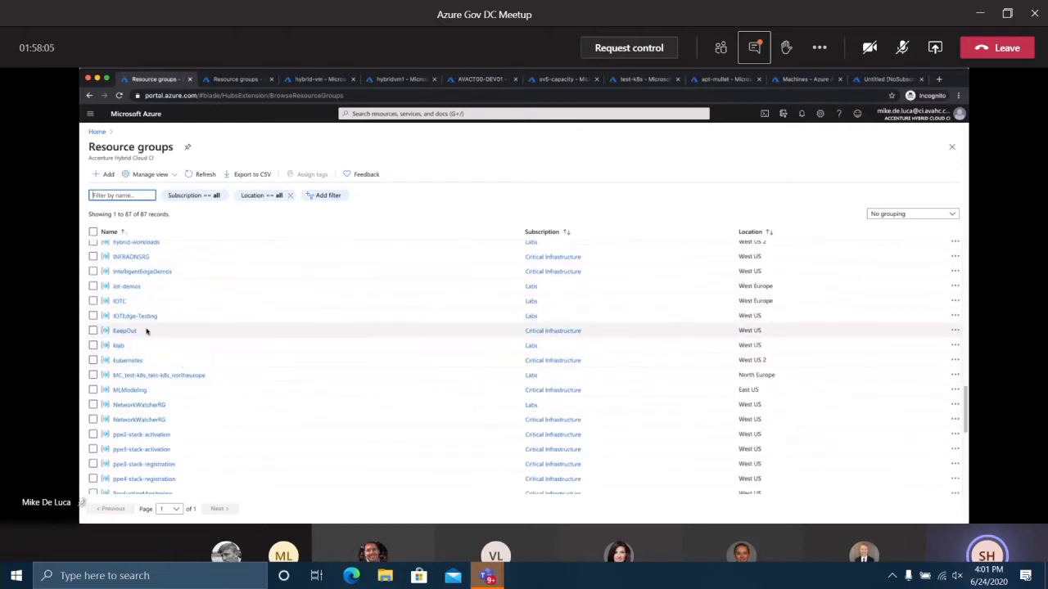
scroll(up, 3)
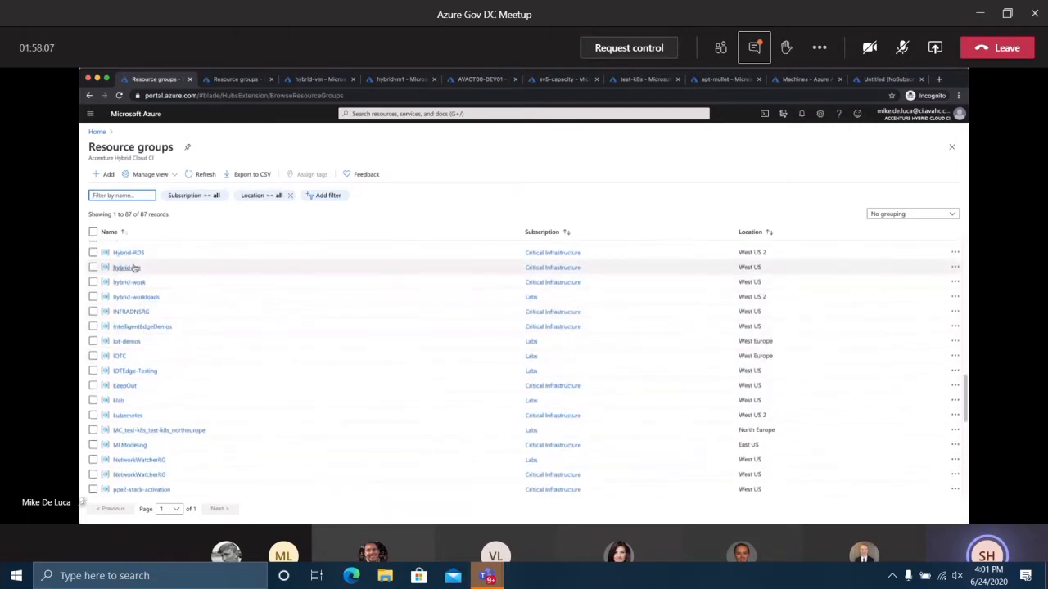
Open the hybrid-vm resource group and look through its Azure Arc machine resources
click(123, 267)
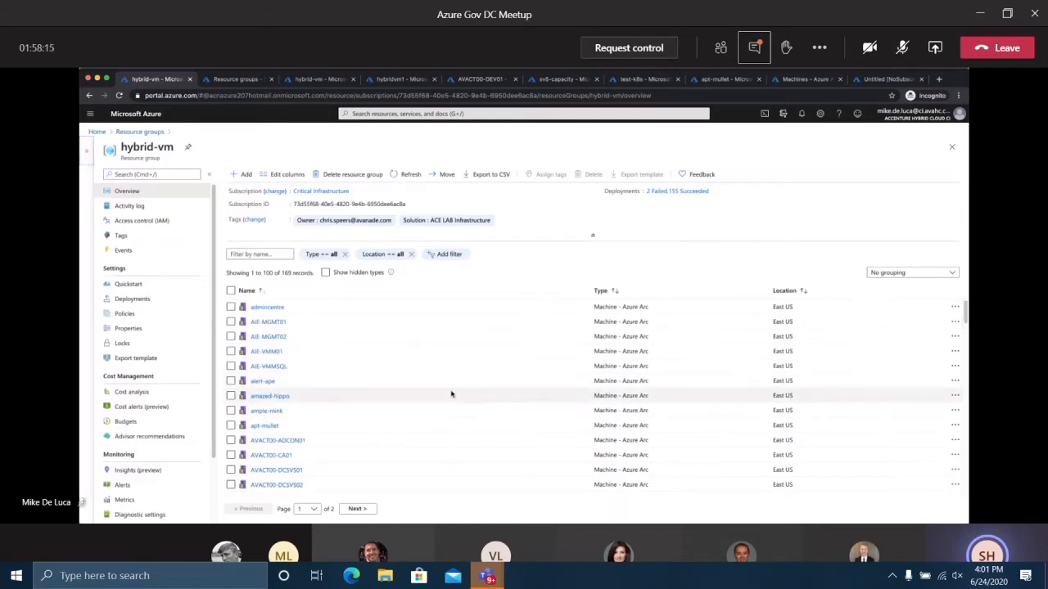
scroll(down, 3)
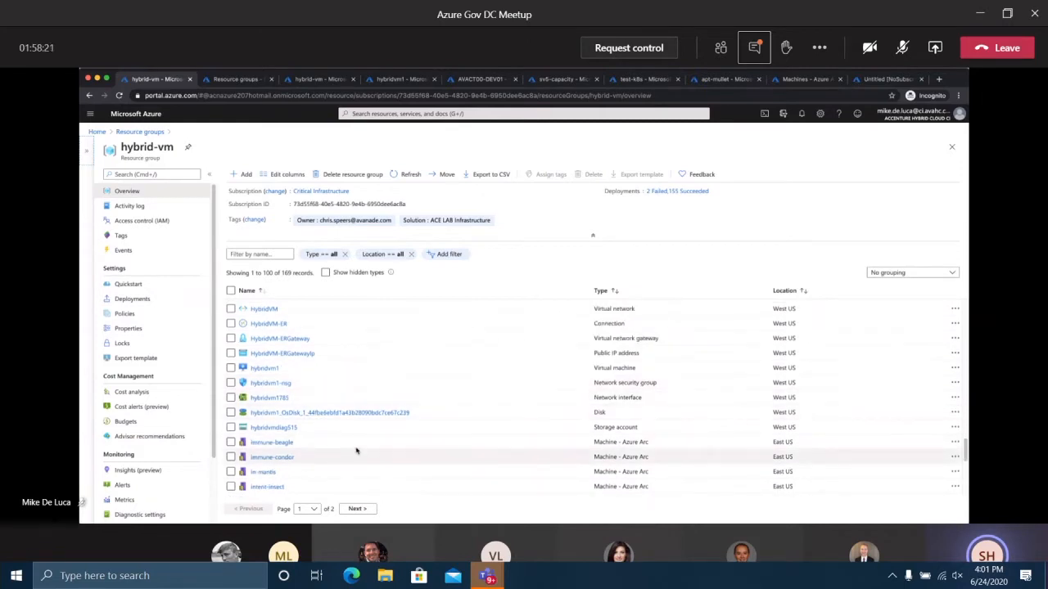
mouse_move(504, 464)
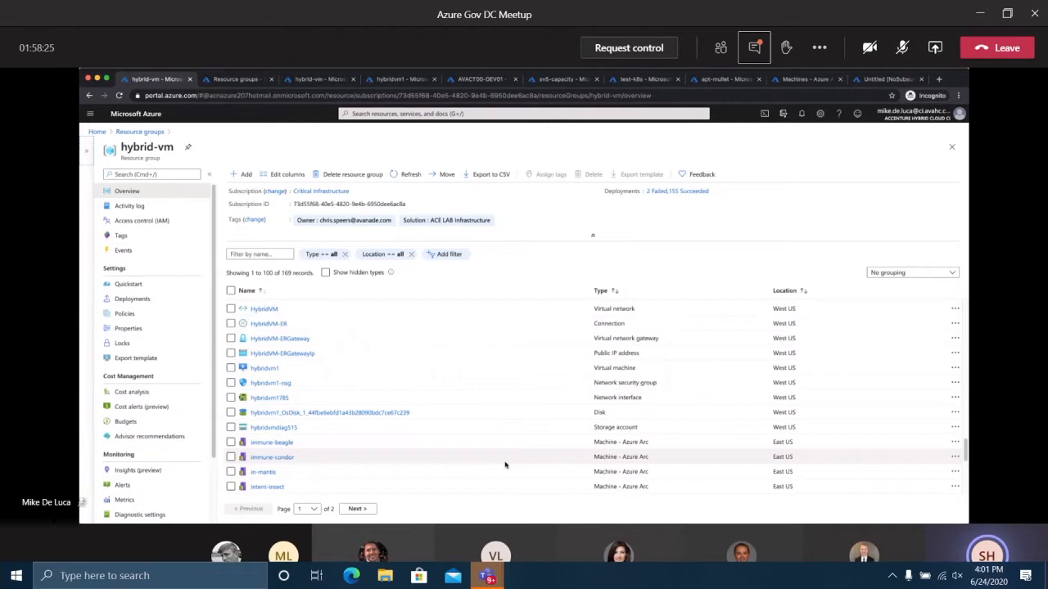
mouse_move(265, 366)
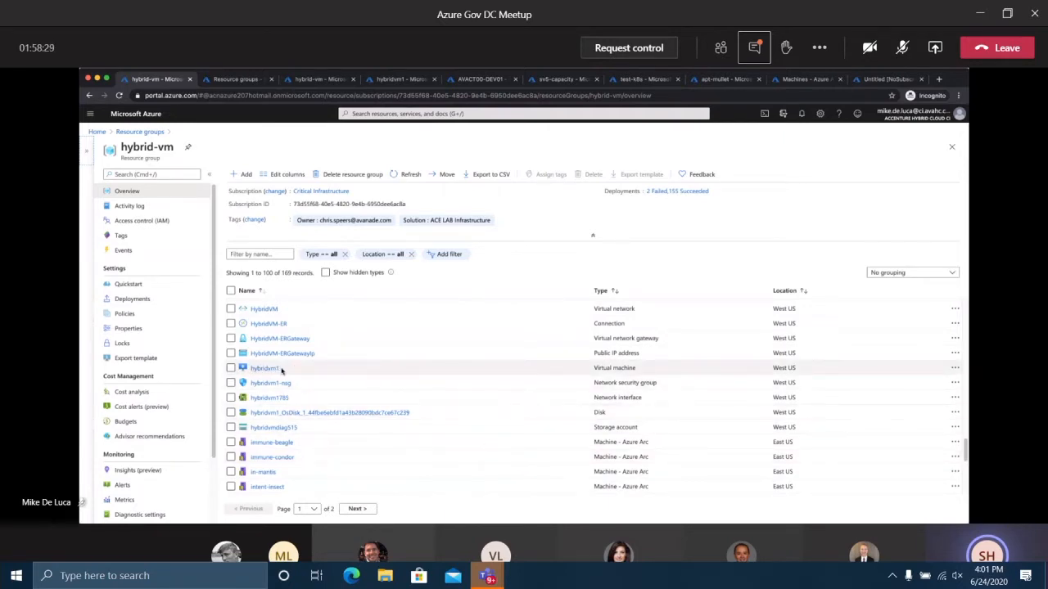
mouse_move(298, 448)
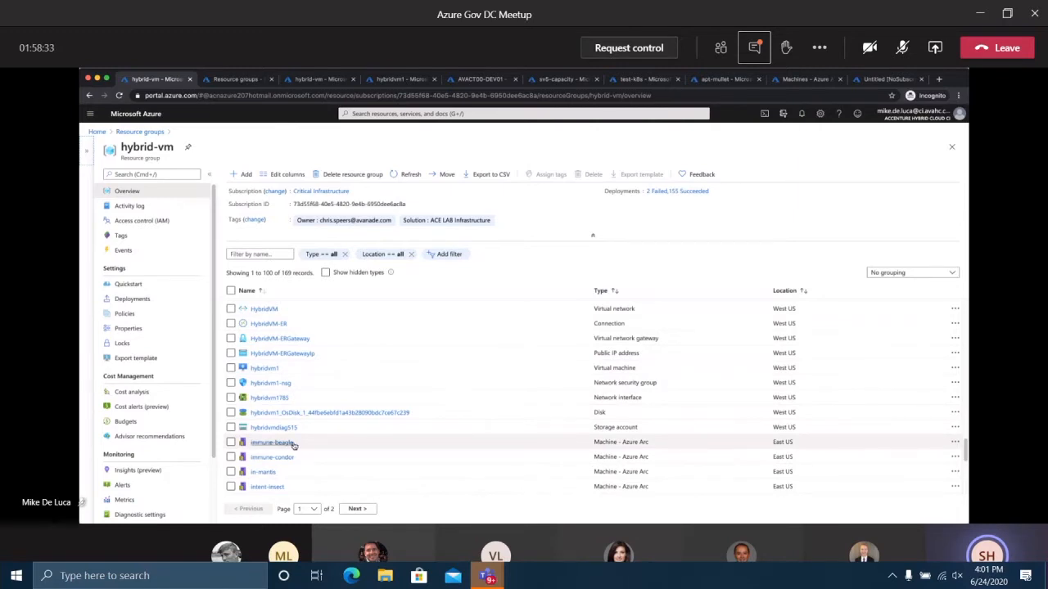
mouse_move(314, 446)
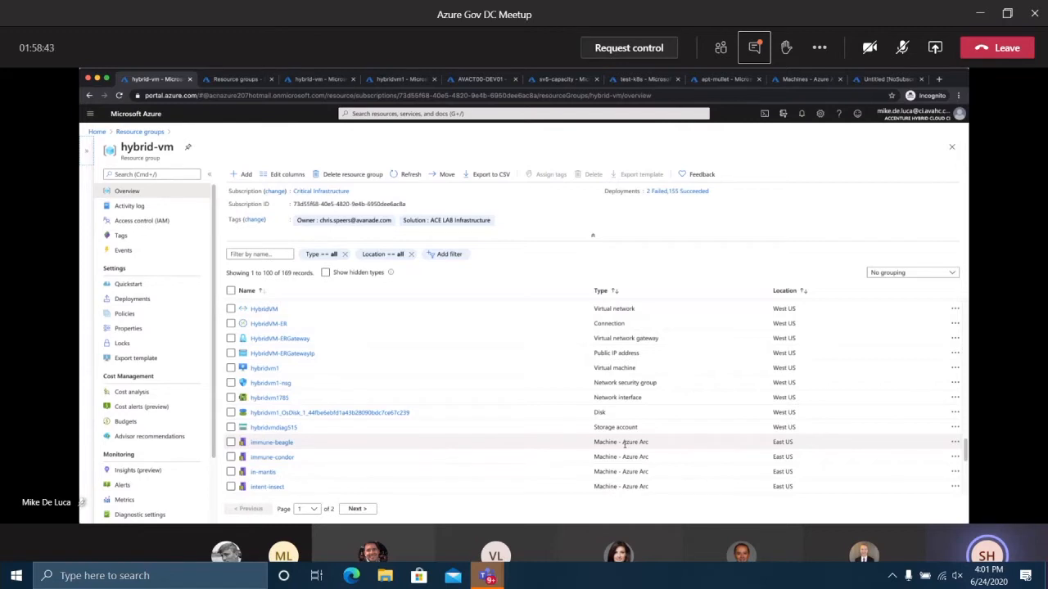
mouse_move(623, 450)
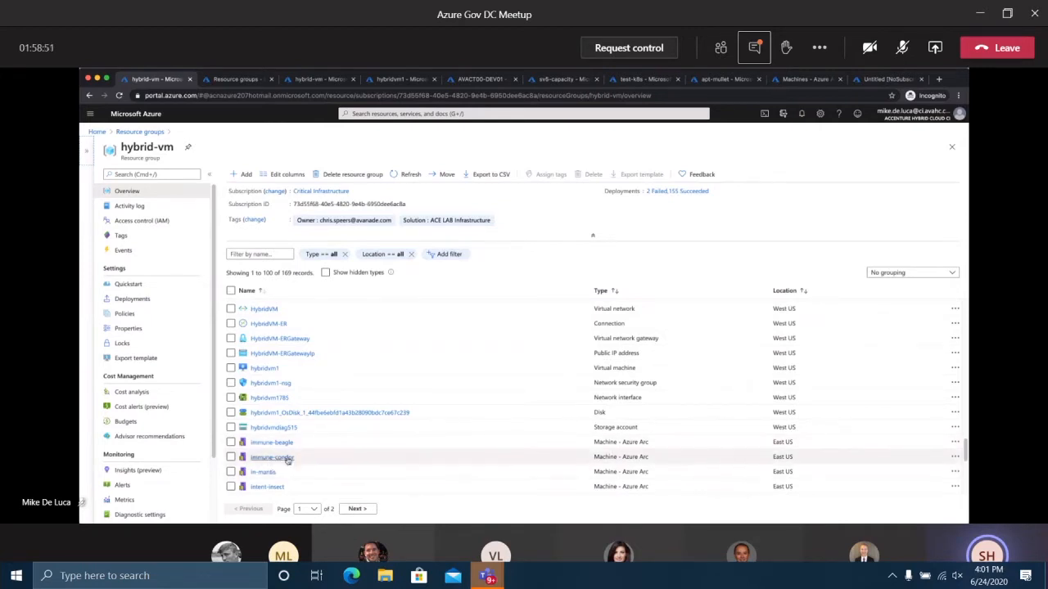
click(247, 291)
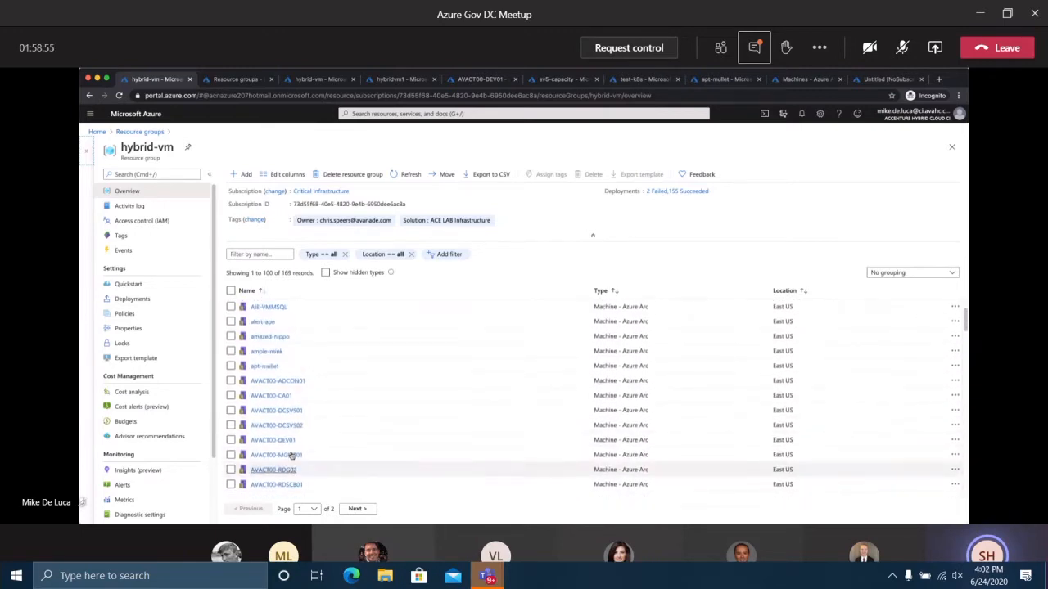
scroll(up, 3)
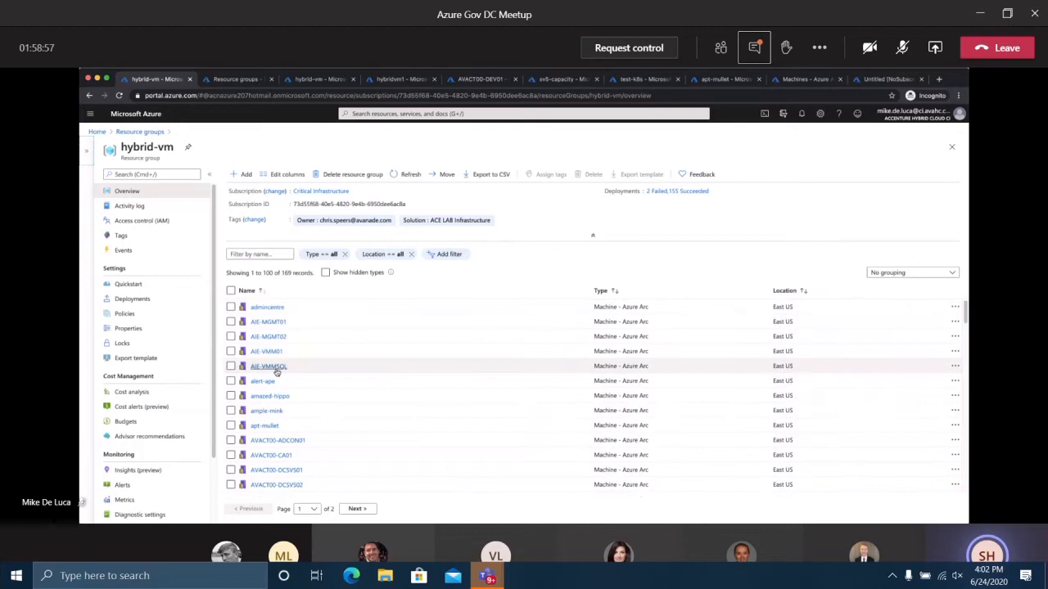
Open the AIE-VMMSQL Azure Arc machine's Overview blade from the resource group list
click(269, 366)
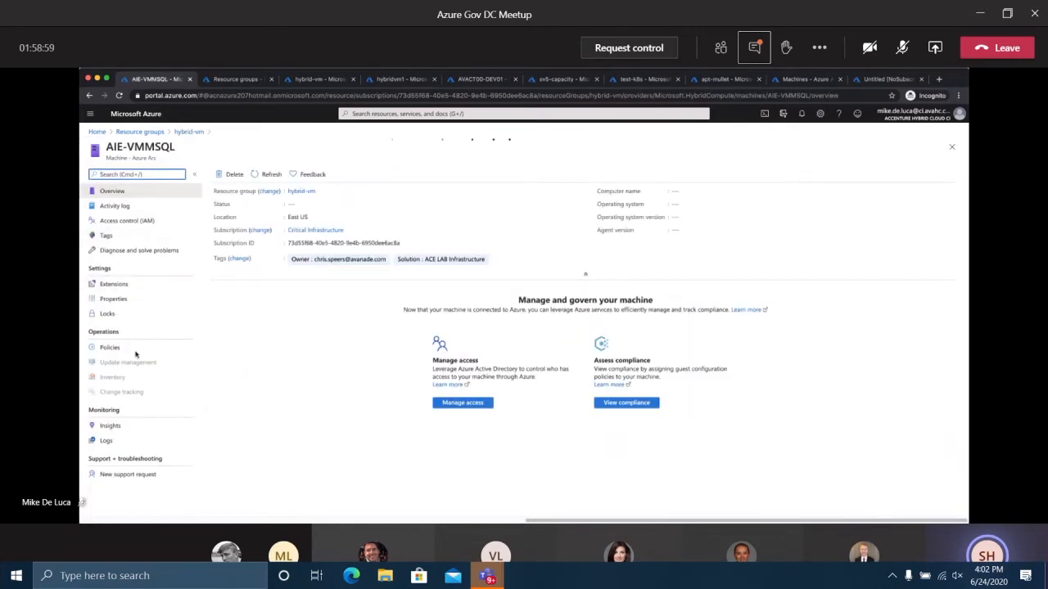
mouse_move(776, 180)
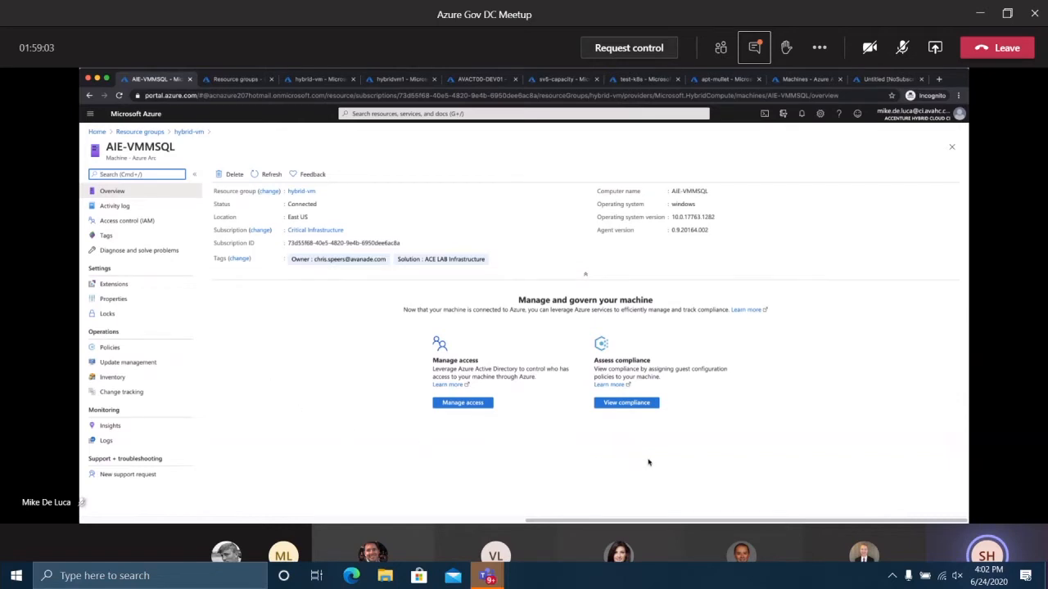
mouse_move(694, 457)
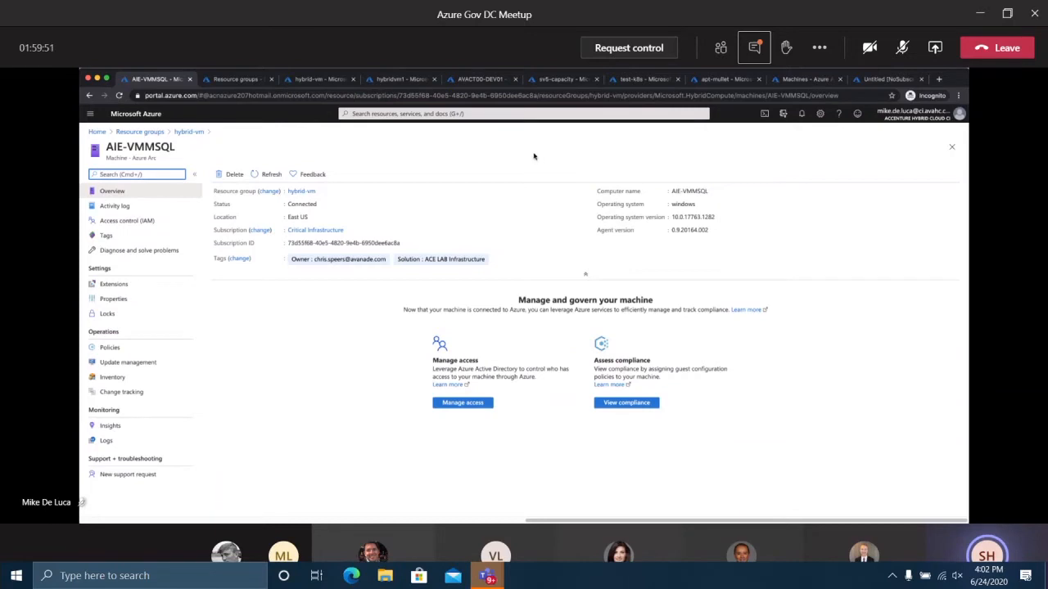
mouse_move(265, 294)
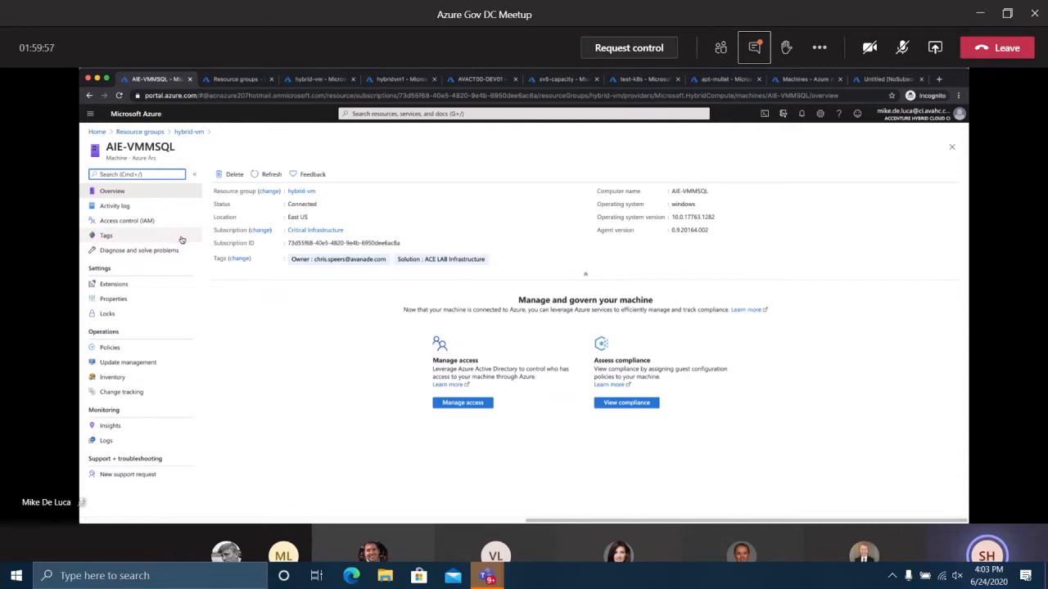
mouse_move(439, 258)
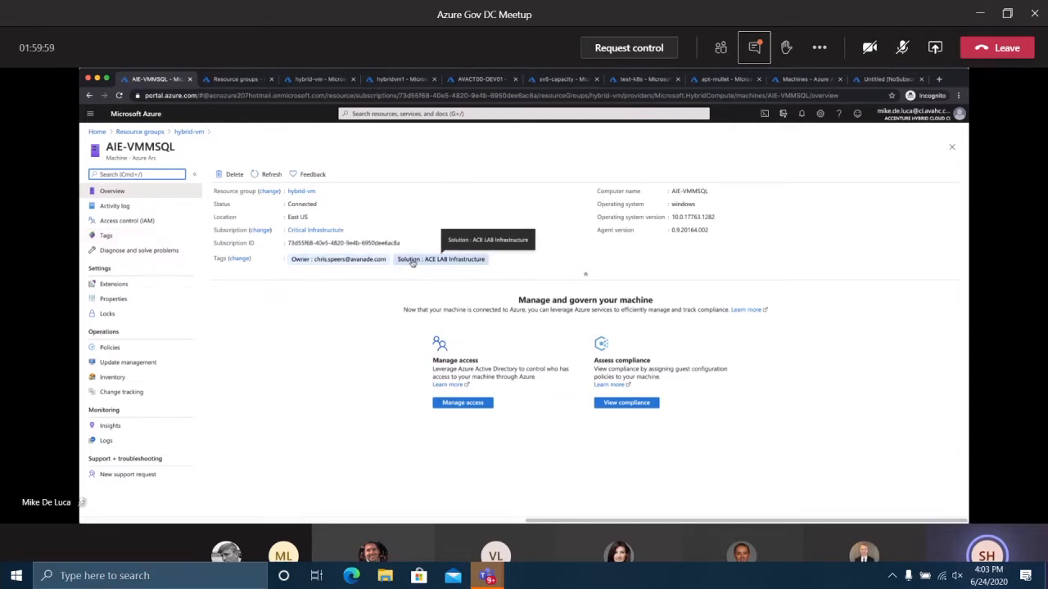
mouse_move(256, 287)
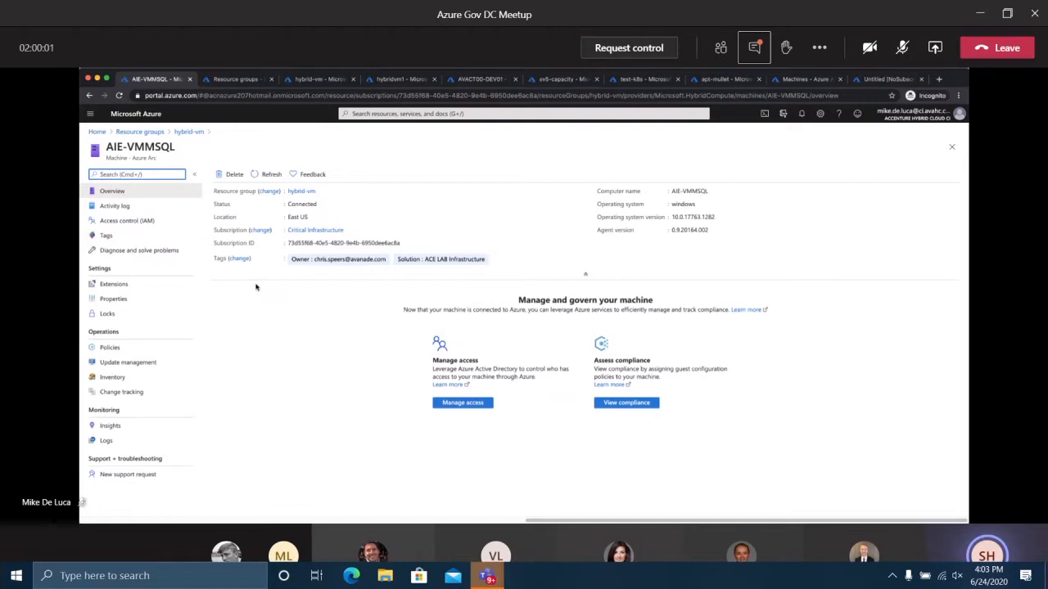
mouse_move(249, 283)
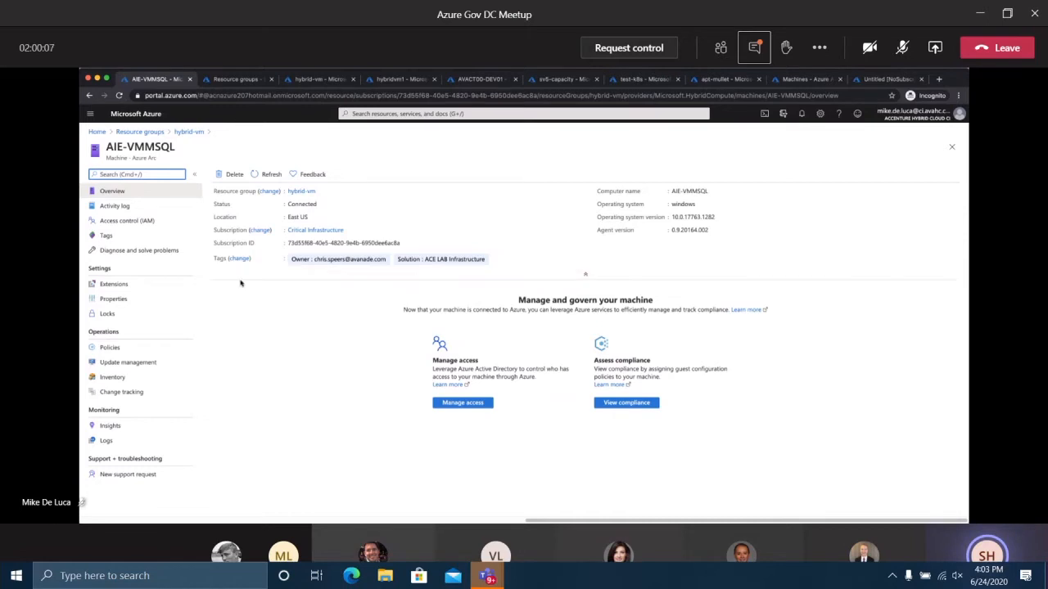
mouse_move(275, 285)
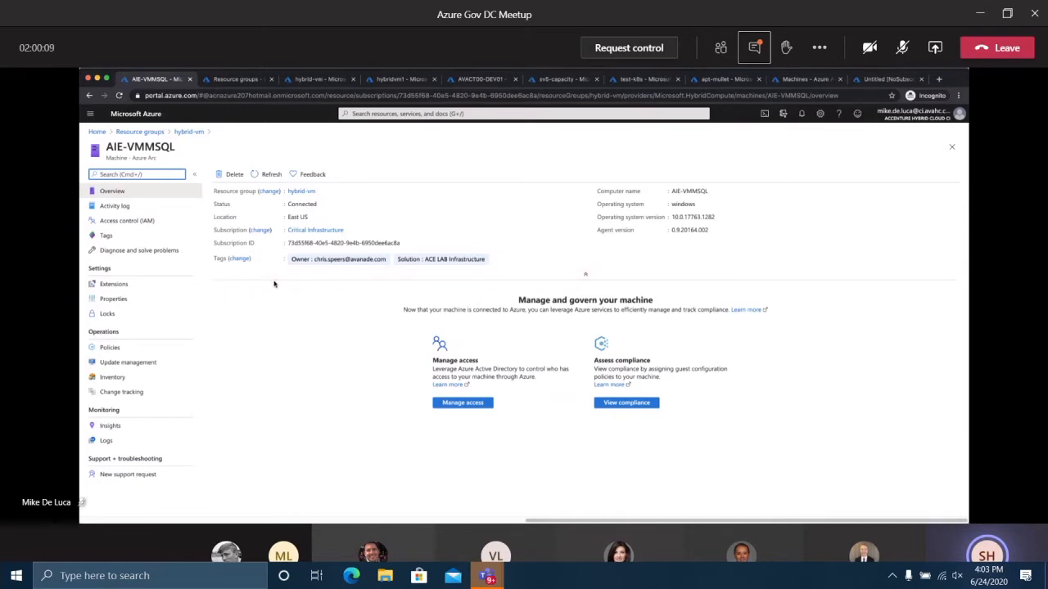
mouse_move(259, 285)
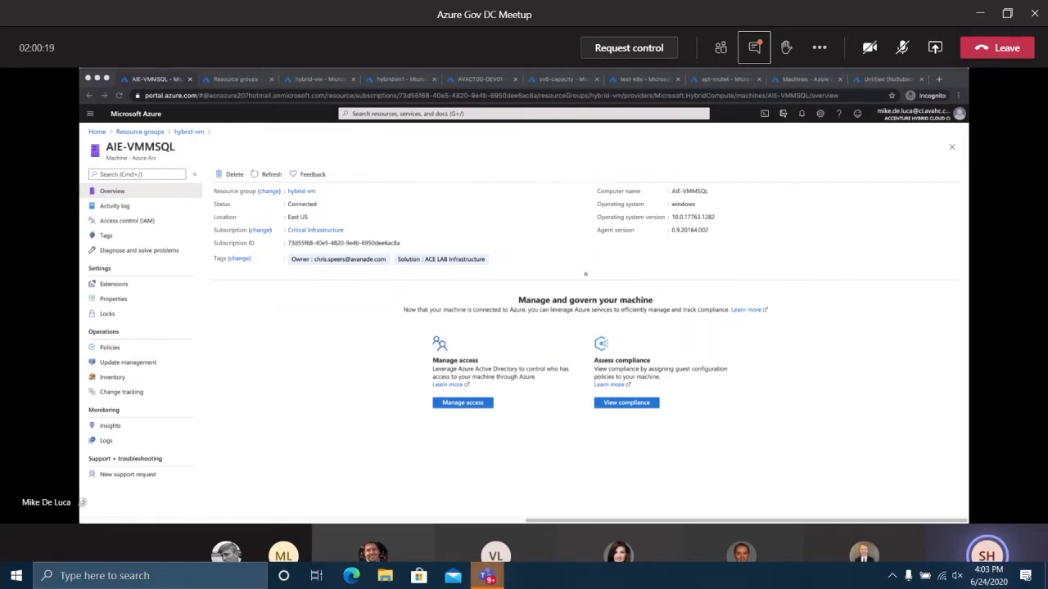
mouse_move(172, 303)
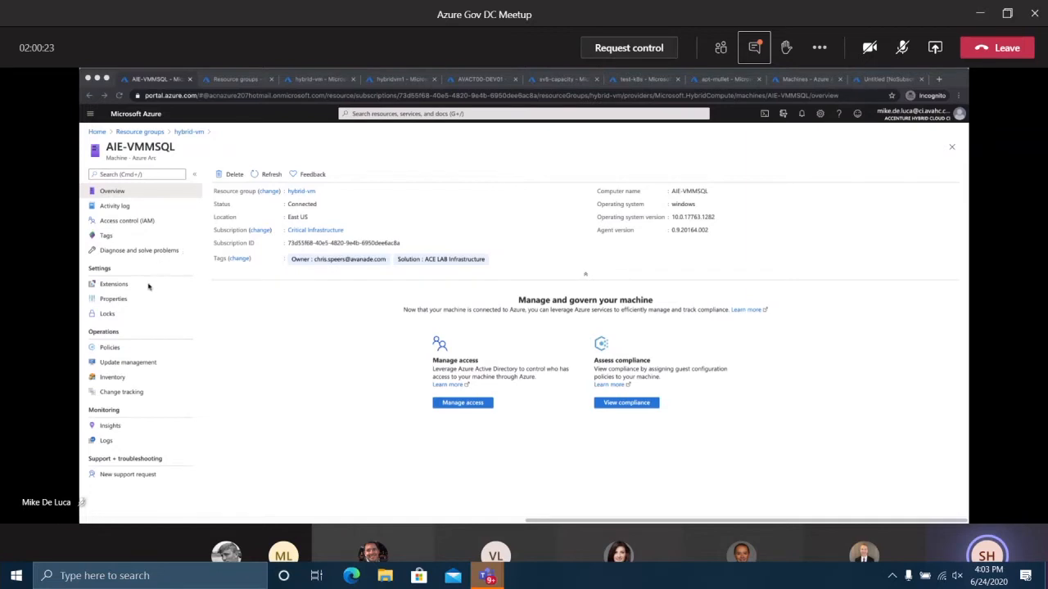
mouse_move(115, 285)
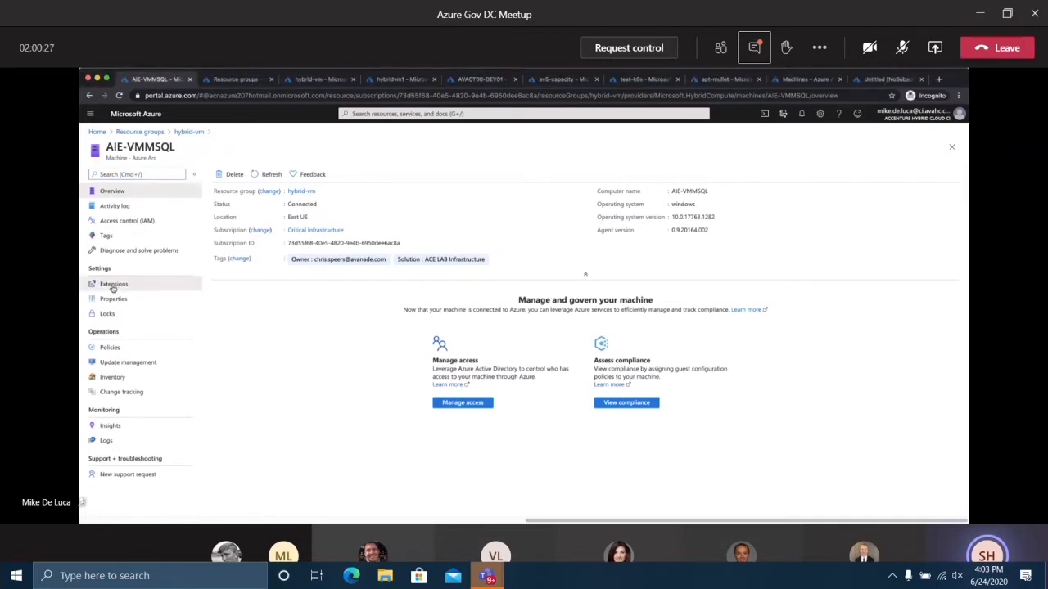
View AIE-VMMSQL's Extensions page (none found), then its Properties page
click(114, 285)
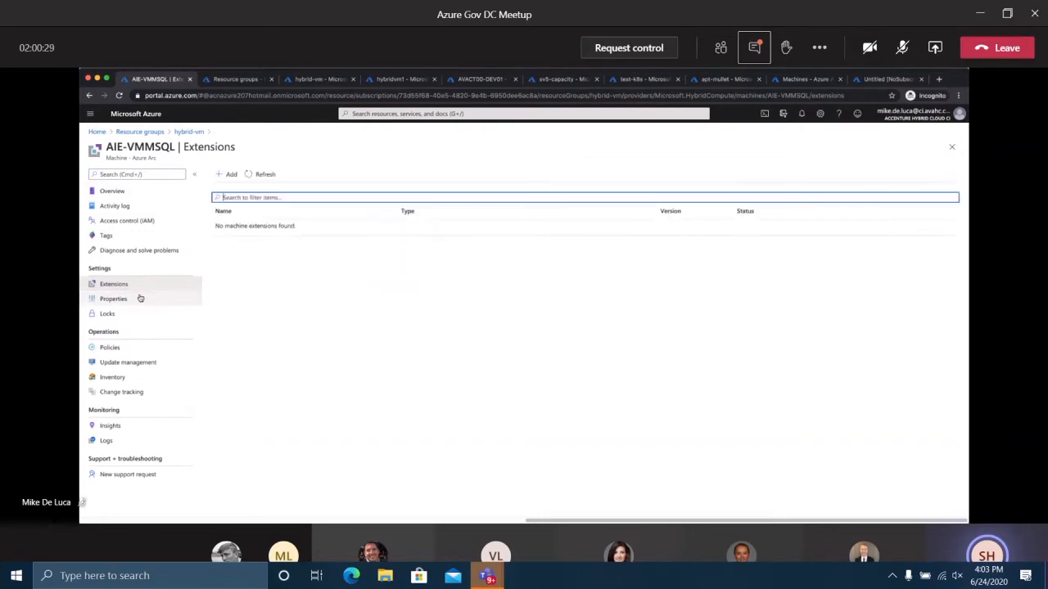
click(229, 174)
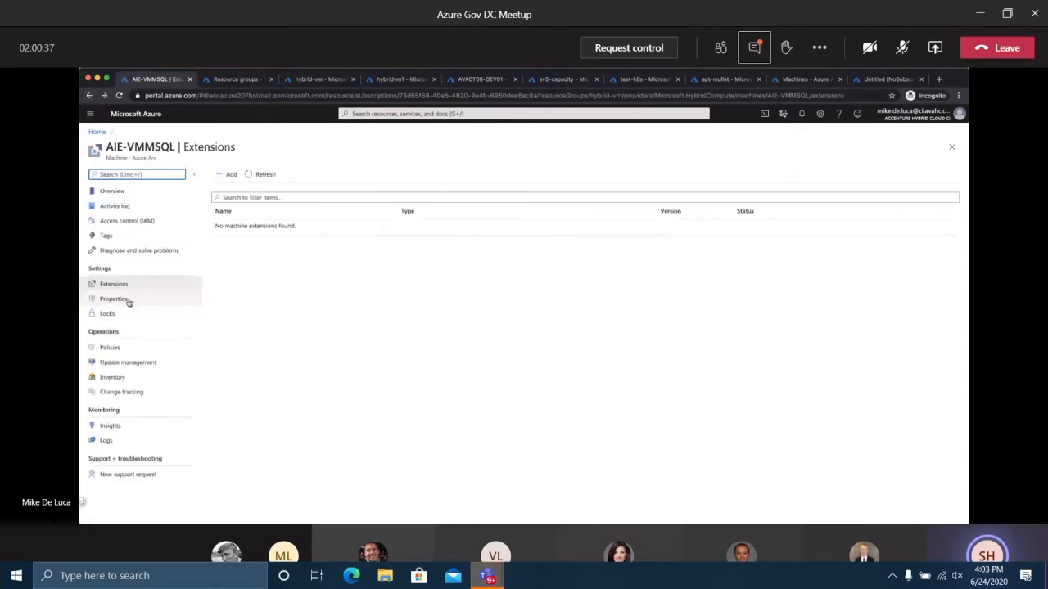
click(115, 297)
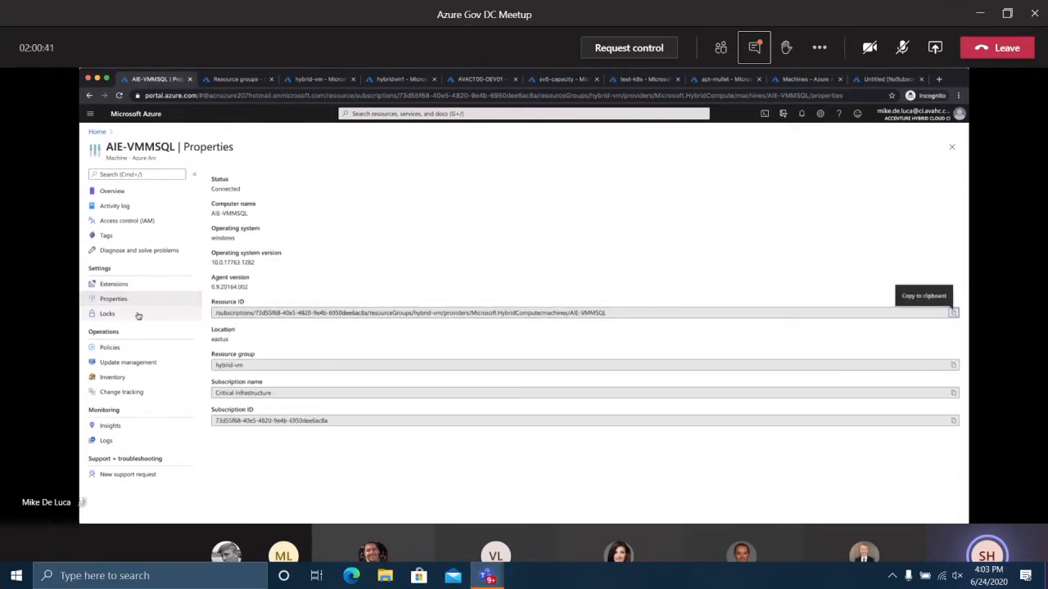
View AIE-VMMSQL's Locks page, showing the resource has no locks
click(108, 314)
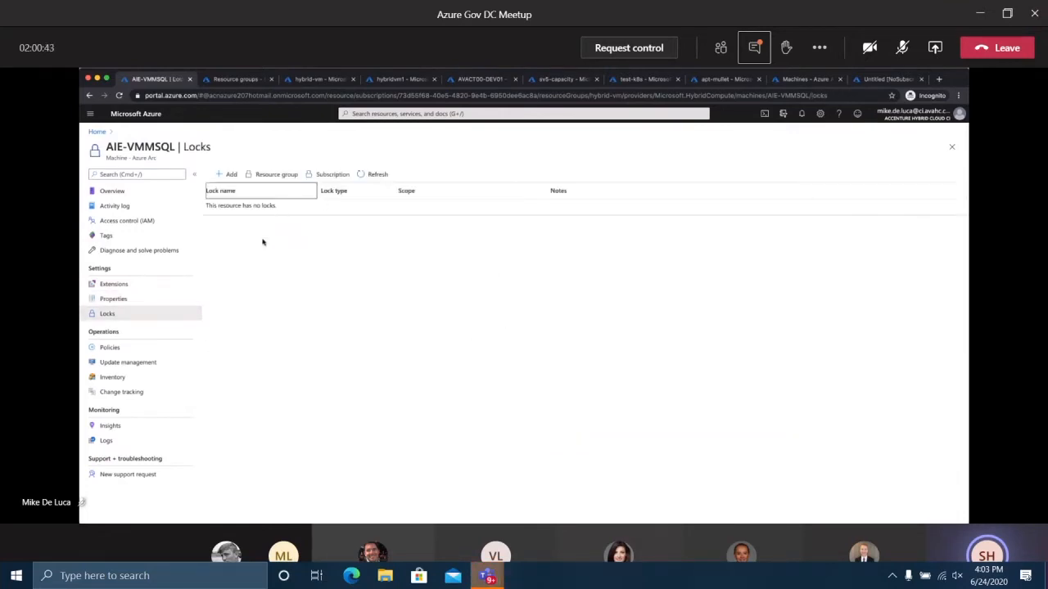
mouse_move(277, 174)
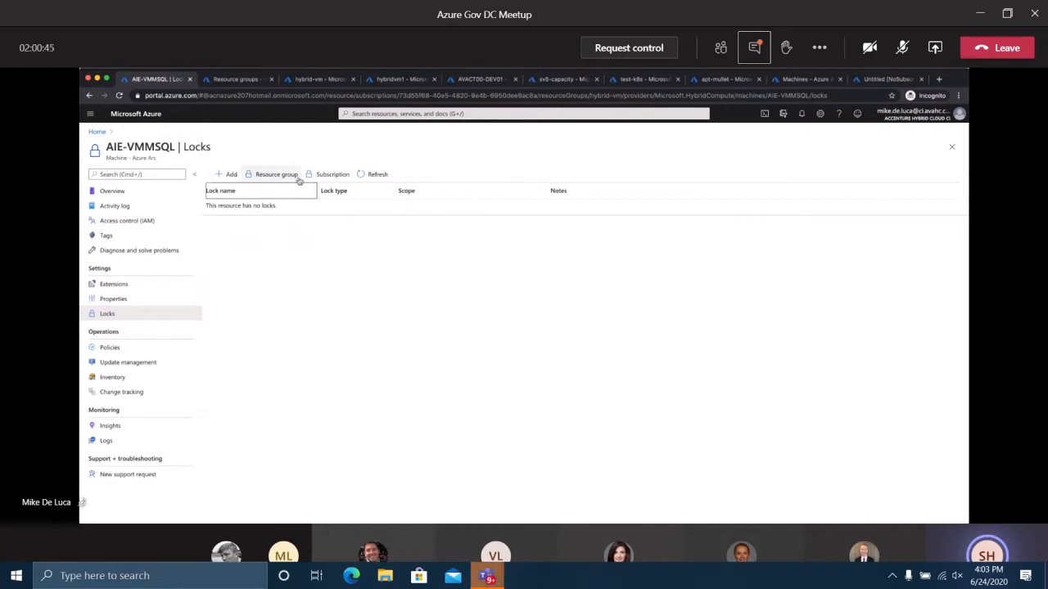
mouse_move(148, 308)
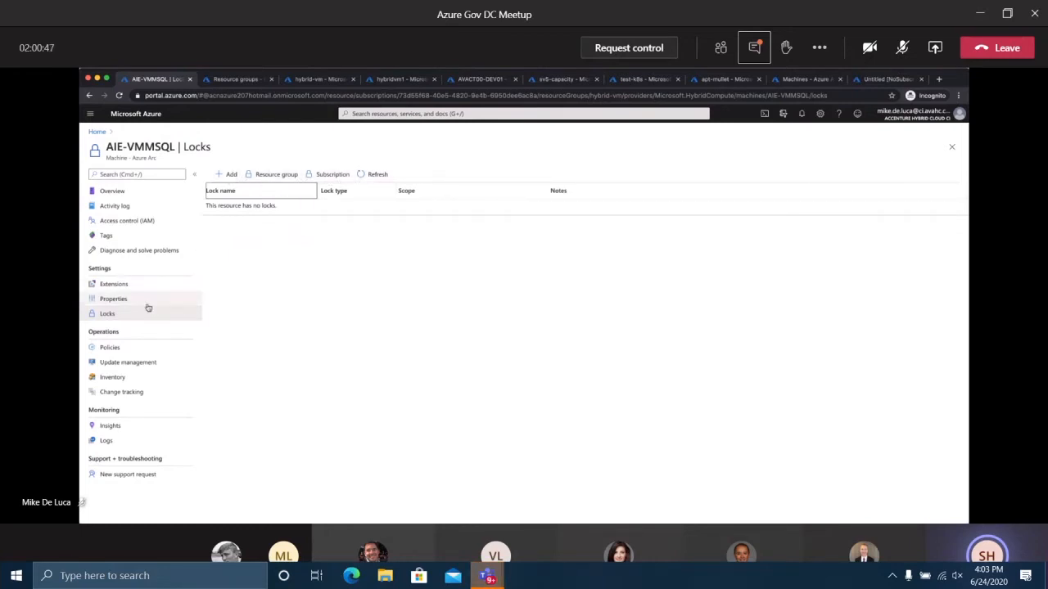
mouse_move(138, 347)
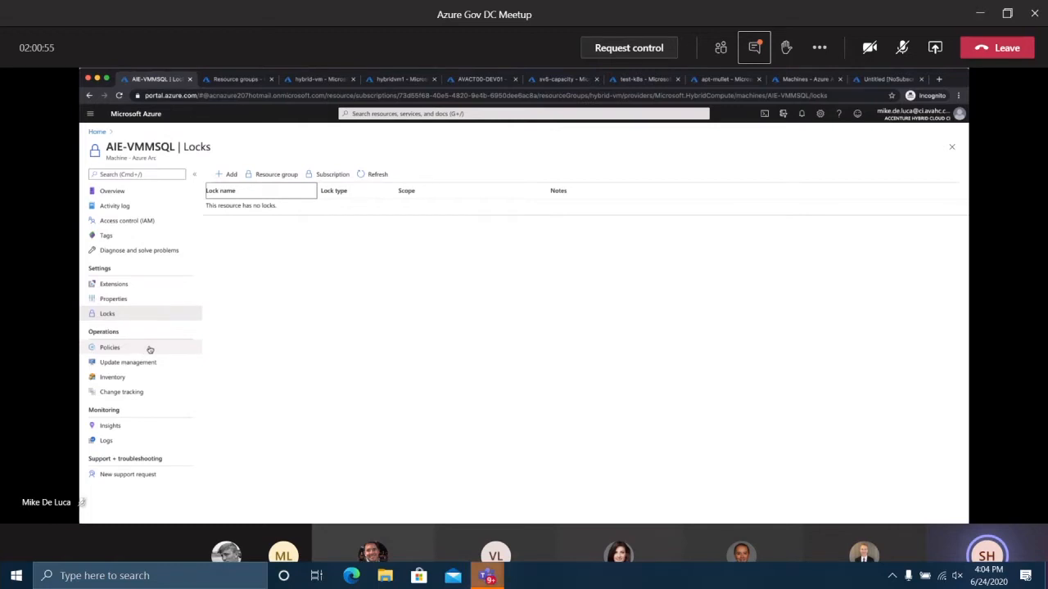
View AIE-VMMSQL's Policies page showing 0% compliance and four non-compliant policies
click(110, 347)
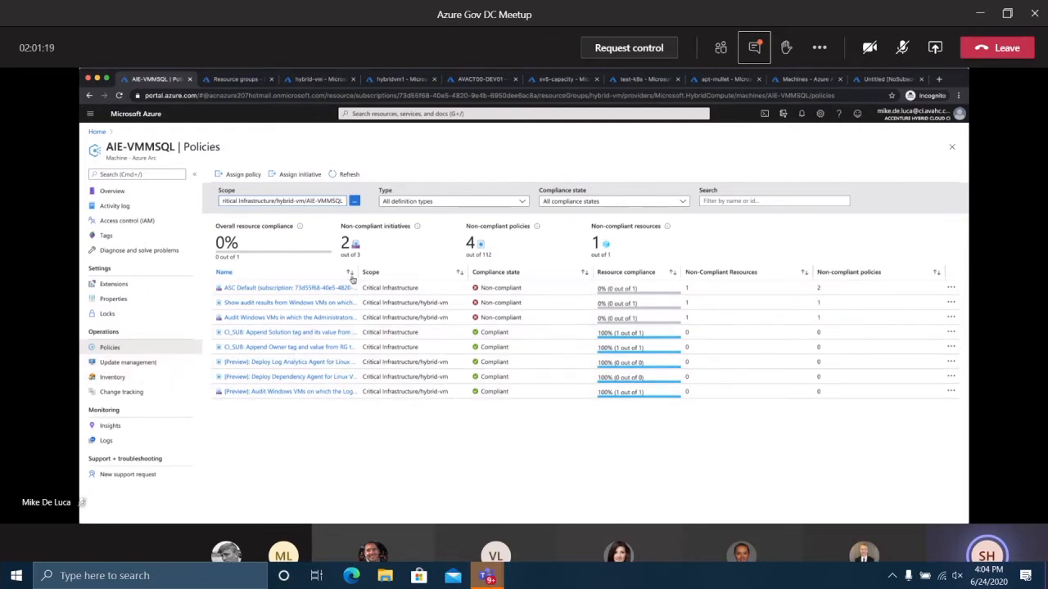
mouse_move(170, 412)
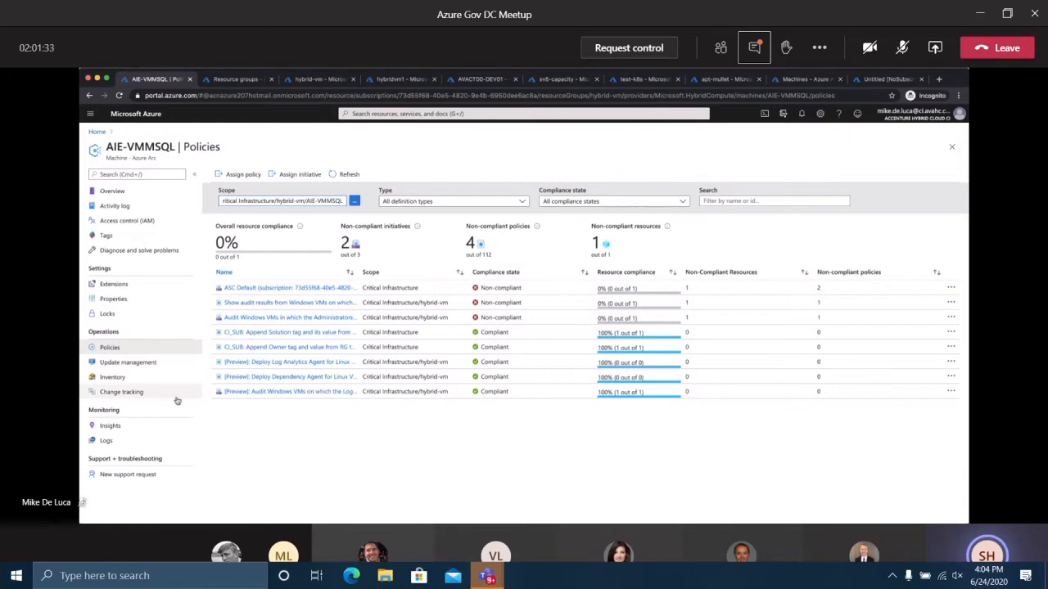
mouse_move(167, 367)
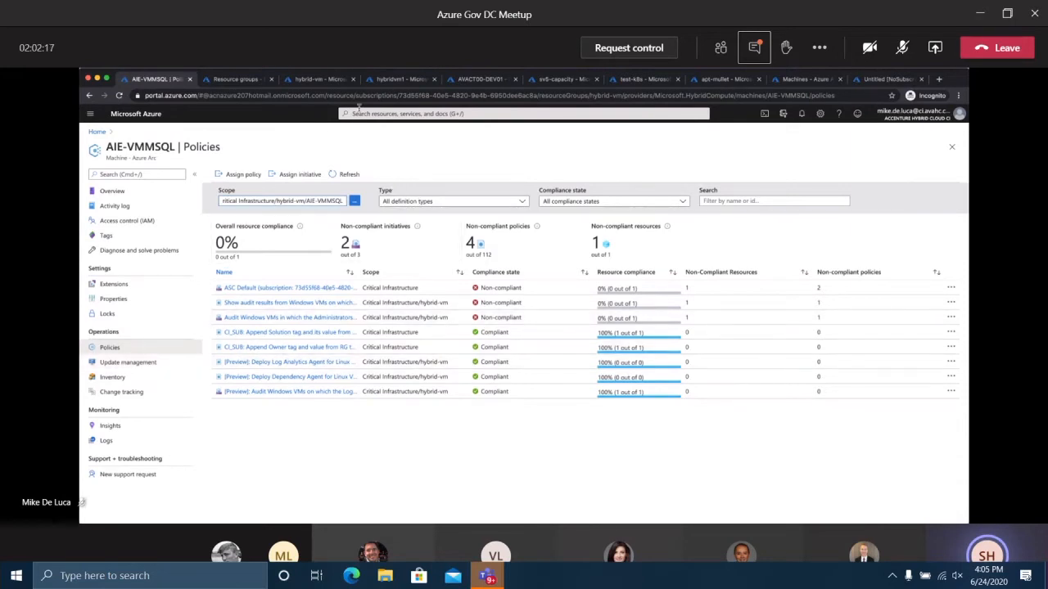
Switch to the AVACT00-DEV01 machine's Overview blade, reporting it Connected on Windows
click(481, 78)
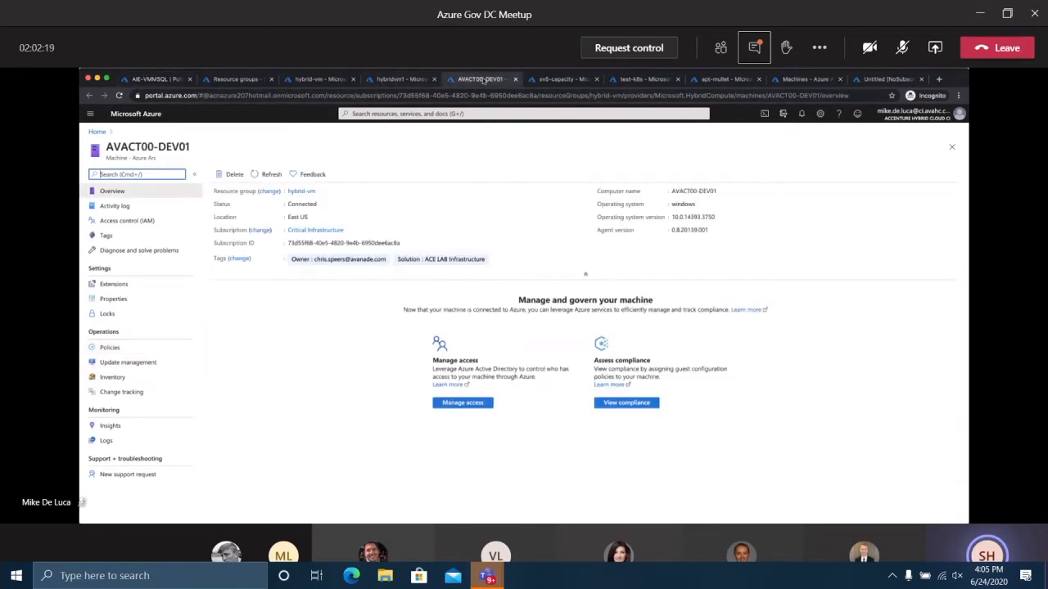
mouse_move(366, 442)
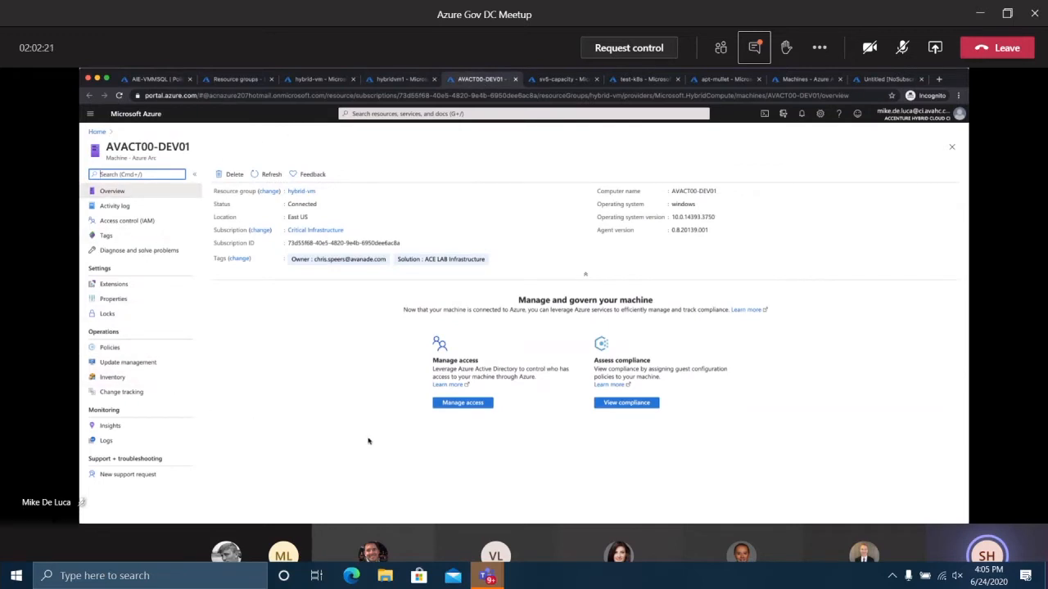
mouse_move(753, 336)
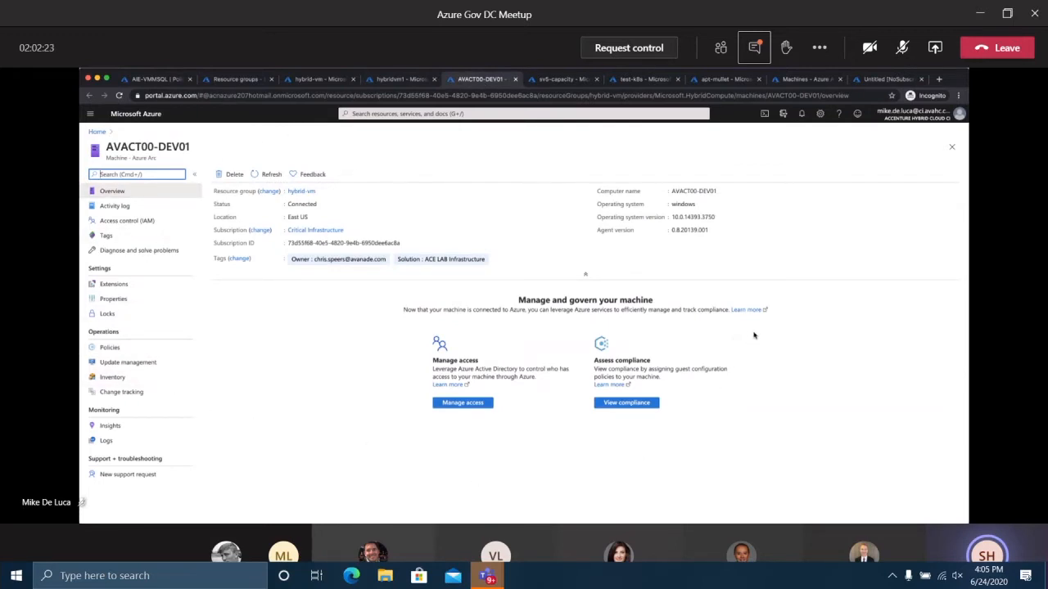
mouse_move(233, 331)
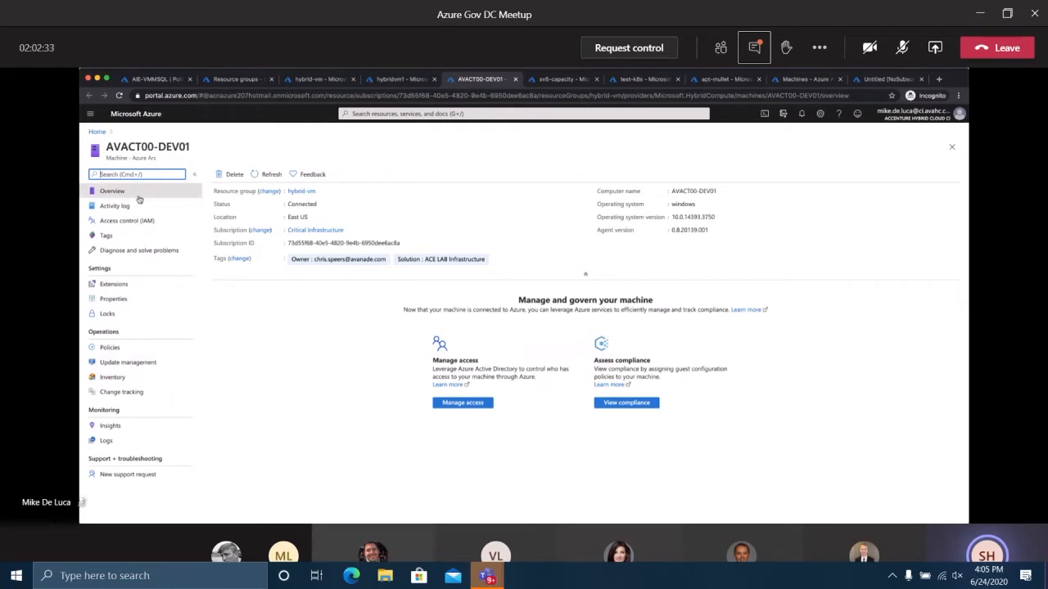
mouse_move(376, 308)
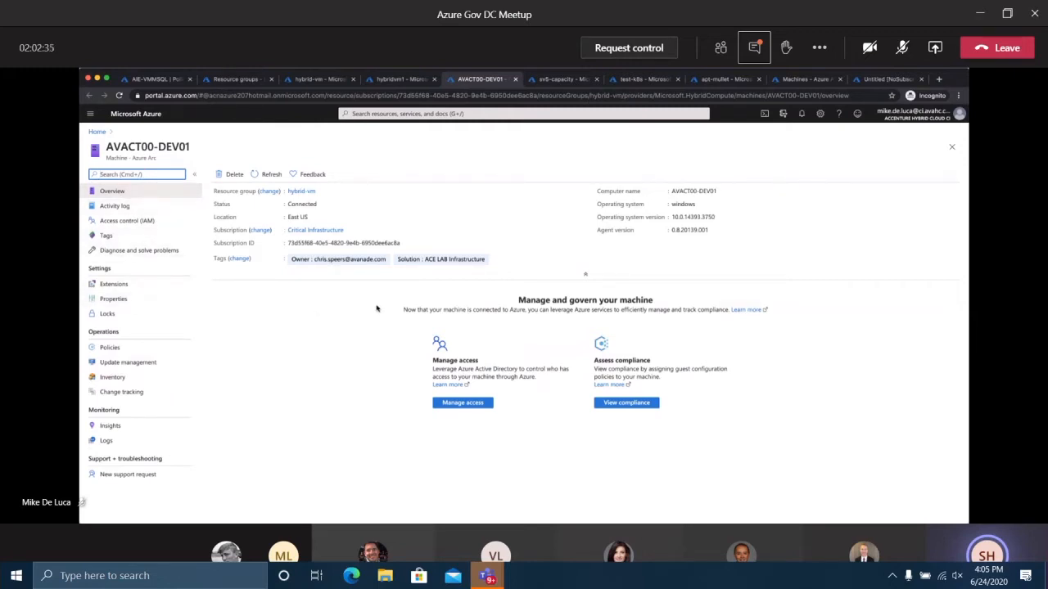
mouse_move(522, 188)
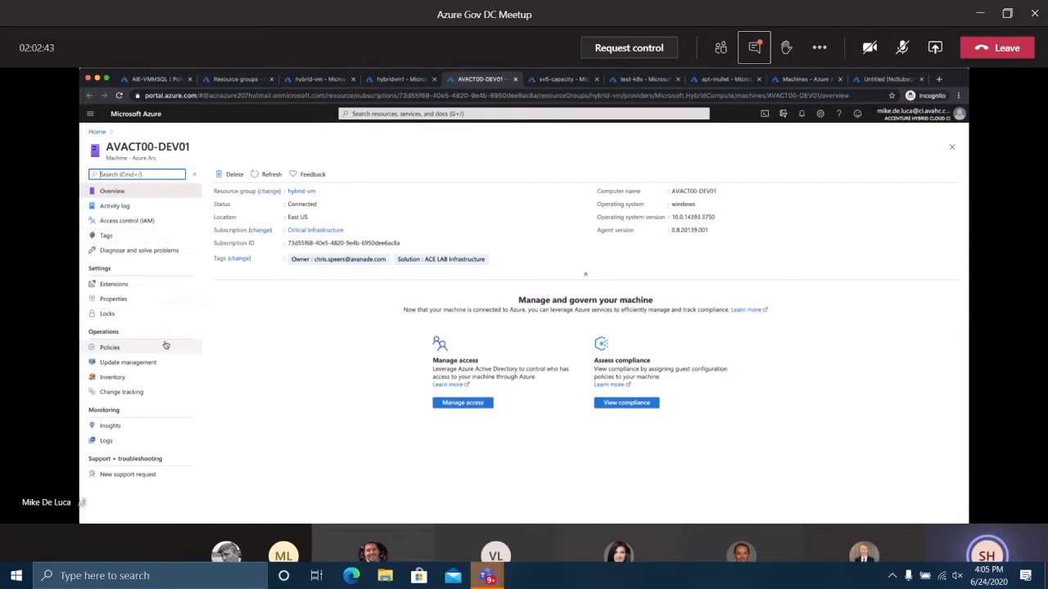
mouse_move(113, 298)
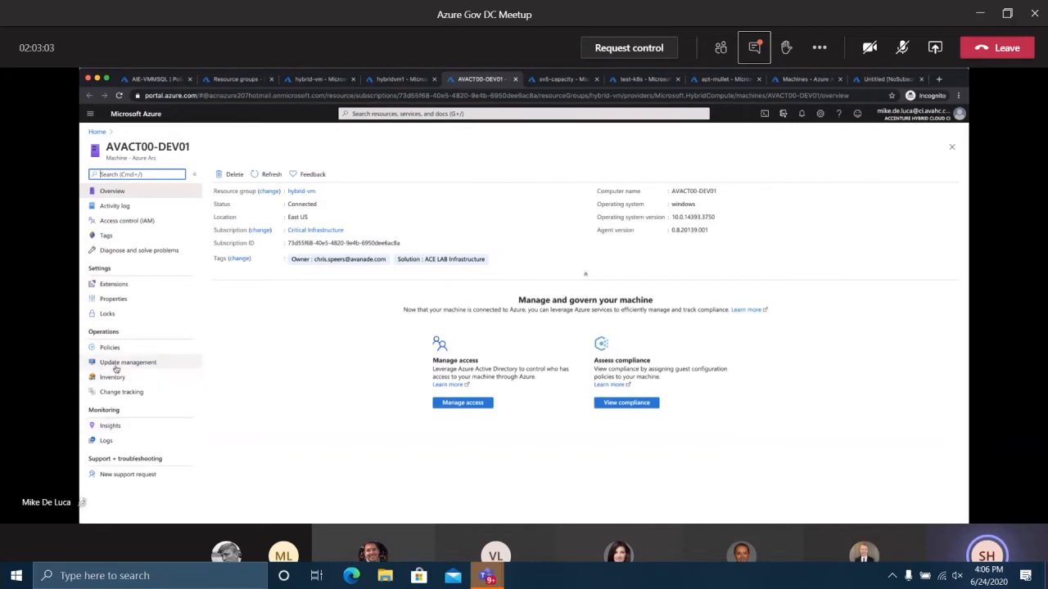
View AVACT00-DEV01's software Inventory, then its Change tracking of recent events
click(127, 361)
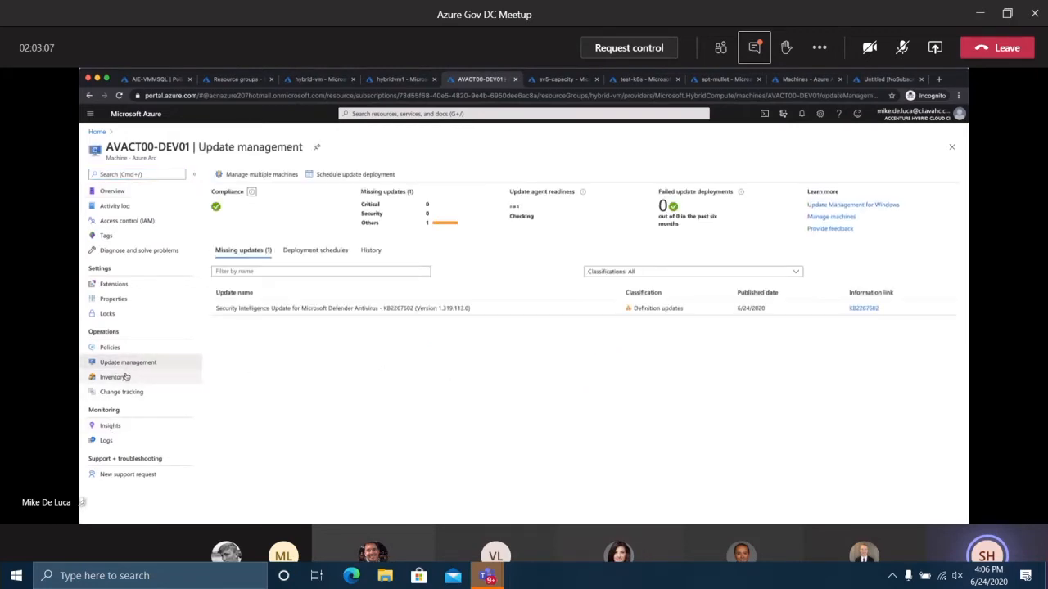
click(112, 377)
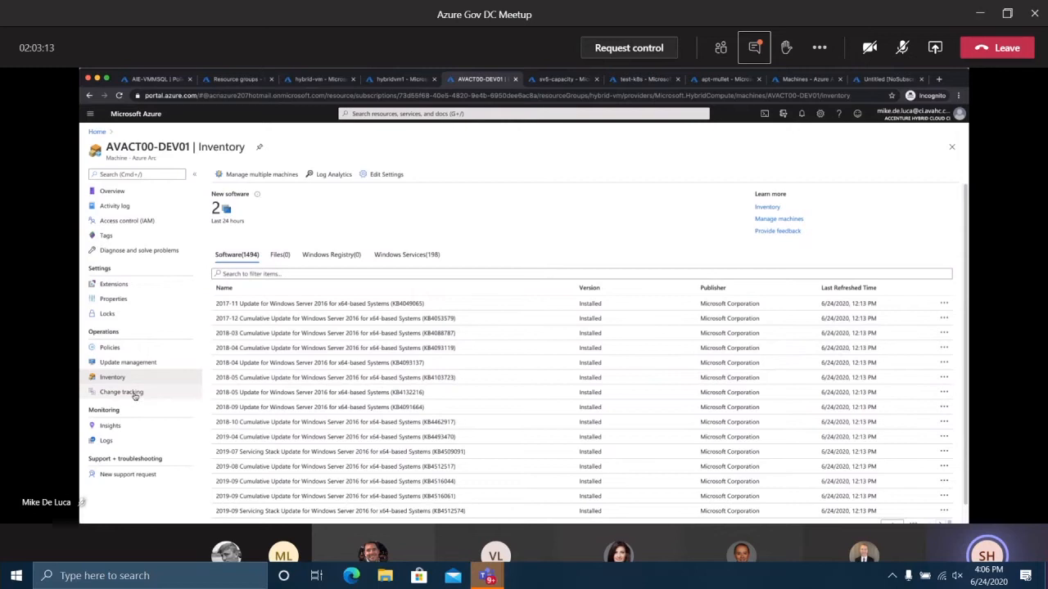
click(121, 393)
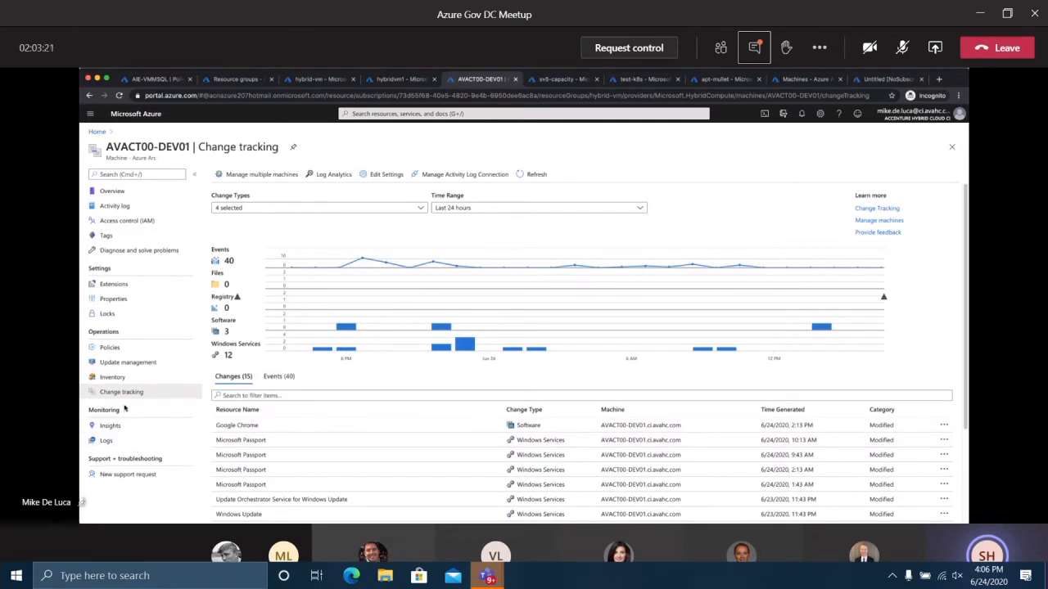
Visit AVACT00-DEV01's Insights, then its Logs page showing the Log Analytics welcome screen
click(110, 425)
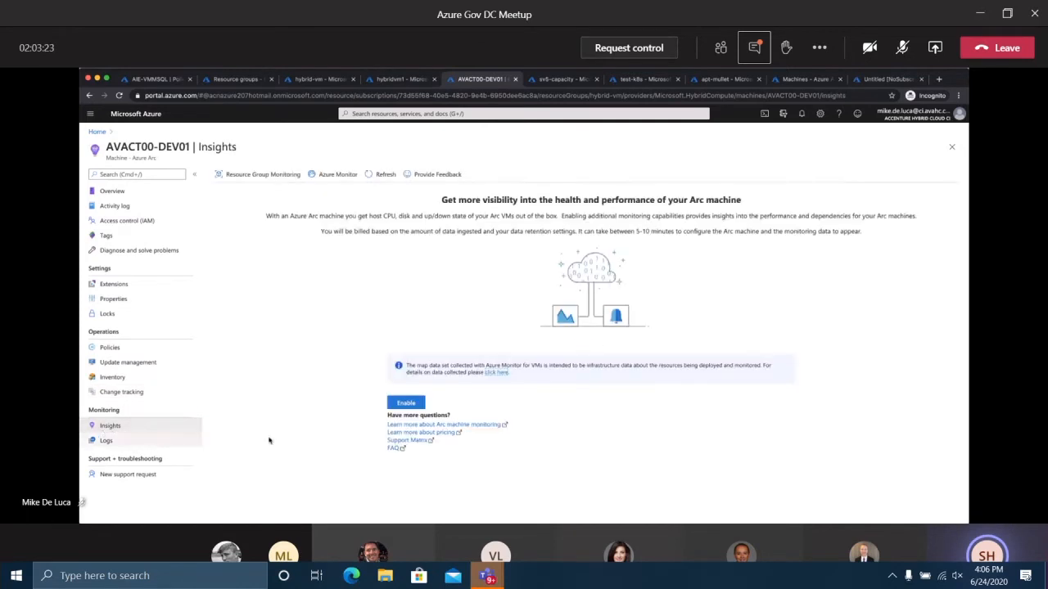
mouse_move(308, 458)
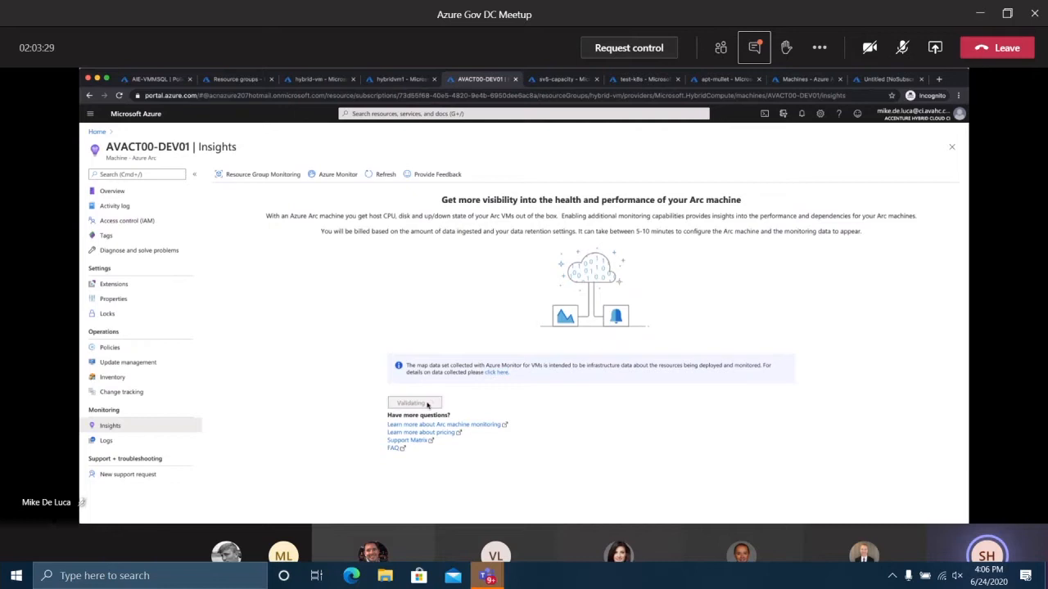
mouse_move(563, 259)
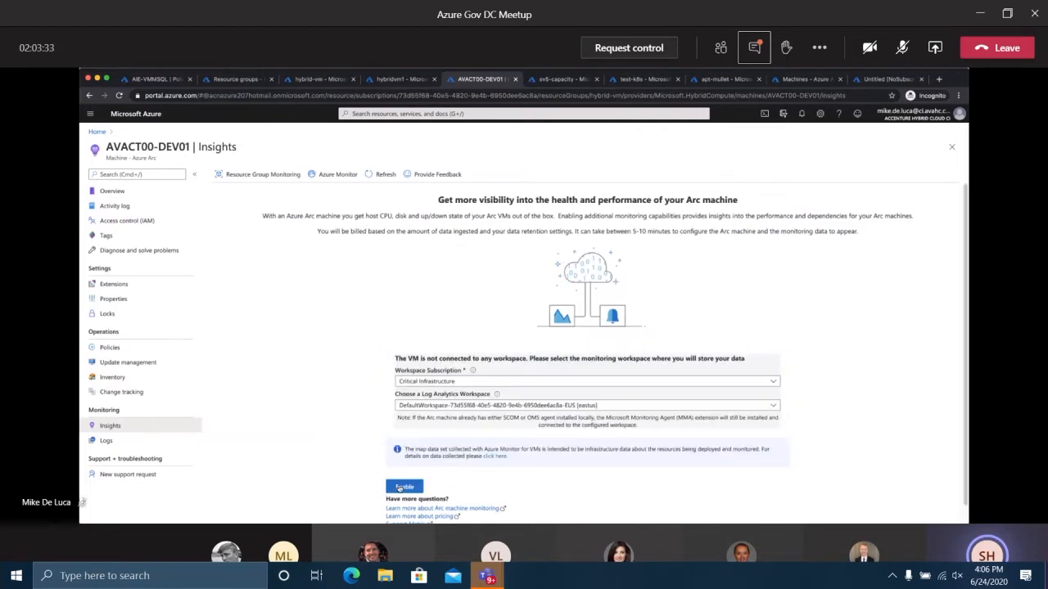
mouse_move(329, 409)
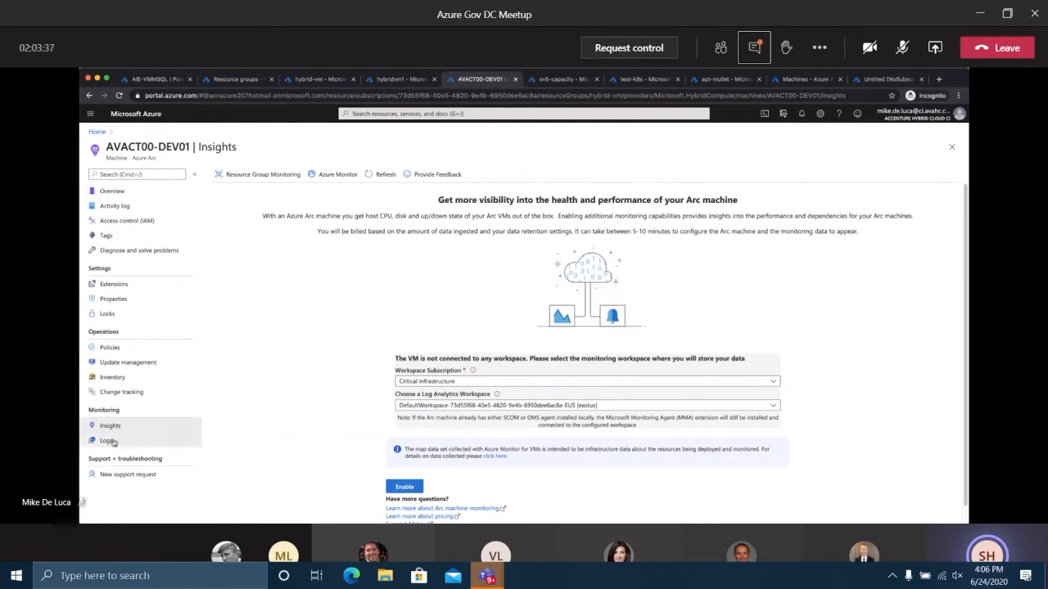
click(105, 440)
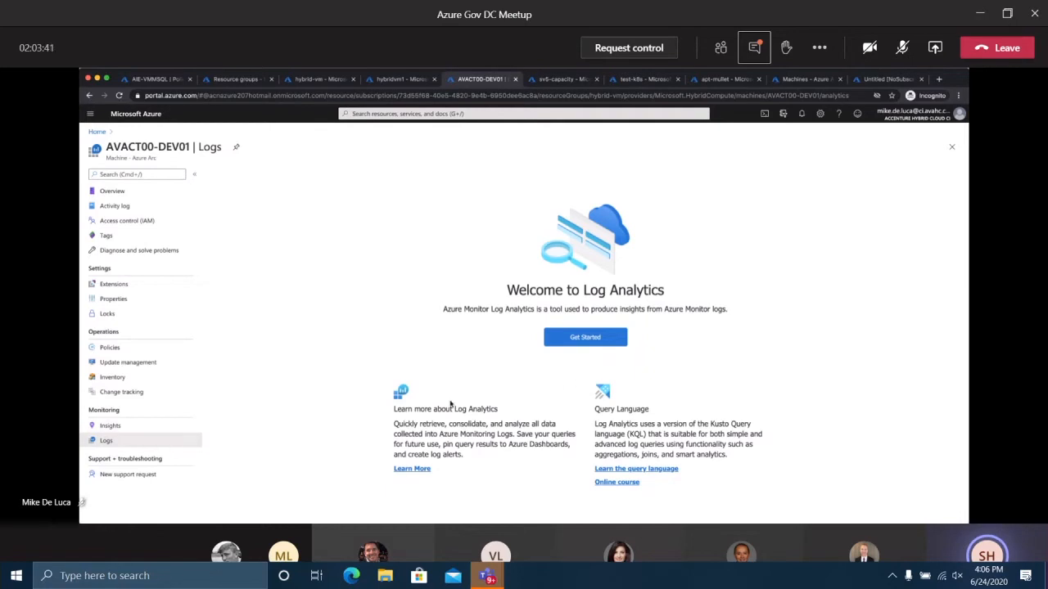
Get started in Log Analytics, dismiss the example queries and browse down the Tables list
click(584, 338)
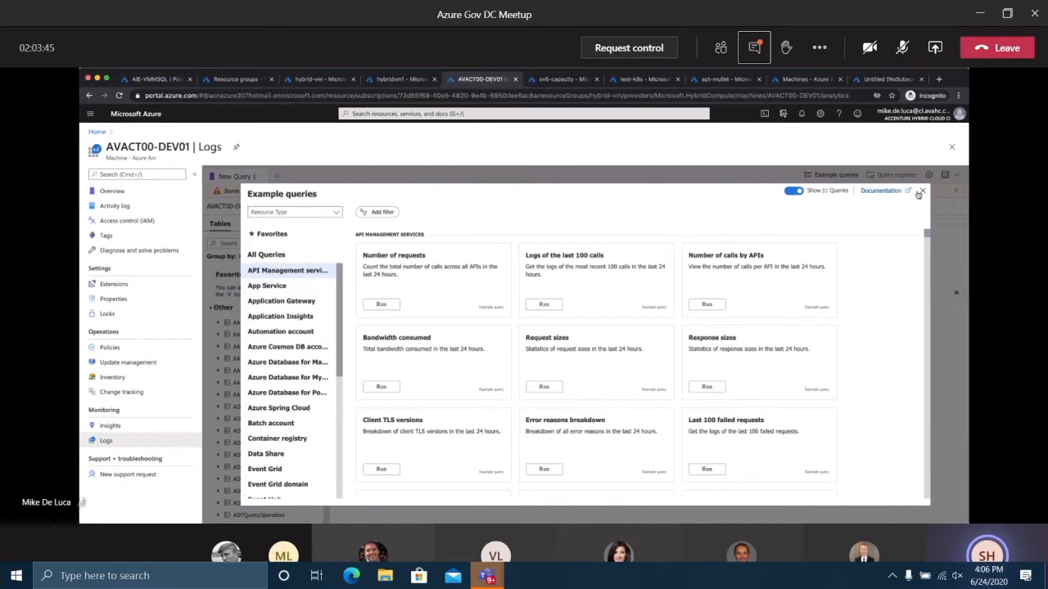
click(920, 190)
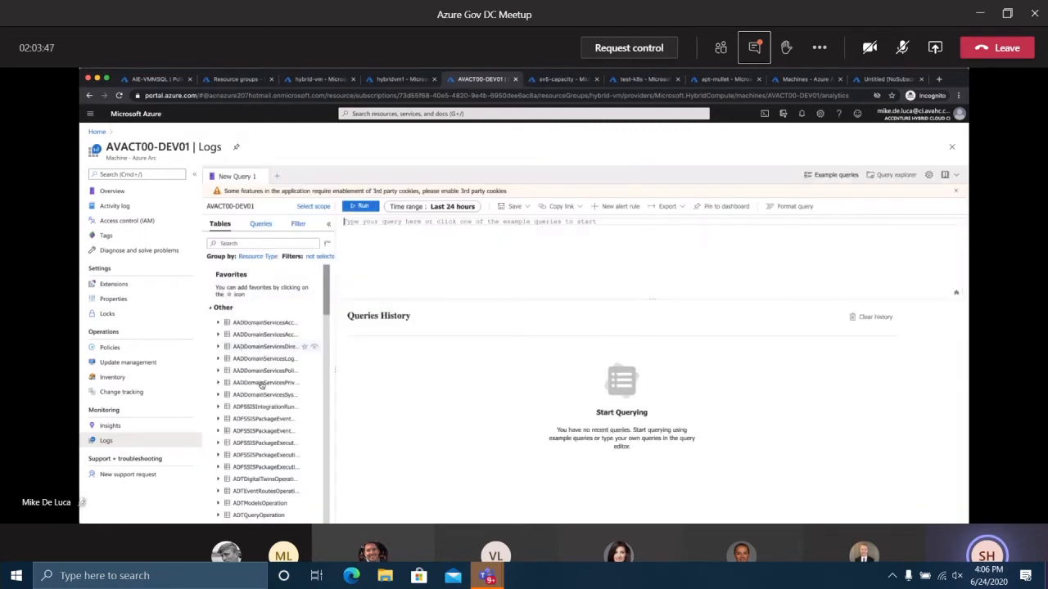
scroll(down, 3)
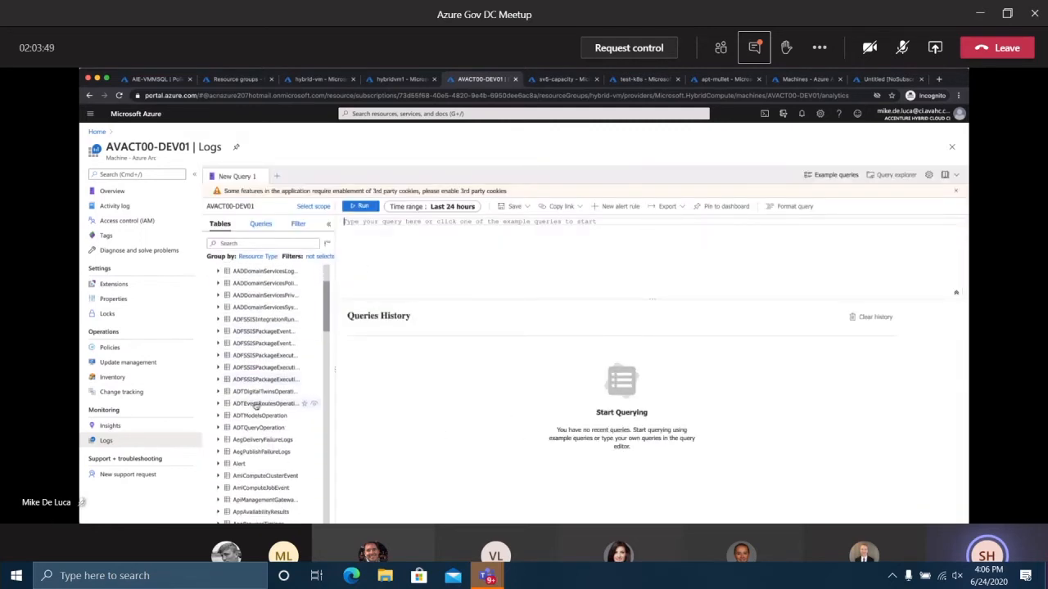
scroll(down, 3)
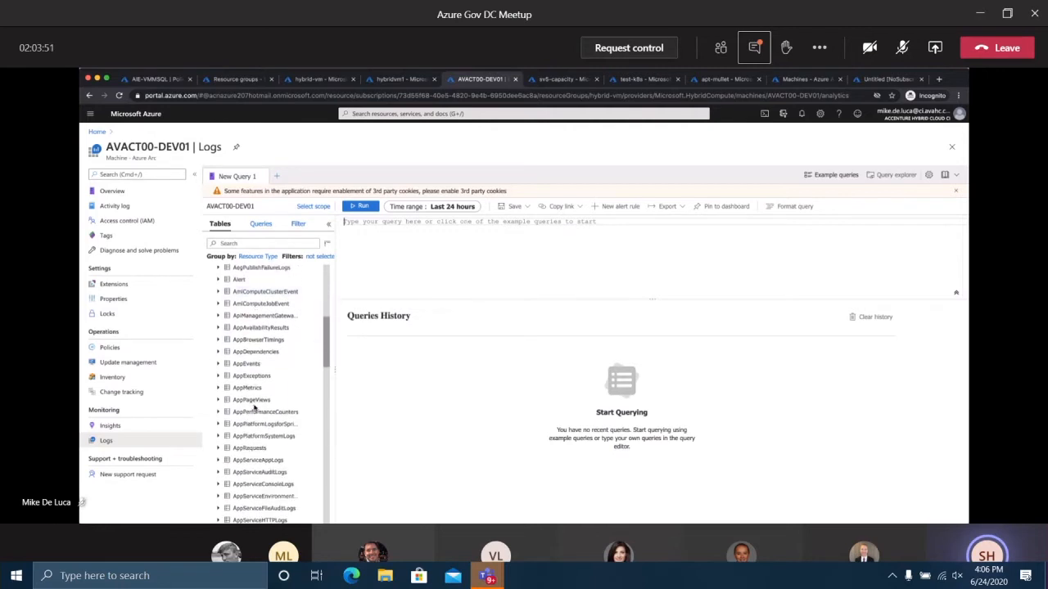
scroll(down, 3)
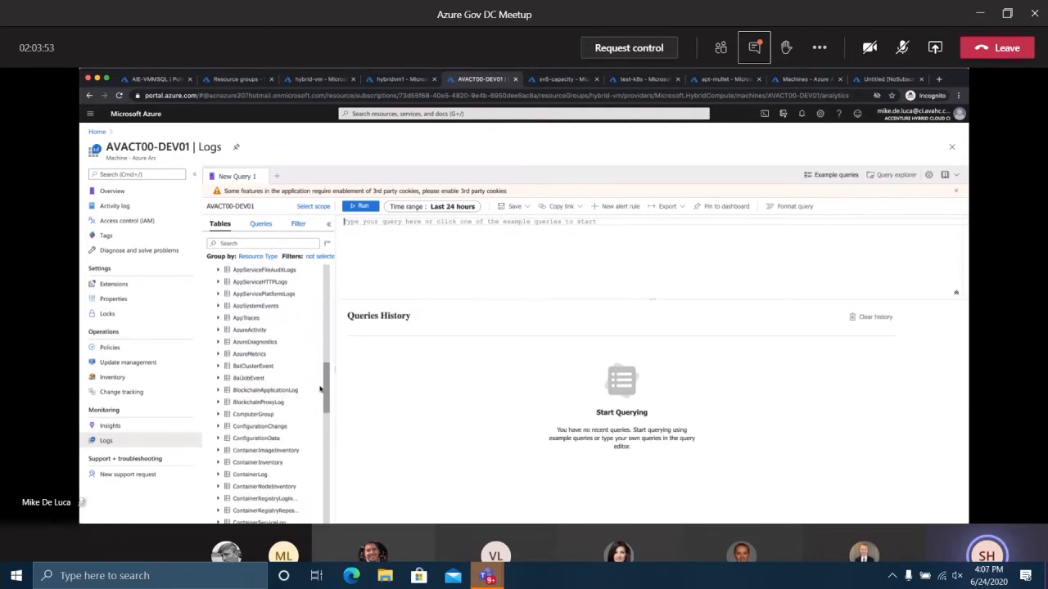
scroll(down, 3)
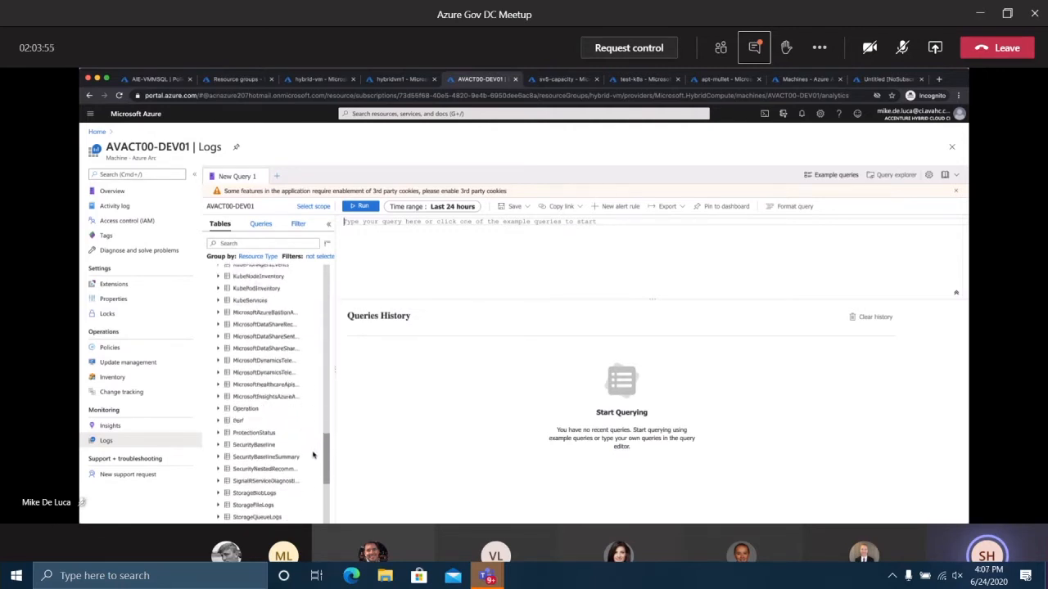
scroll(down, 3)
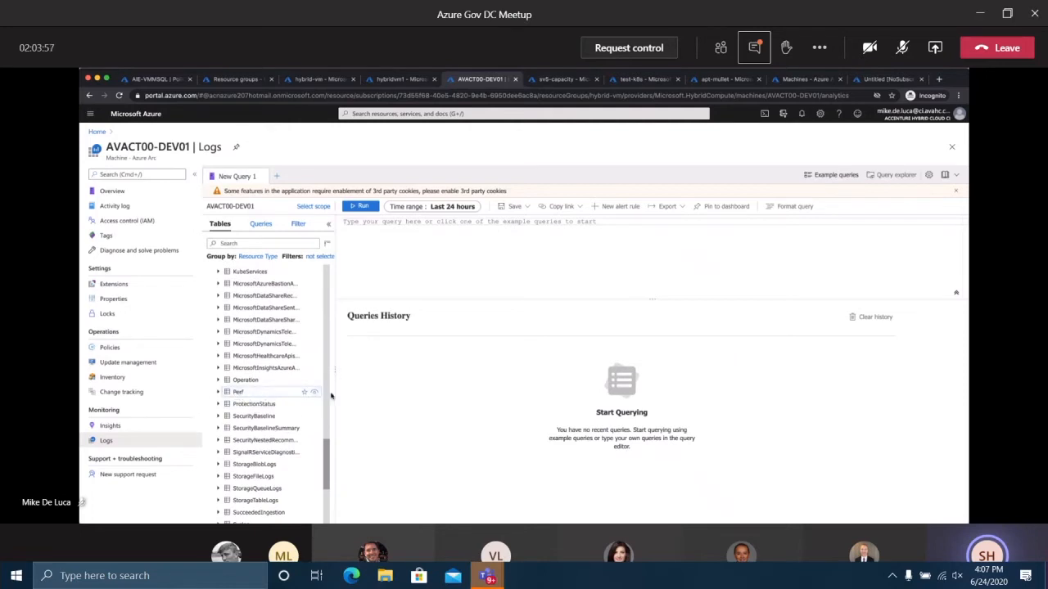
Preview the VMComputer table's data, scroll through it, then close the preview
click(239, 391)
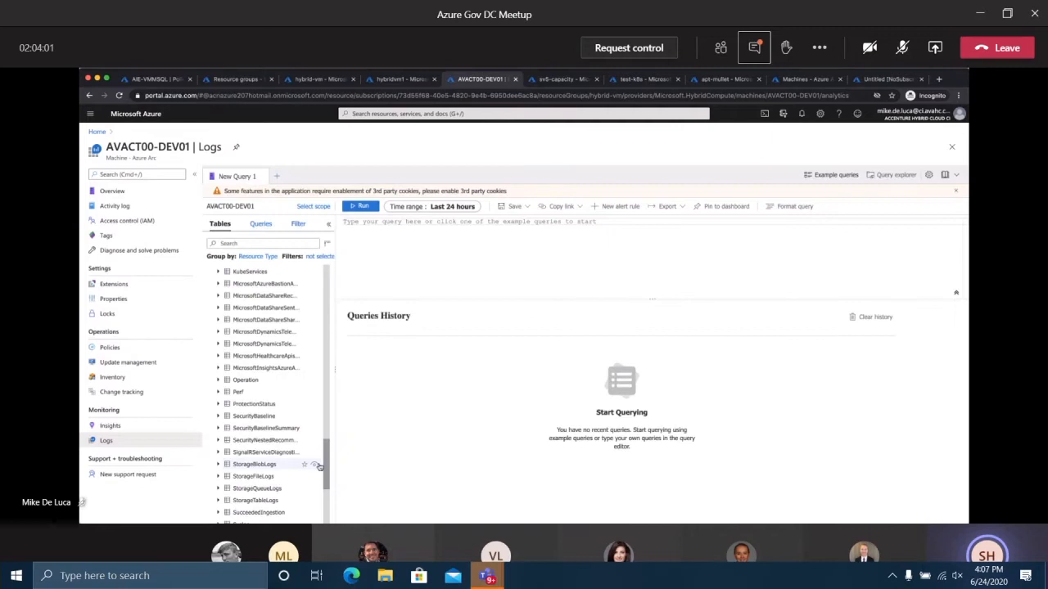
scroll(down, 3)
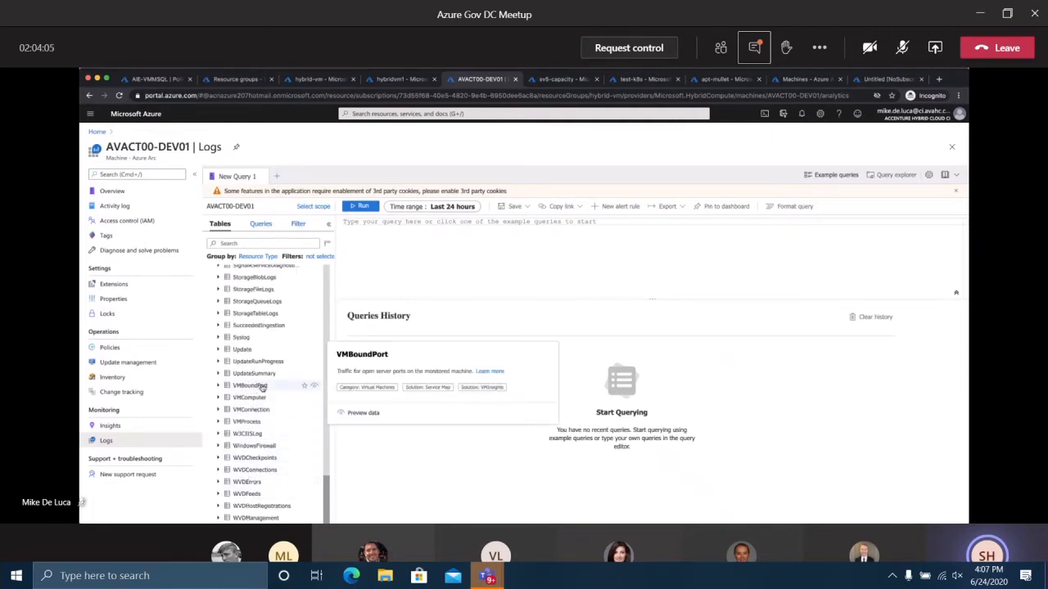
mouse_move(249, 398)
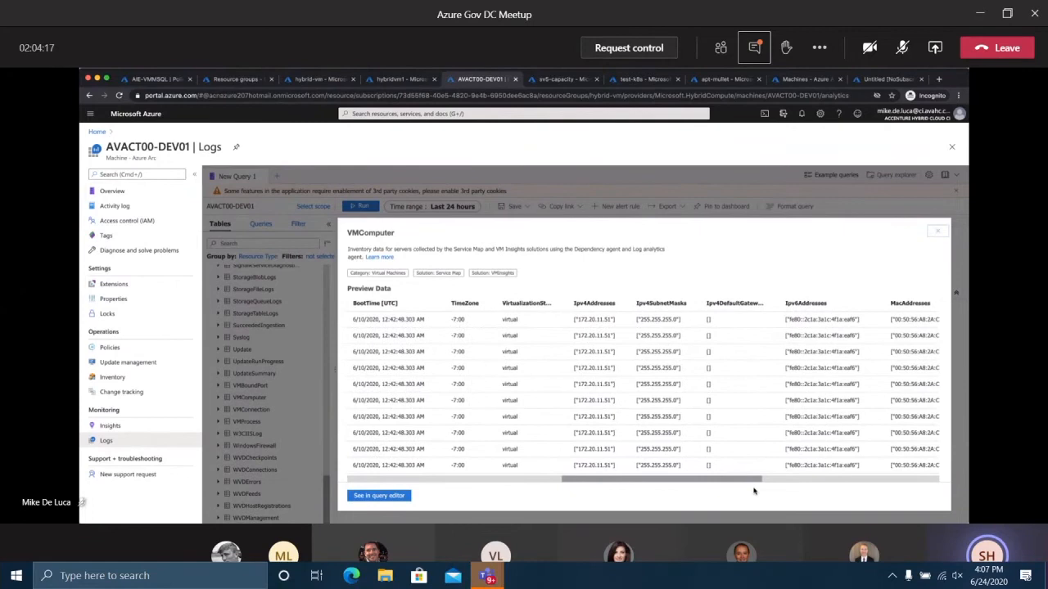
scroll(right, 3)
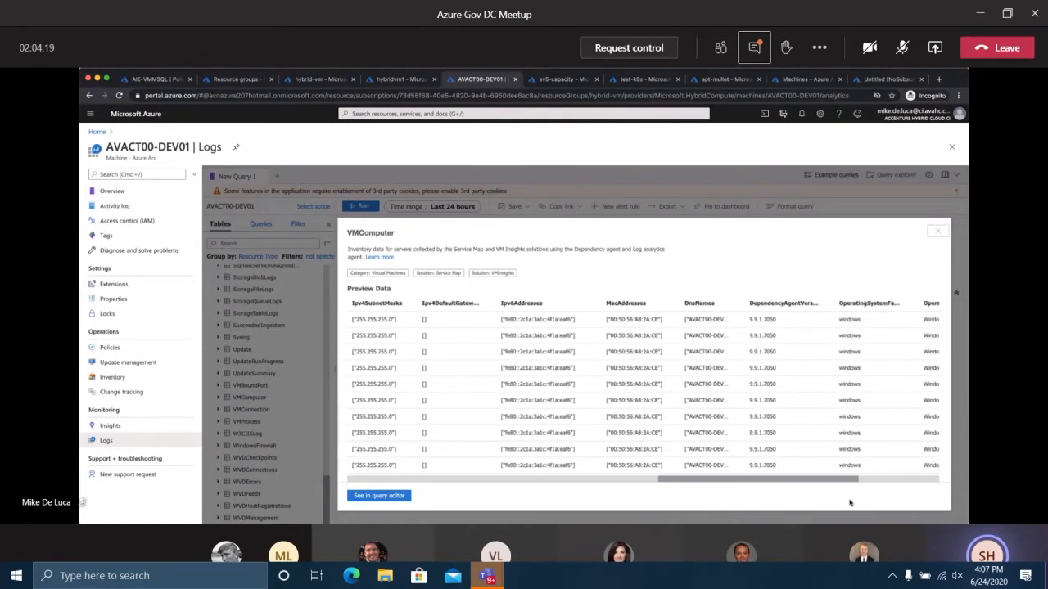
scroll(right, 3)
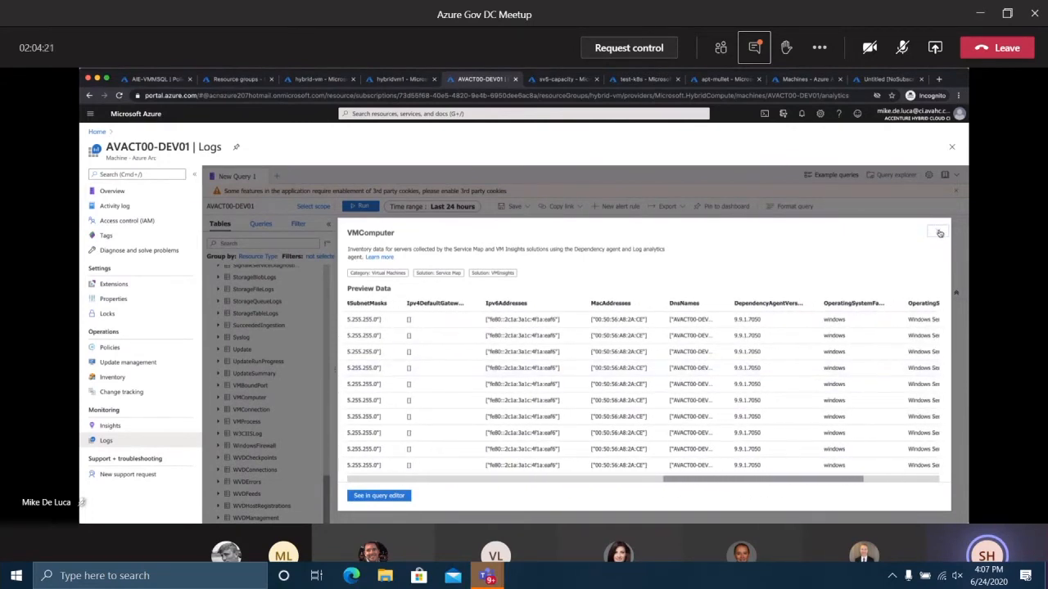
click(940, 232)
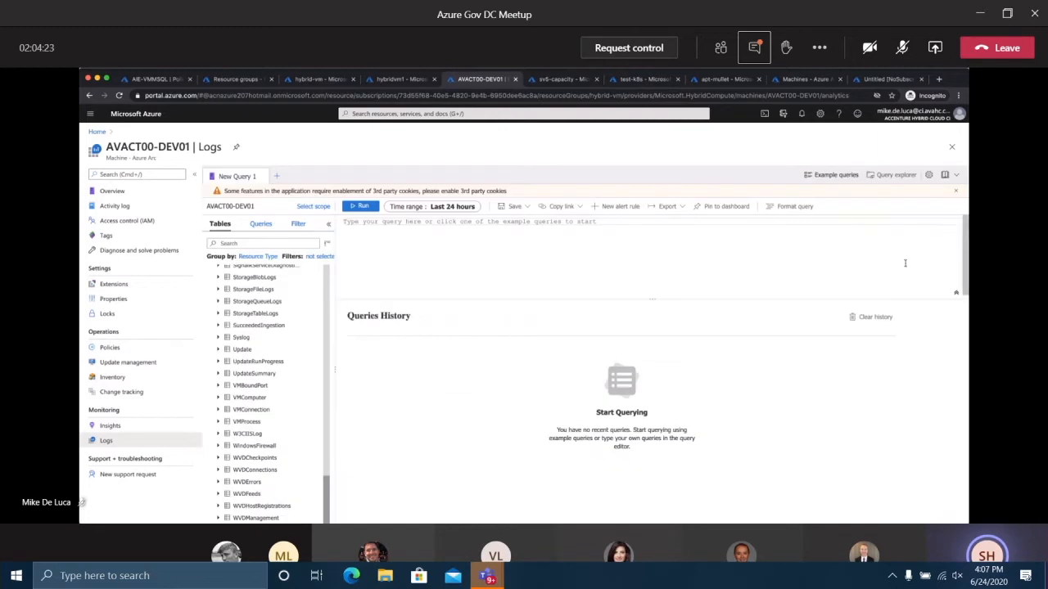
Visit the machine's Insights, Properties and Overview, then its Policies page showing 0% compliance
click(109, 425)
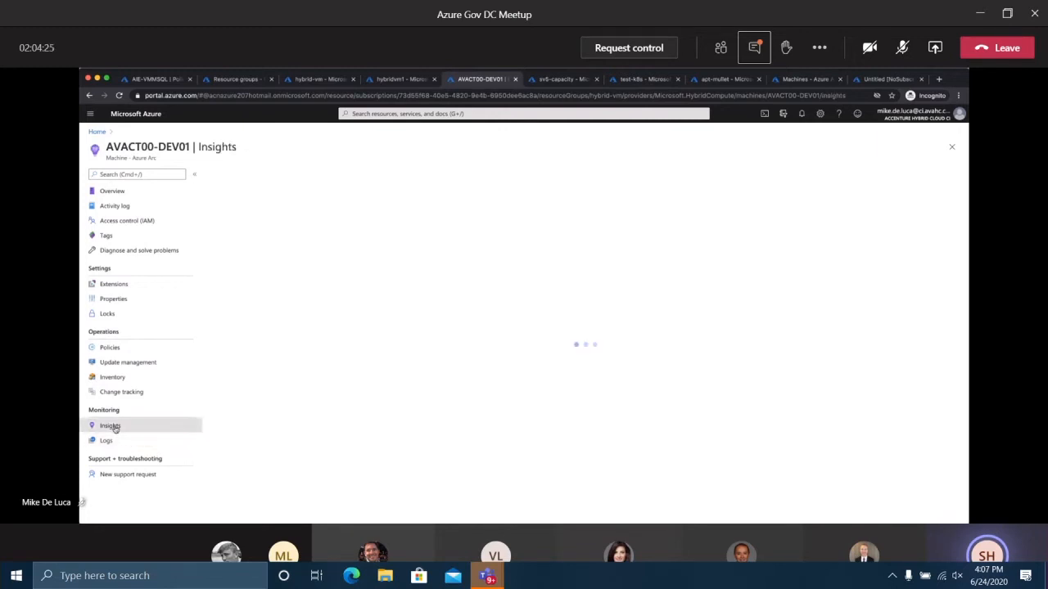
click(113, 298)
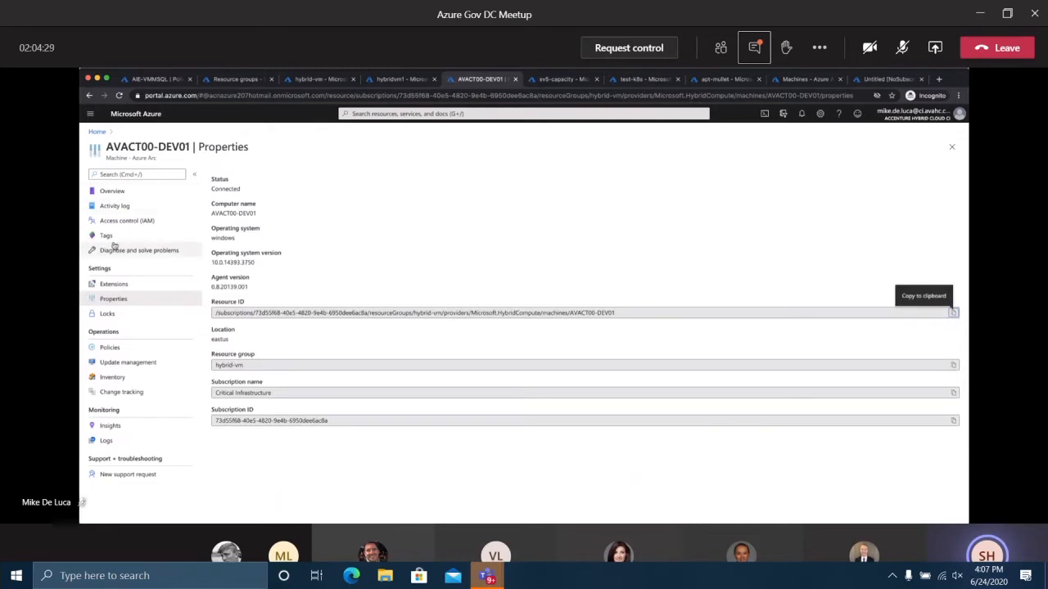
click(111, 189)
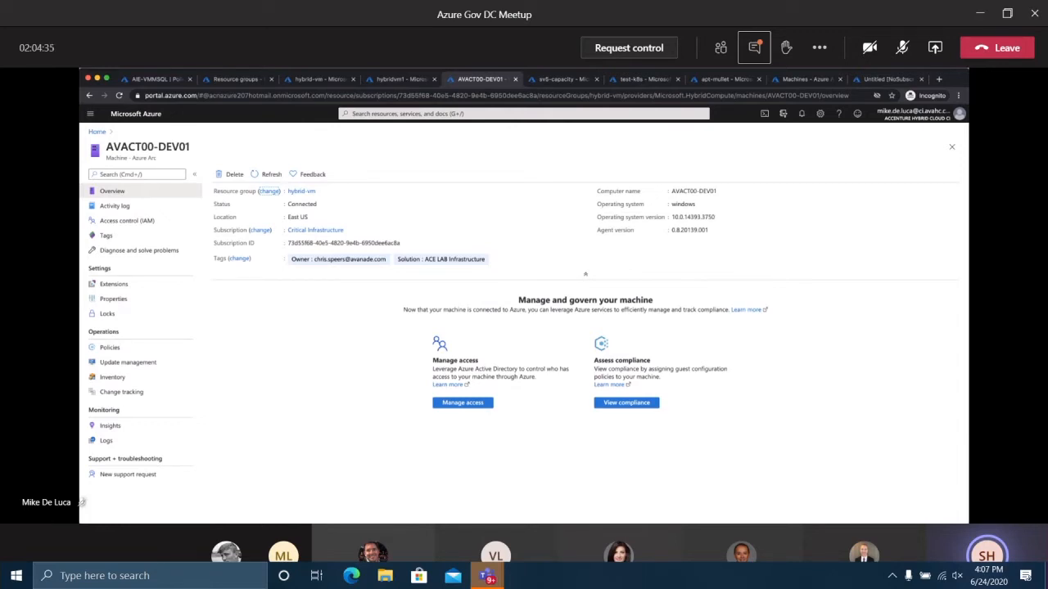
mouse_move(113, 298)
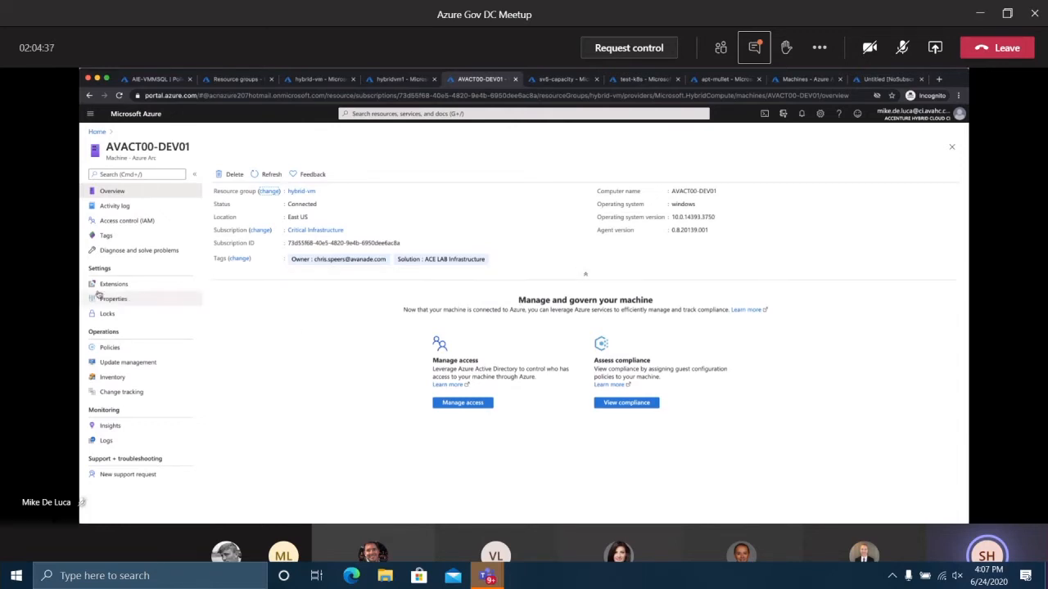
click(110, 347)
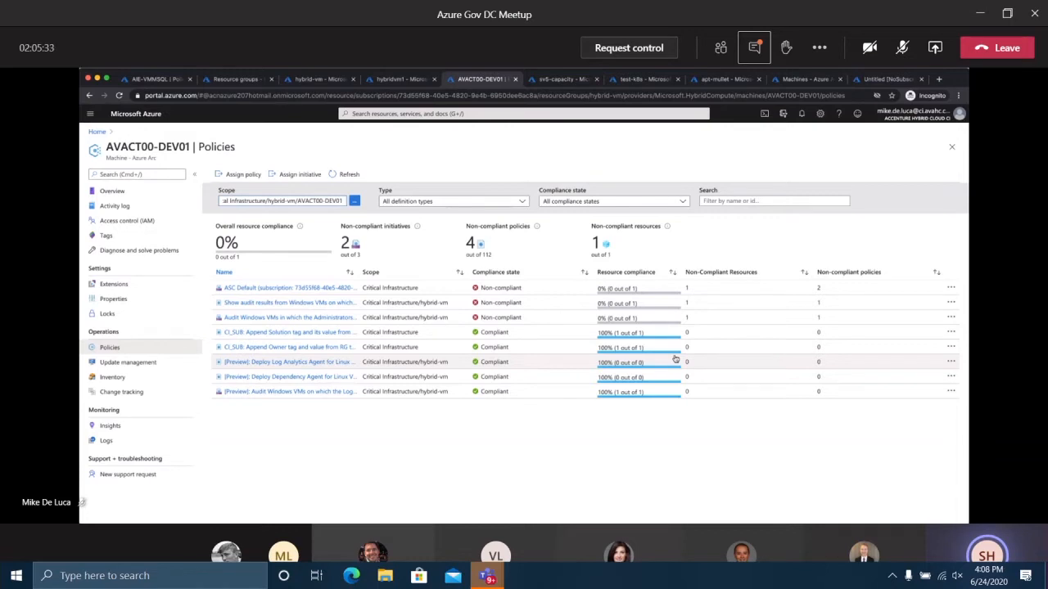
View the Google Chrome change details in Change tracking, then go to Update management
click(121, 392)
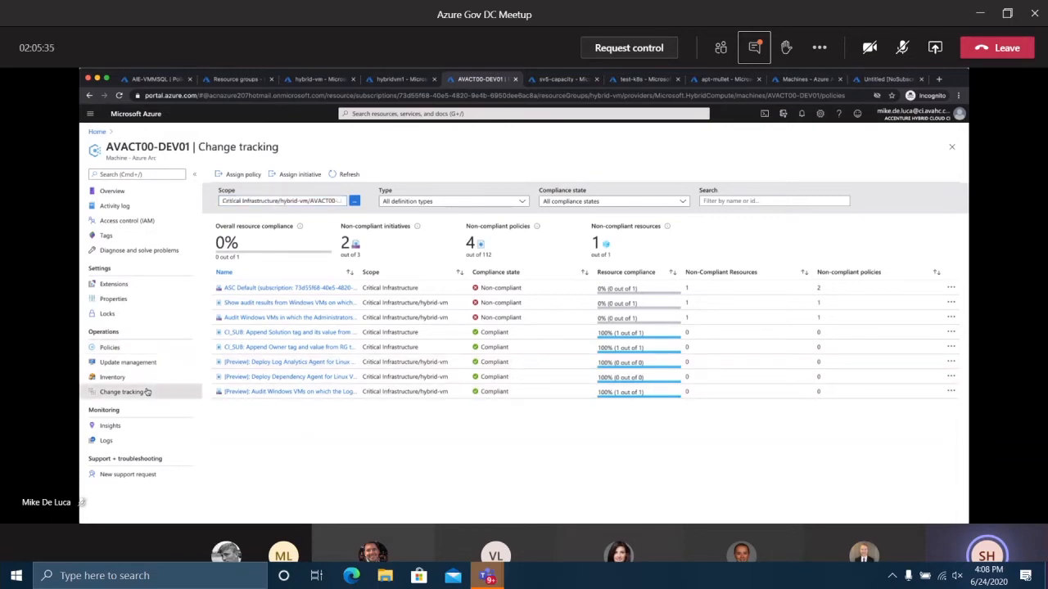
click(121, 391)
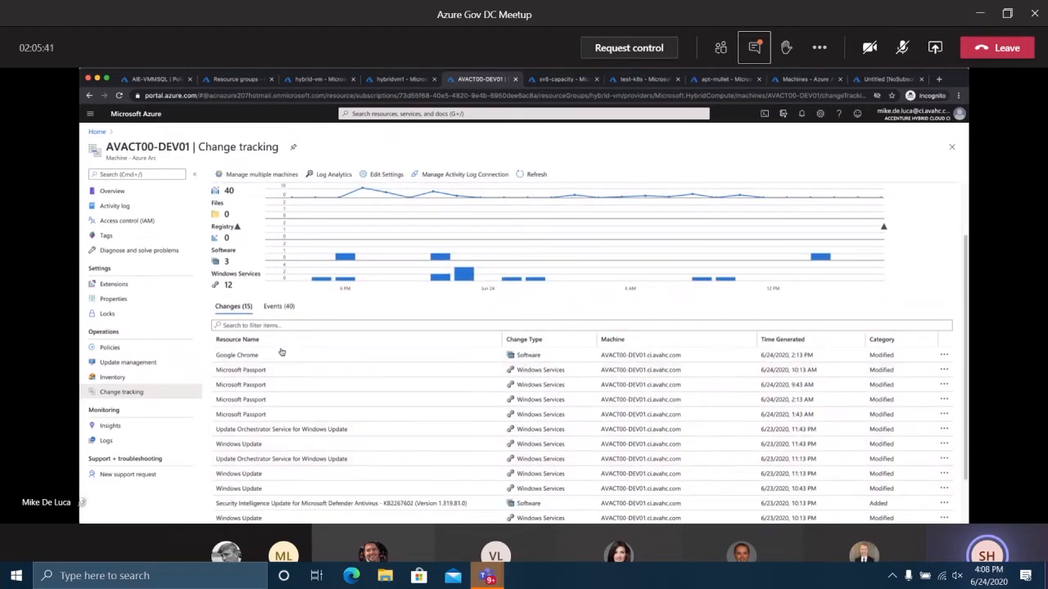
mouse_move(302, 363)
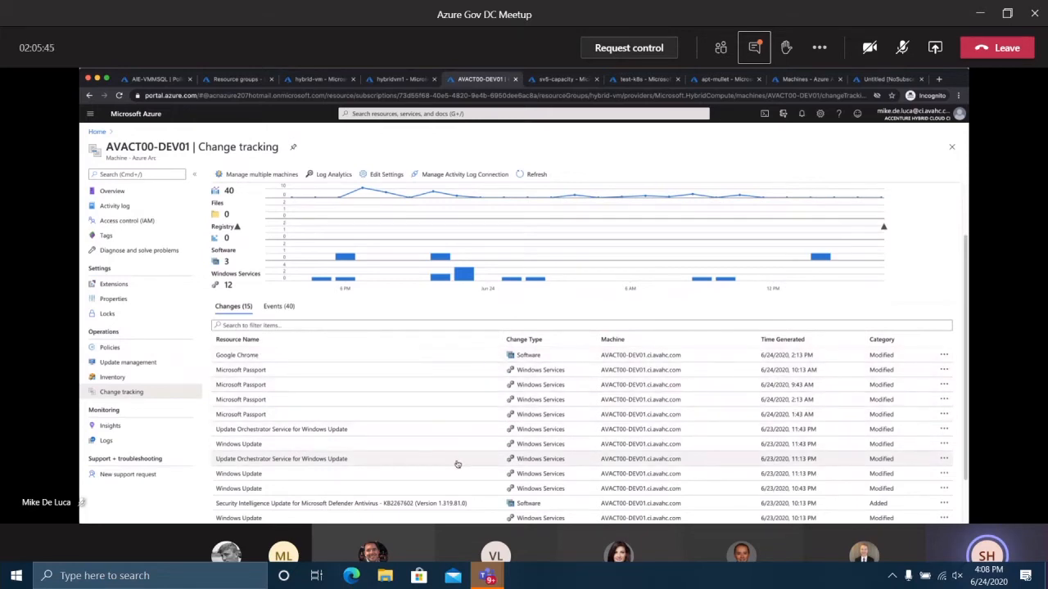
mouse_move(439, 452)
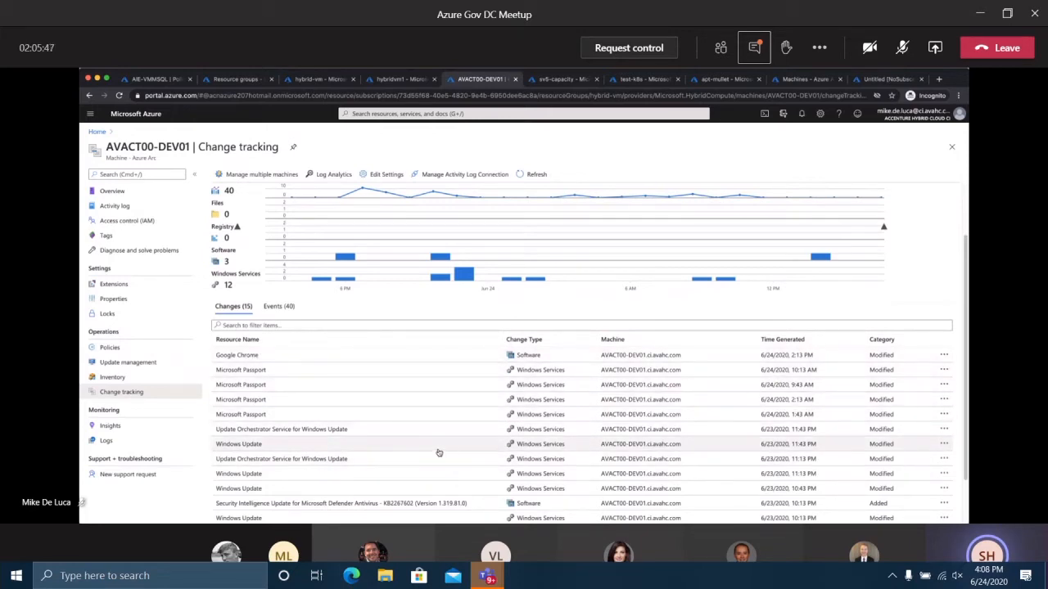
mouse_move(423, 363)
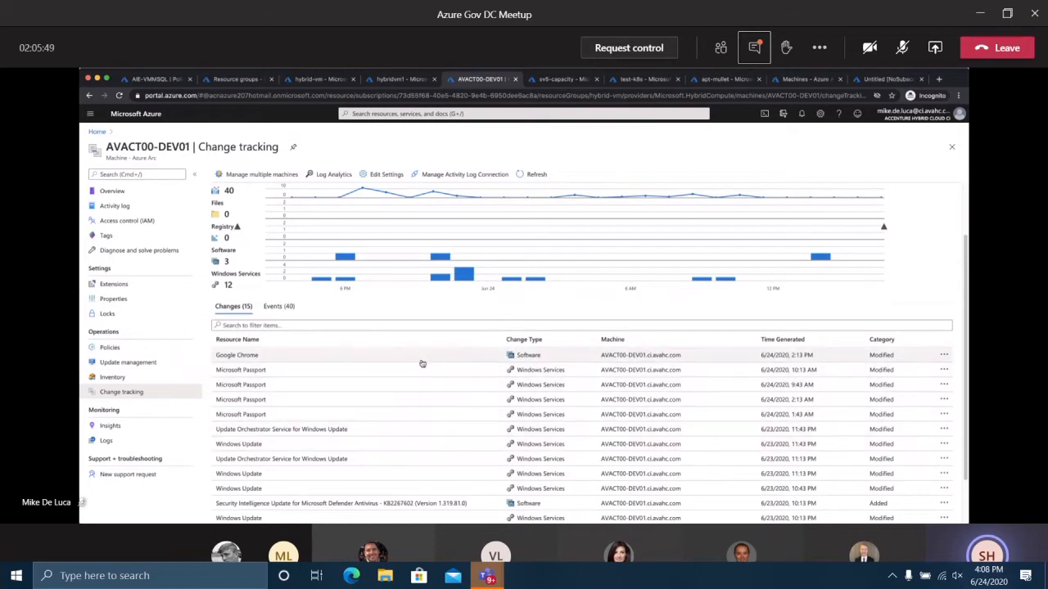
click(236, 354)
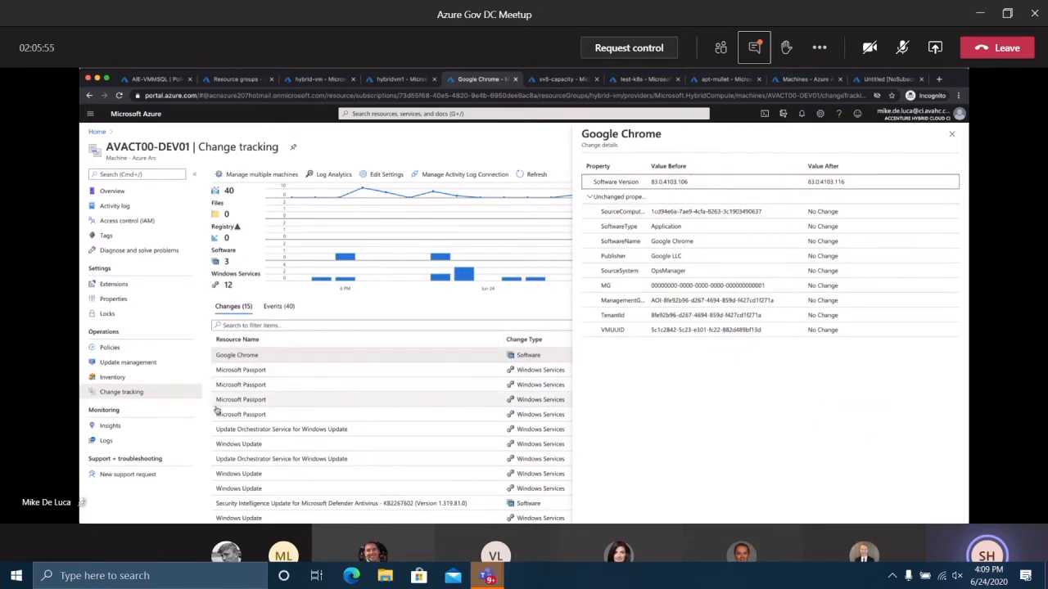
click(128, 362)
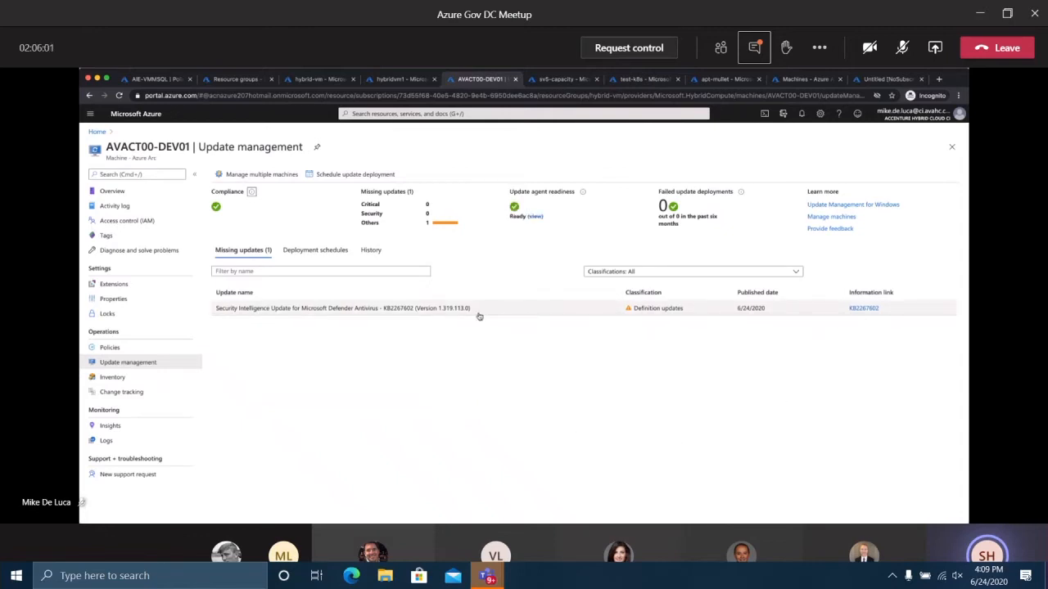
mouse_move(428, 311)
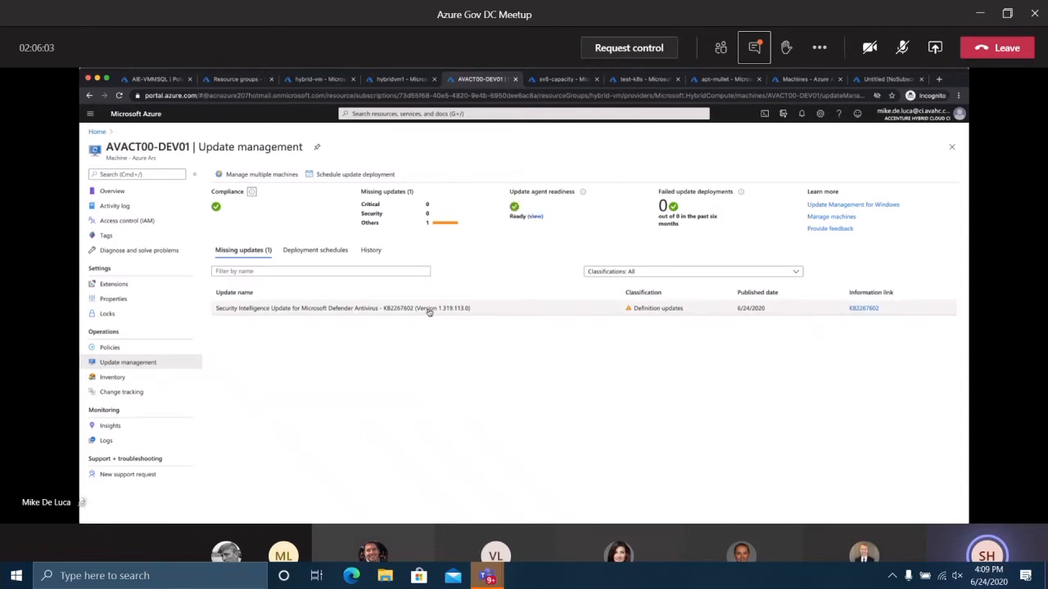
click(105, 440)
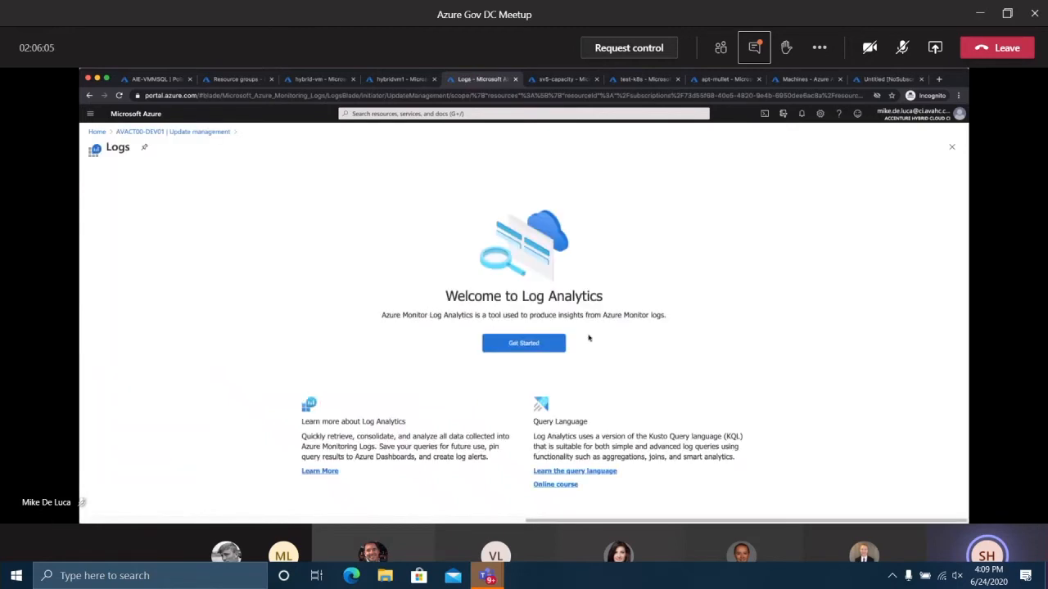
click(139, 131)
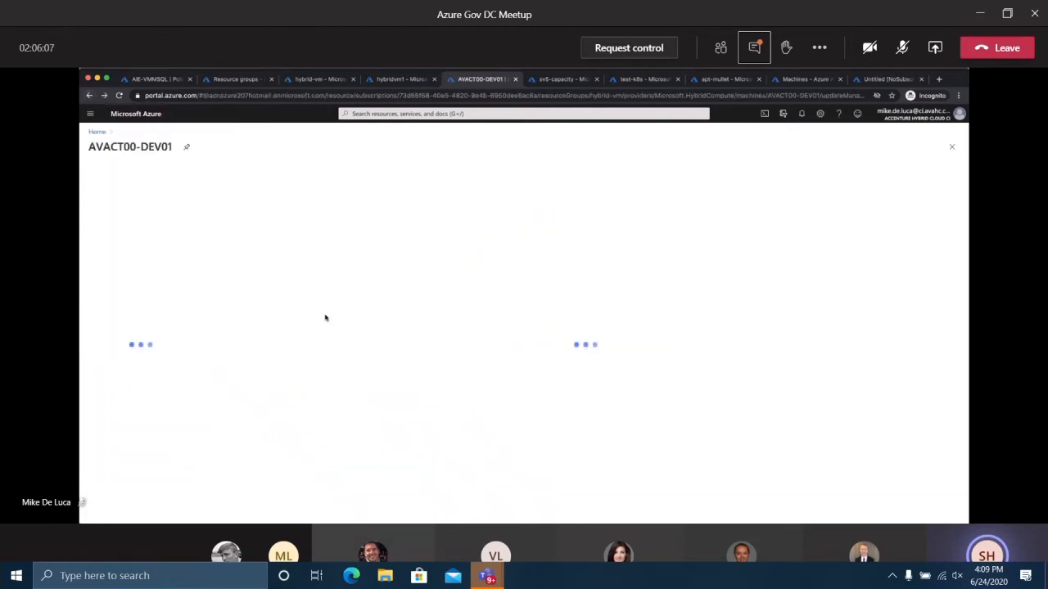
mouse_move(696, 228)
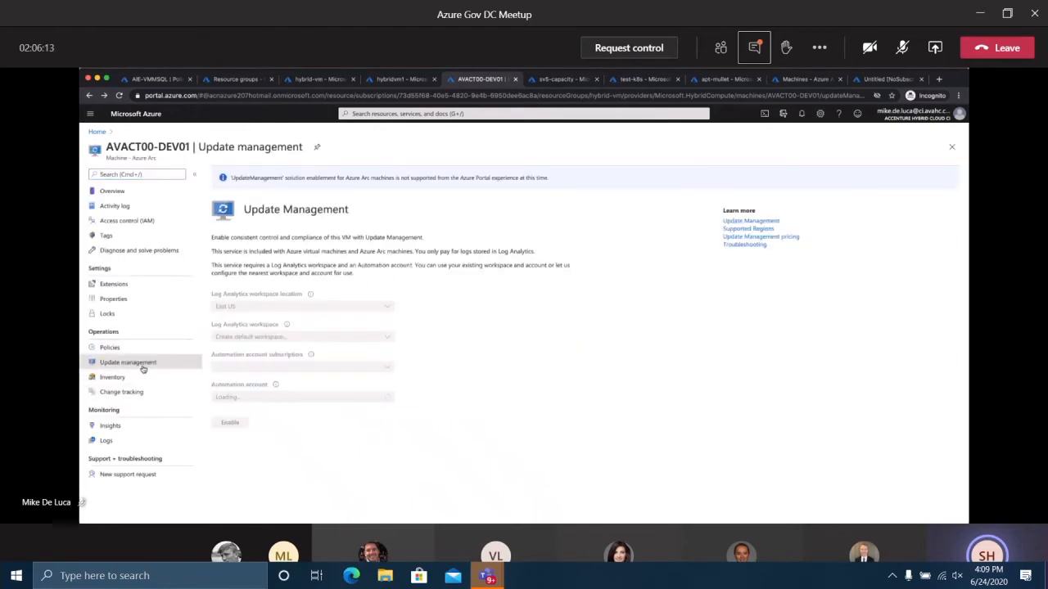
click(109, 347)
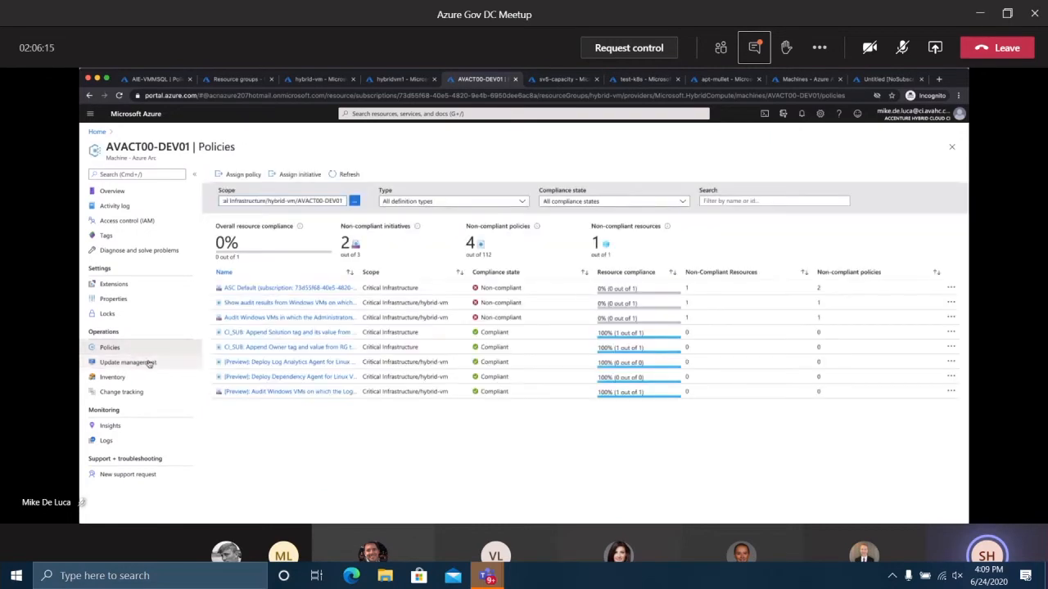
click(127, 362)
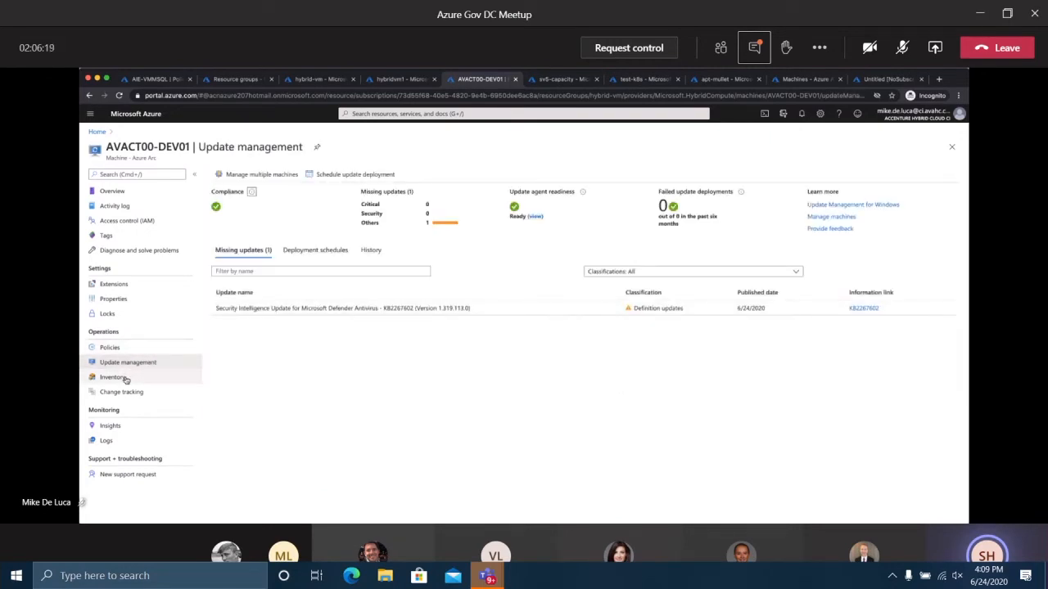
click(111, 376)
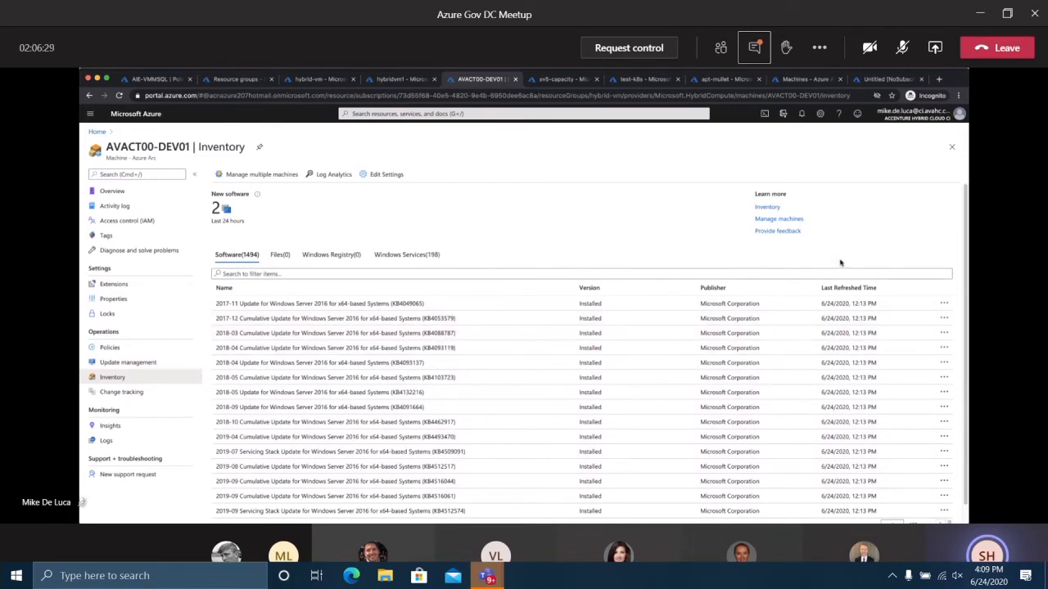
mouse_move(834, 258)
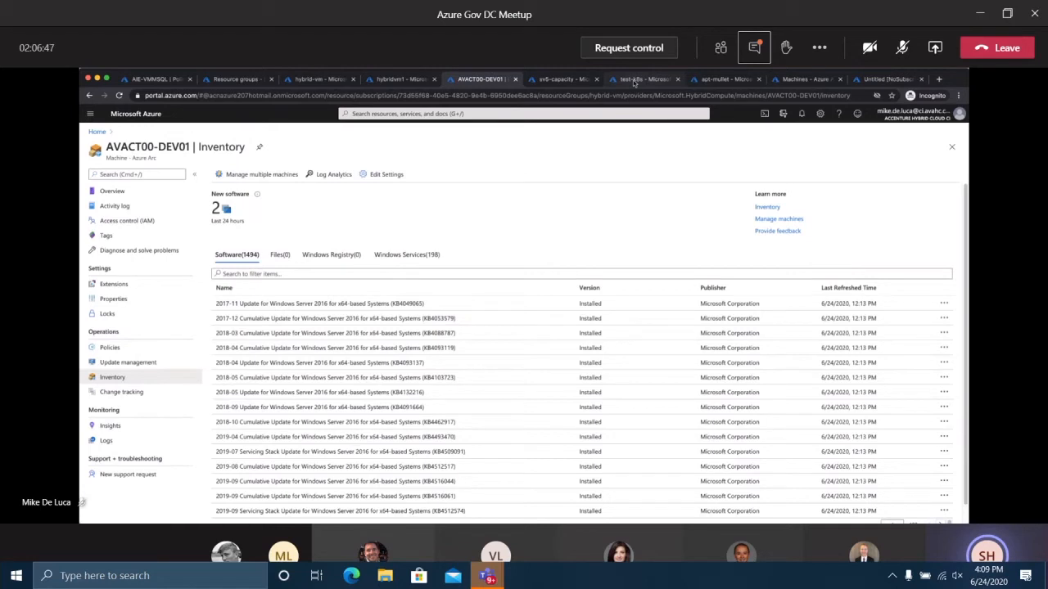
Switch to the test-k8s Kubernetes service browser tab
click(642, 79)
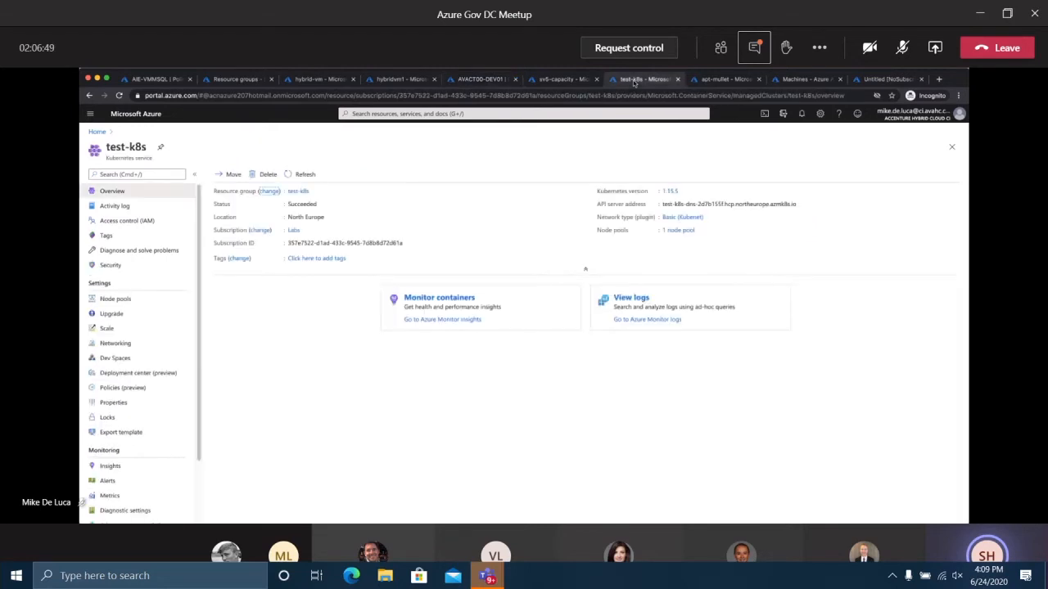
mouse_move(501, 419)
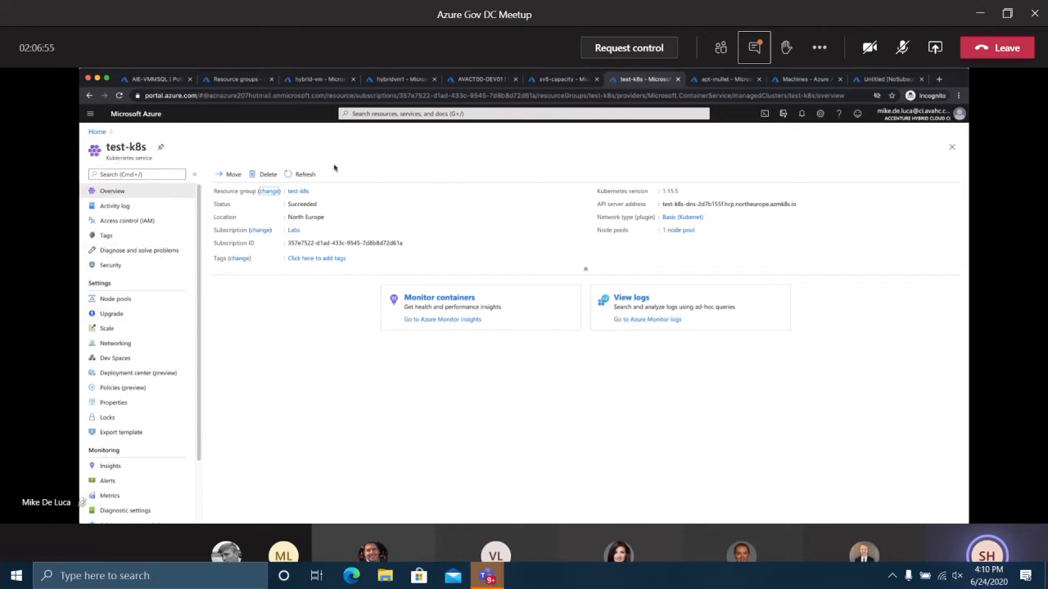
mouse_move(457, 373)
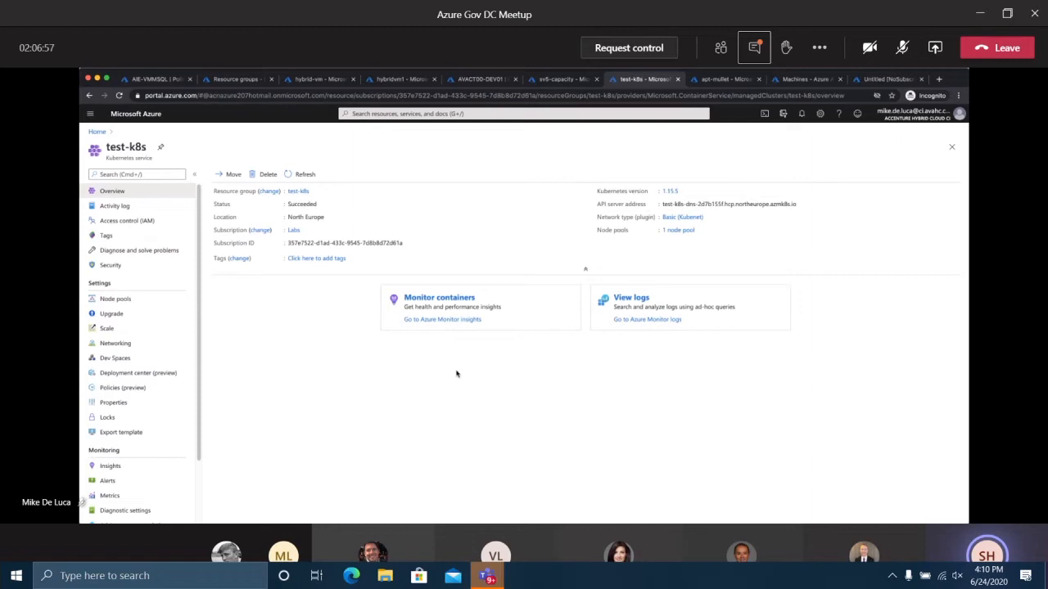
mouse_move(648, 354)
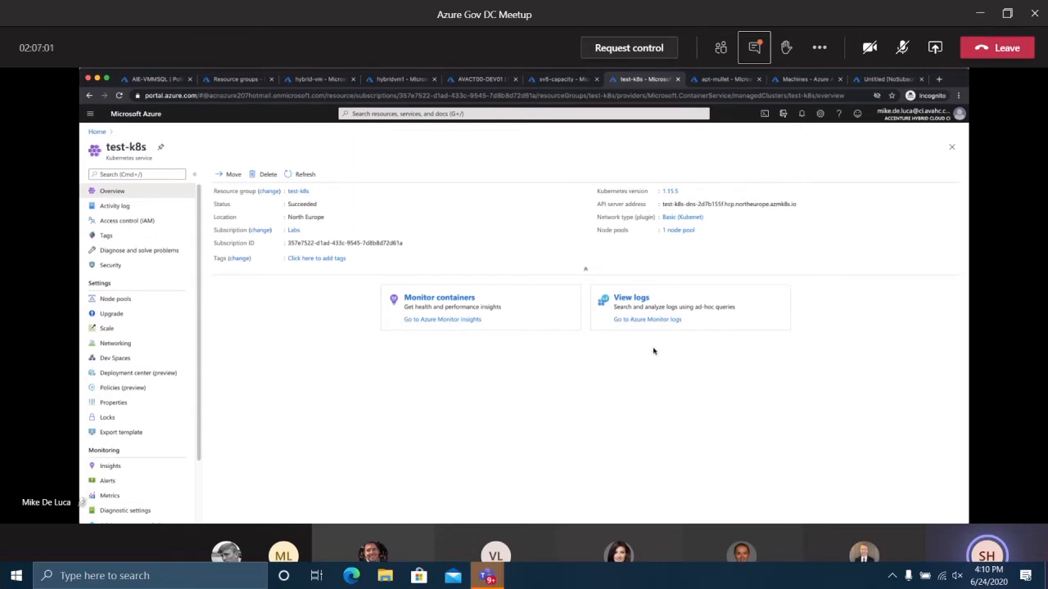
mouse_move(730, 228)
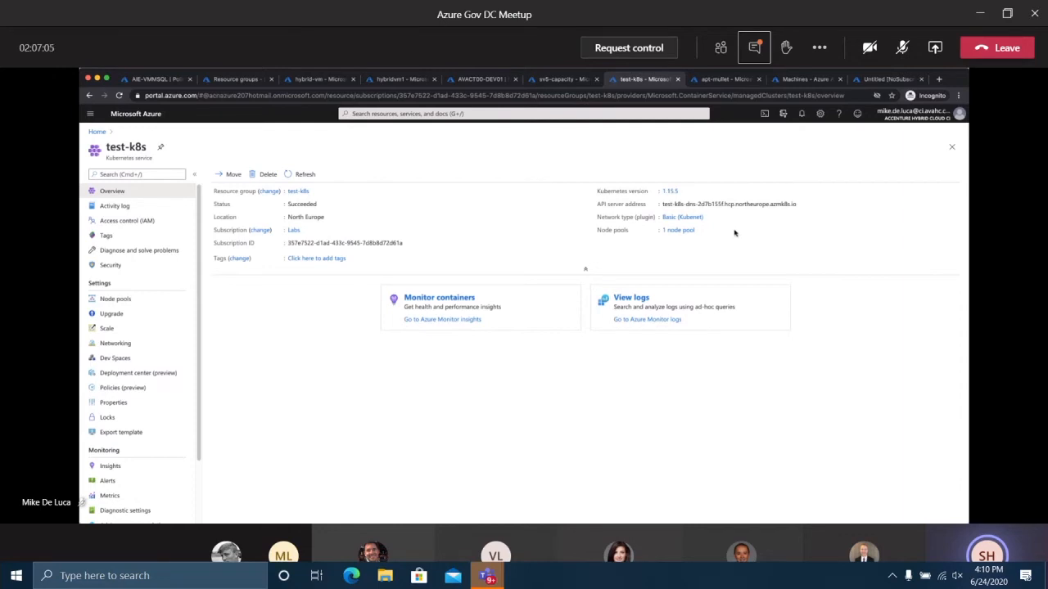
mouse_move(655, 111)
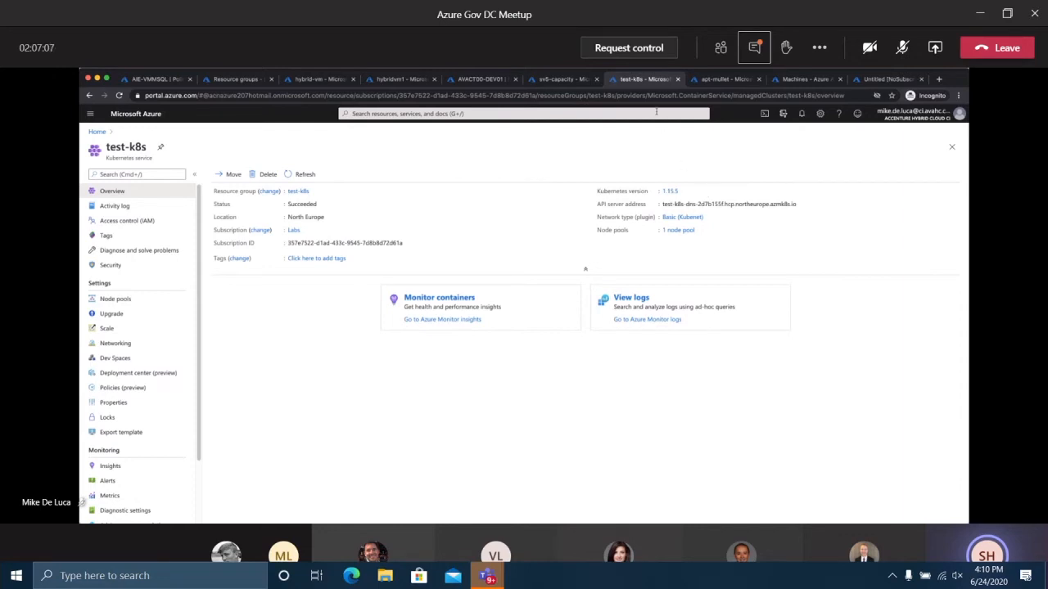
mouse_move(823, 169)
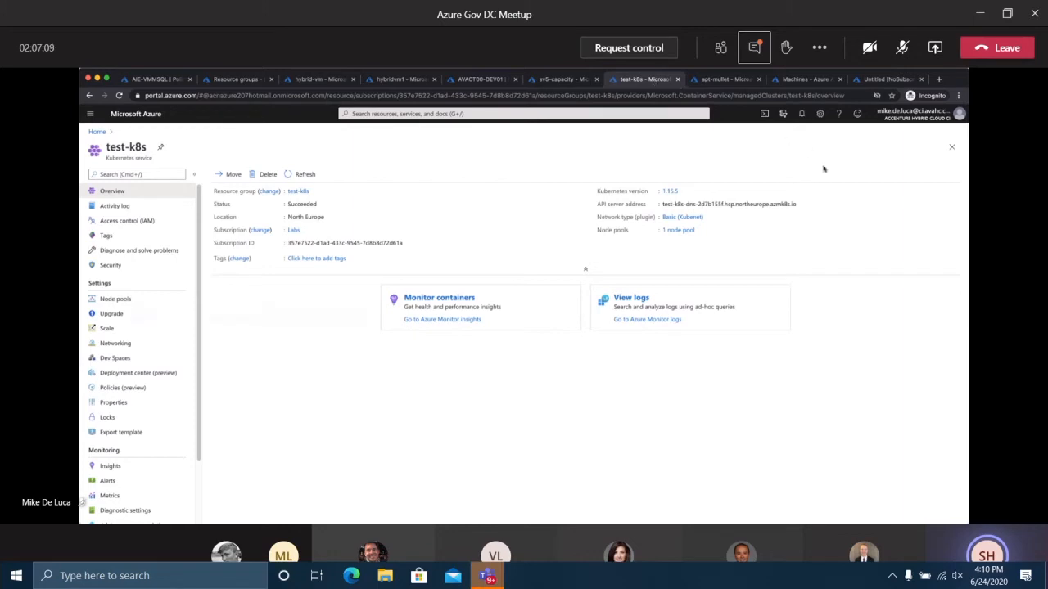
mouse_move(867, 206)
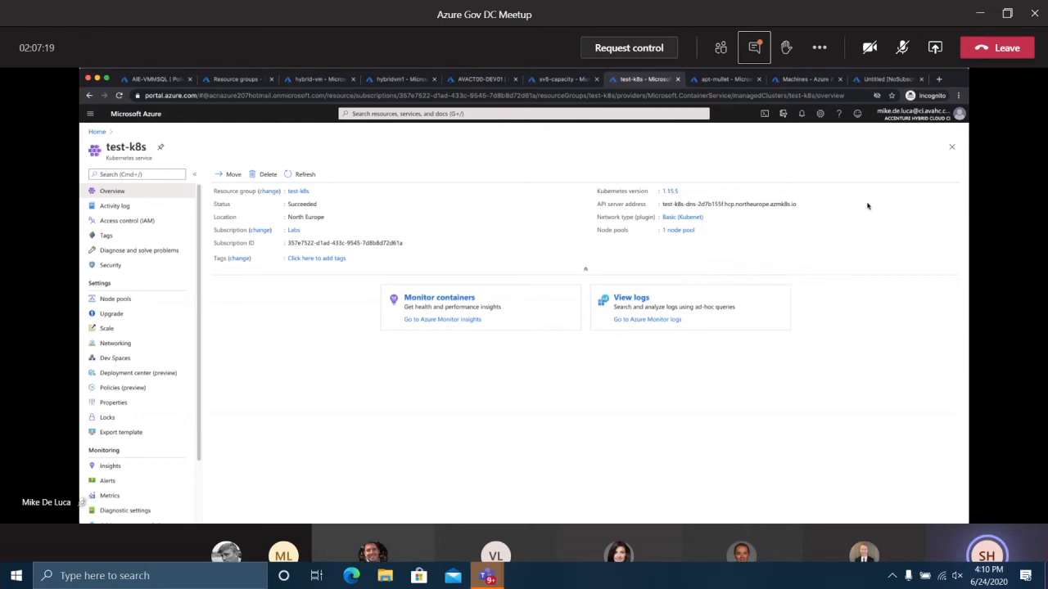
mouse_move(244, 311)
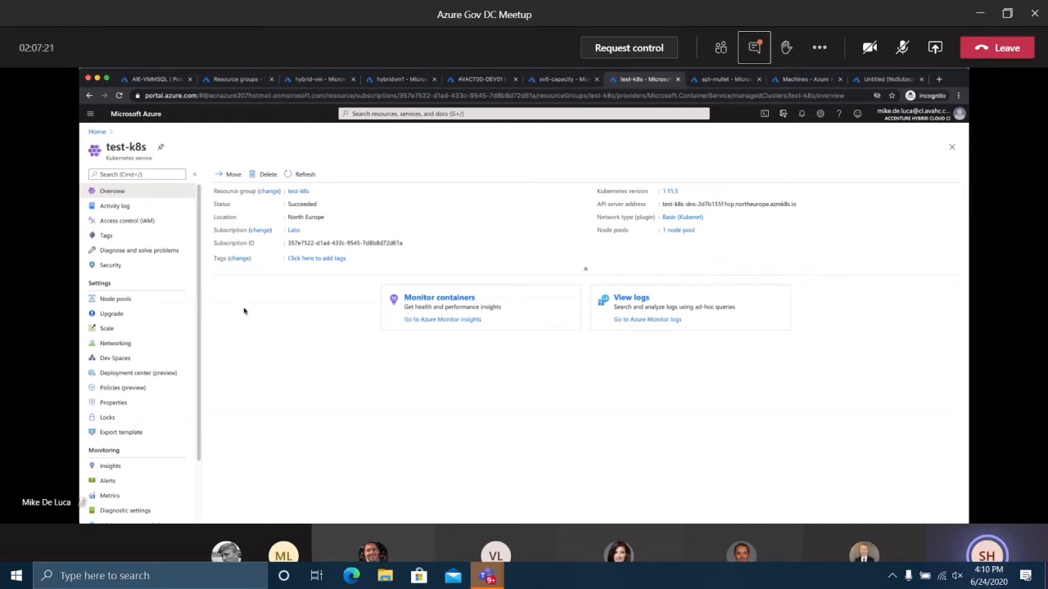
mouse_move(223, 294)
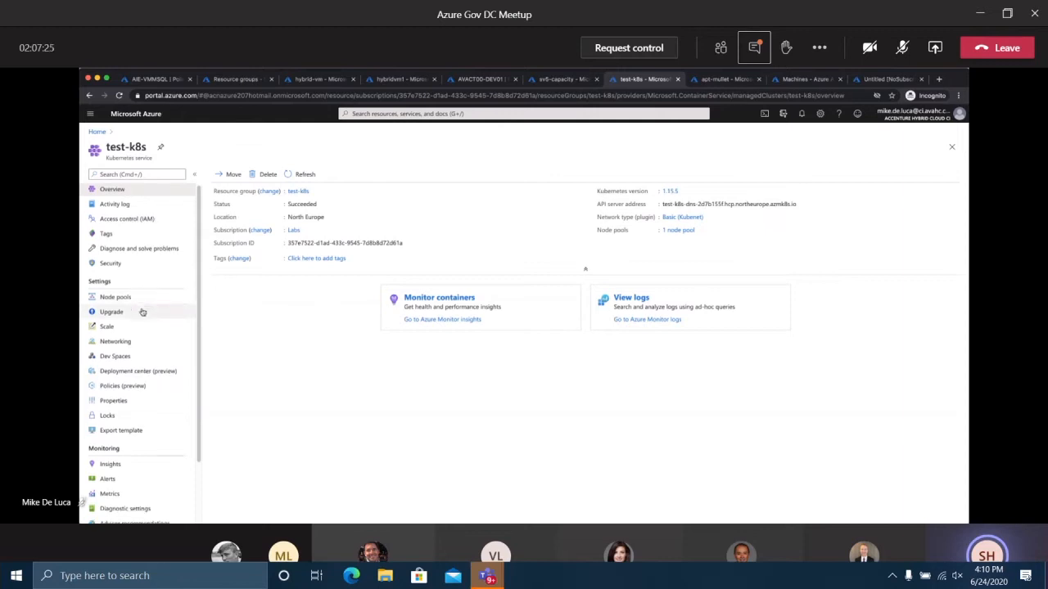
scroll(down, 3)
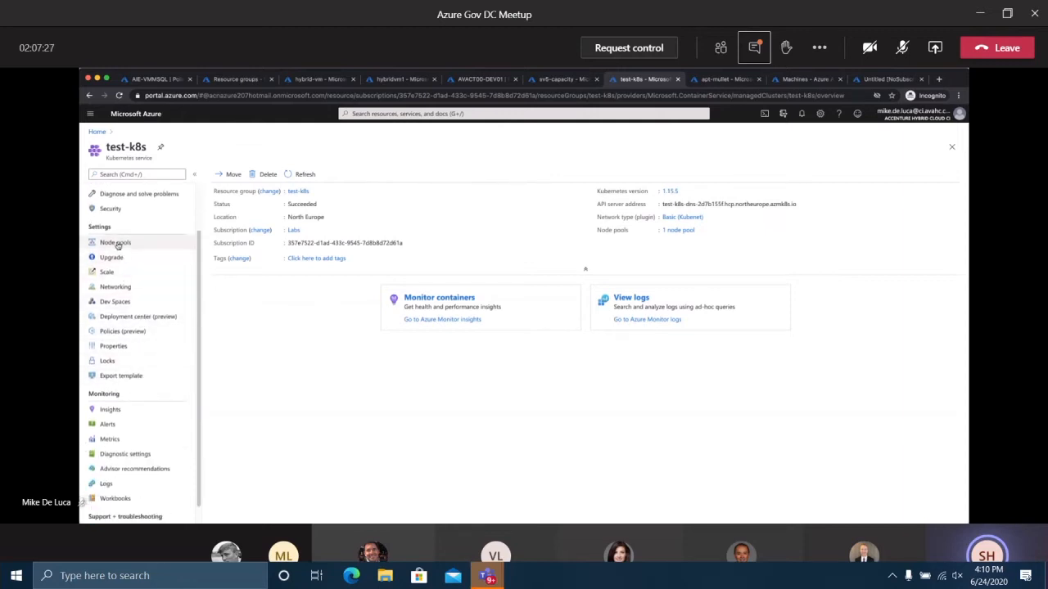
mouse_move(133, 319)
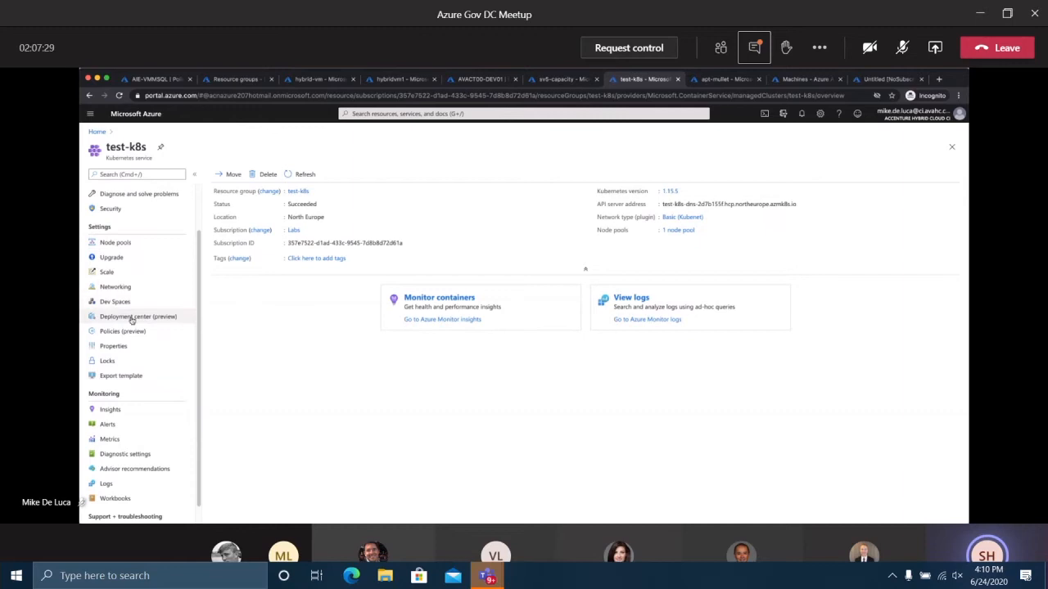
View test-k8s node pools and Insights, then switch to the sv5-capacity cluster tab
click(114, 242)
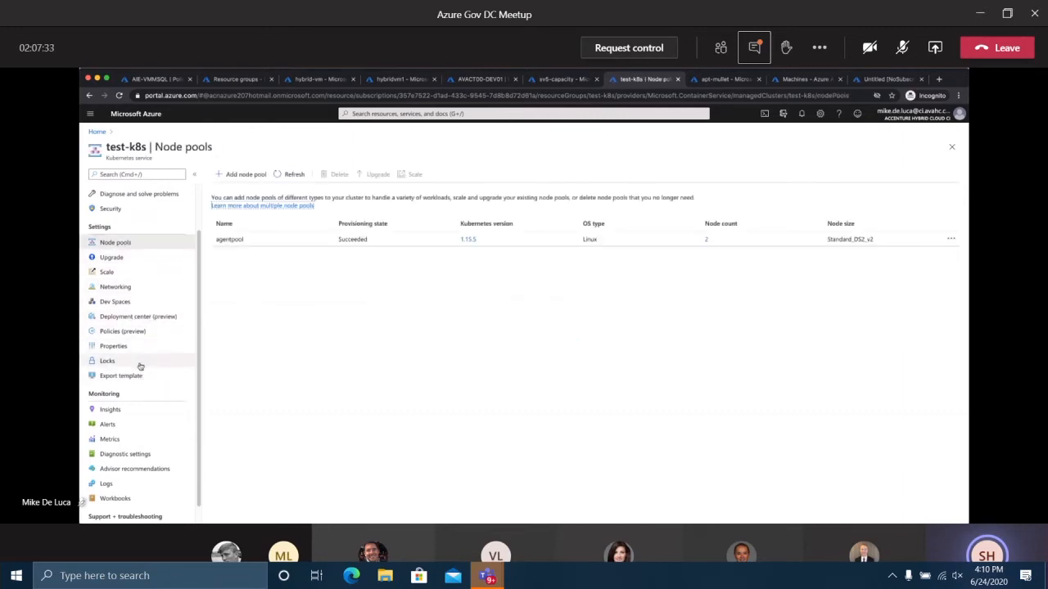
scroll(down, 3)
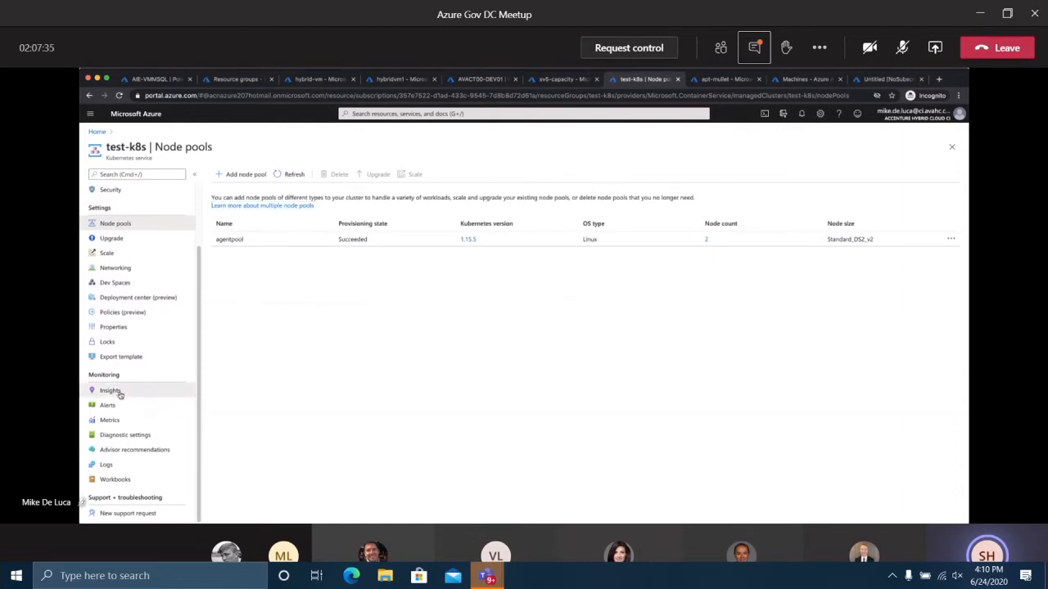
click(109, 390)
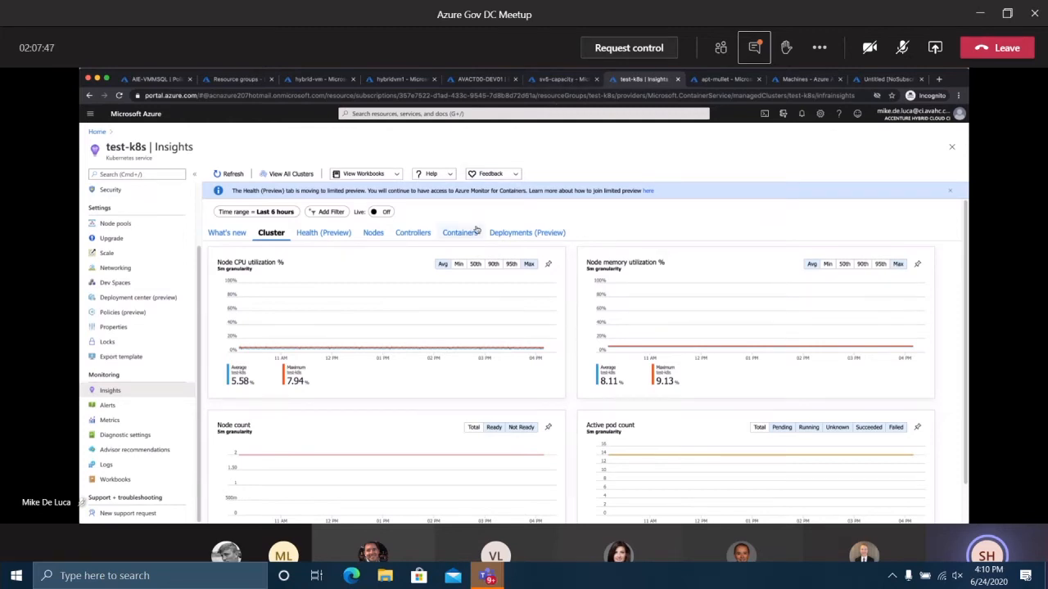
click(562, 79)
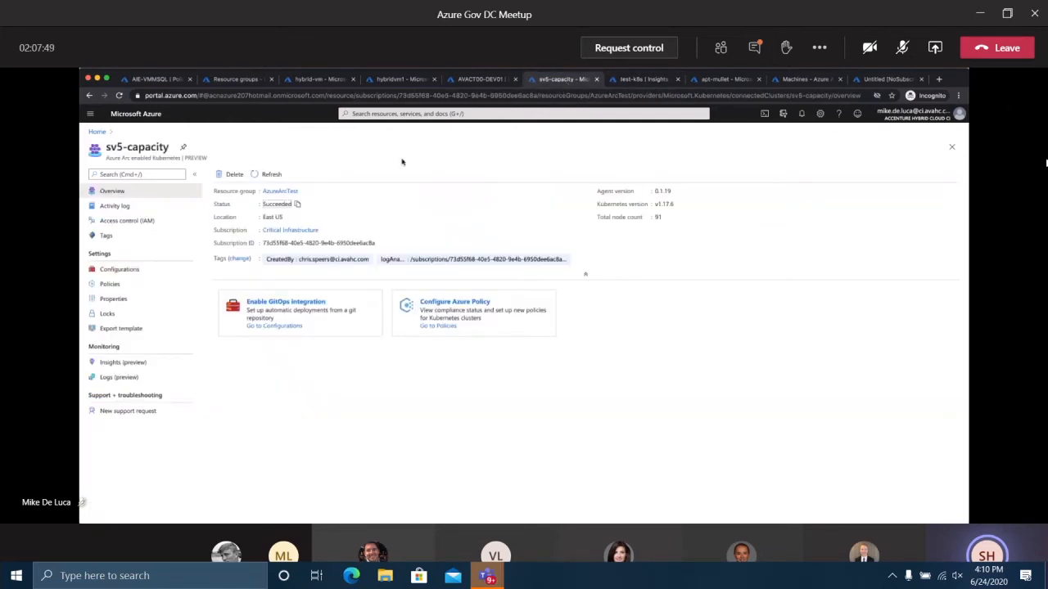
mouse_move(871, 465)
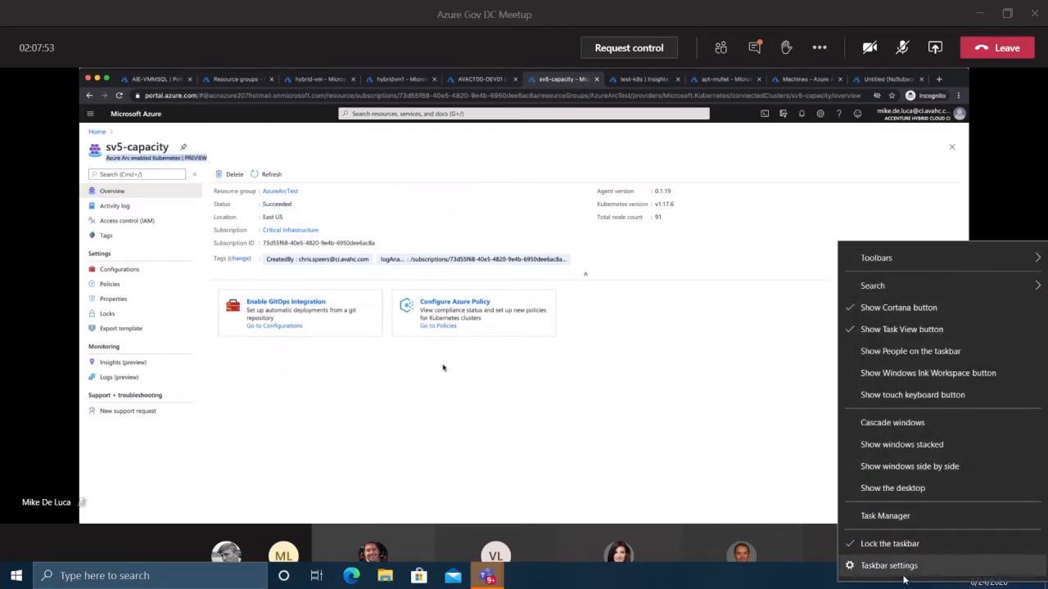
Dismiss an accidental taskbar settings window and go to sv5-capacity's Insights (preview)
click(888, 566)
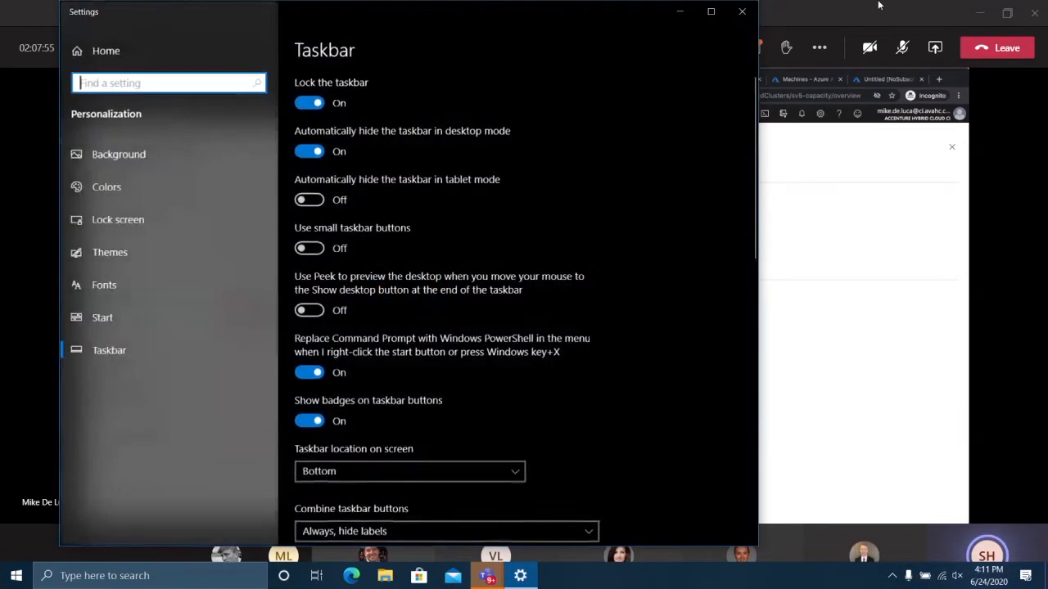
click(742, 12)
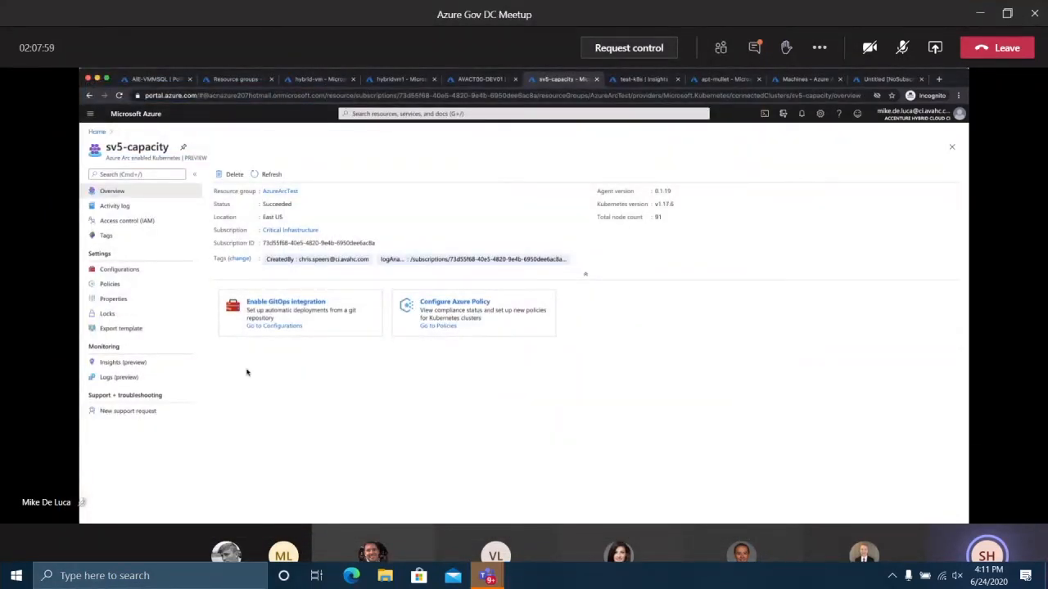
mouse_move(261, 356)
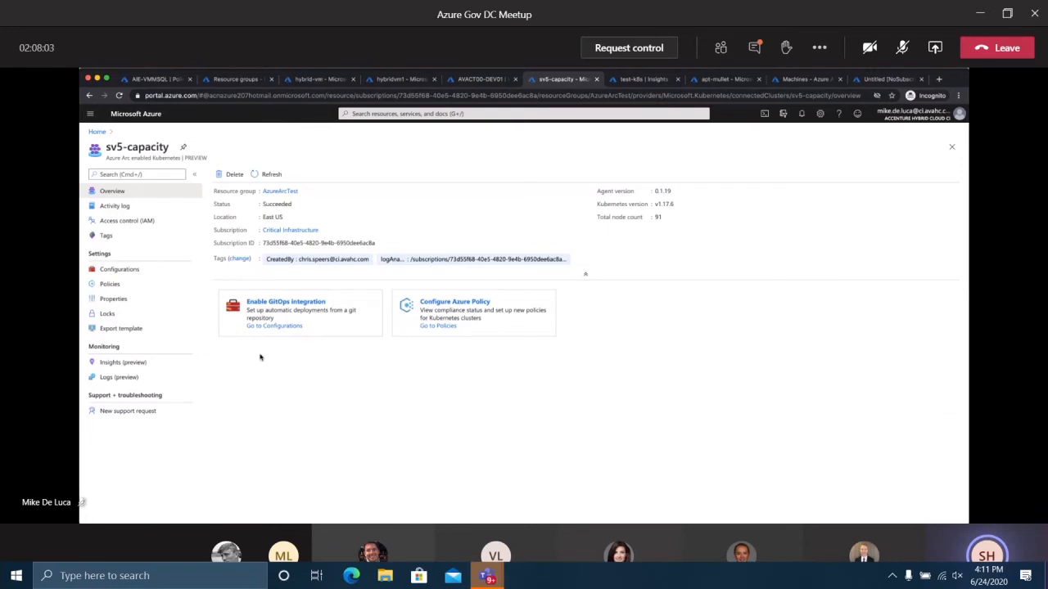
mouse_move(285, 362)
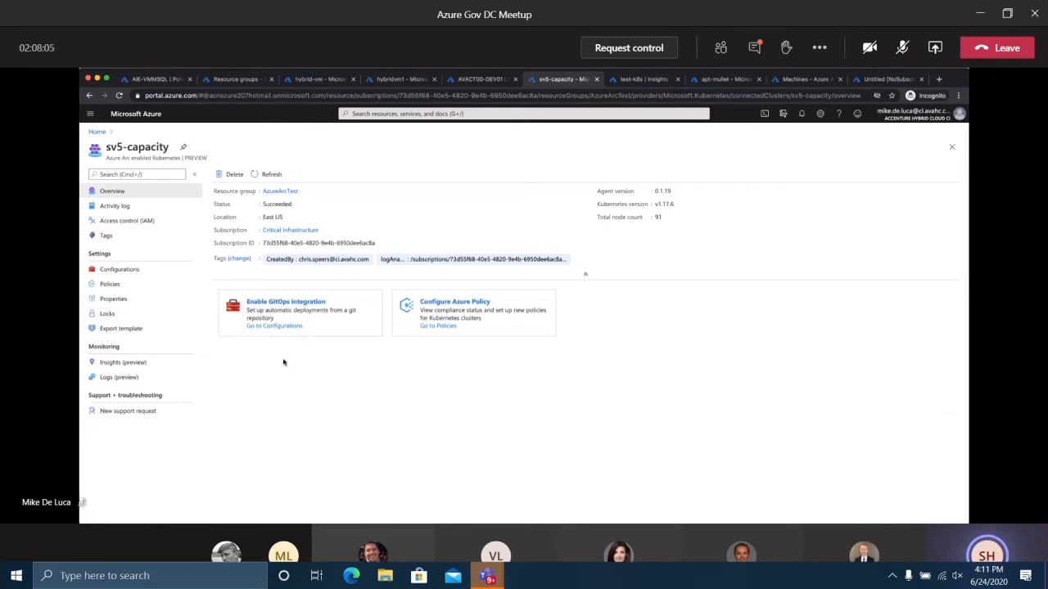
mouse_move(216, 368)
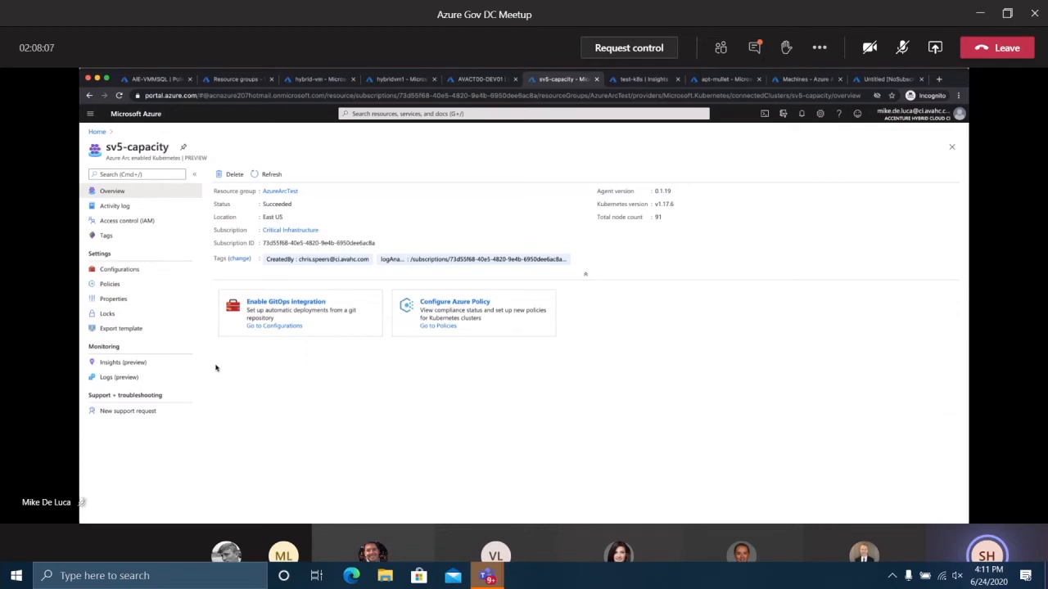
mouse_move(118, 377)
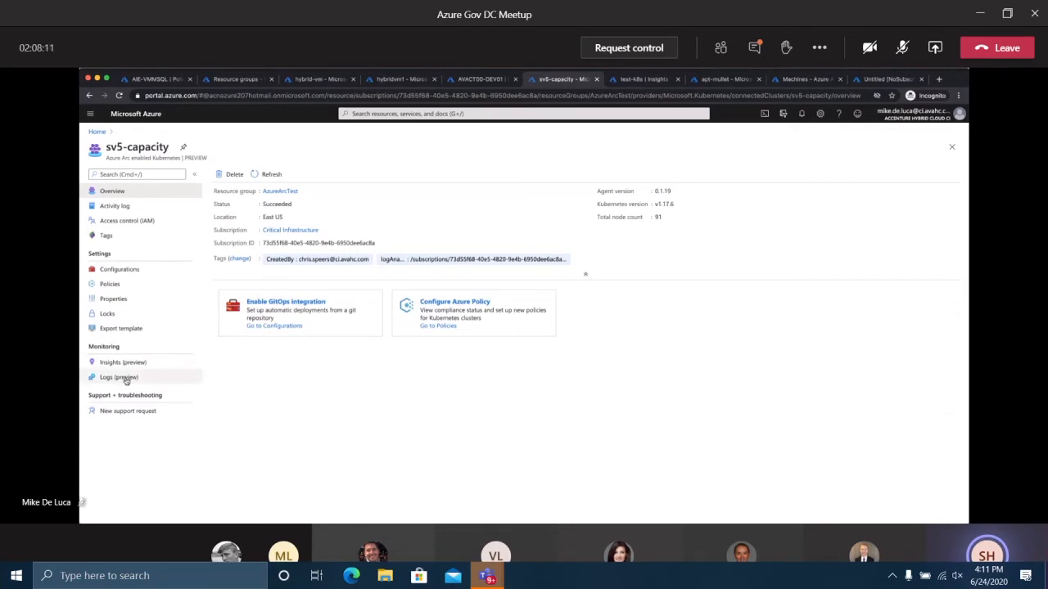
mouse_move(122, 362)
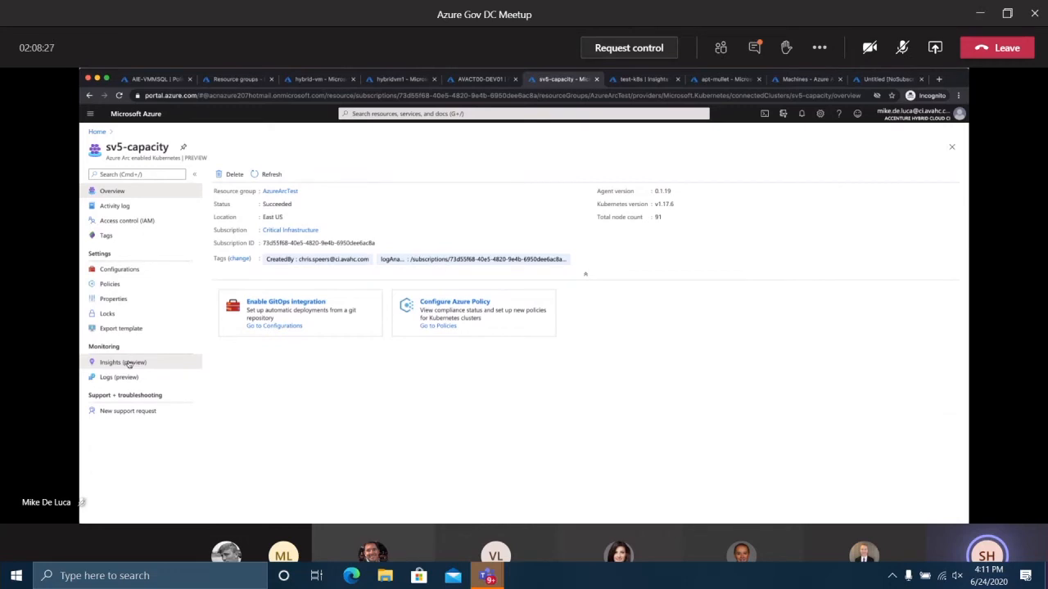
click(123, 362)
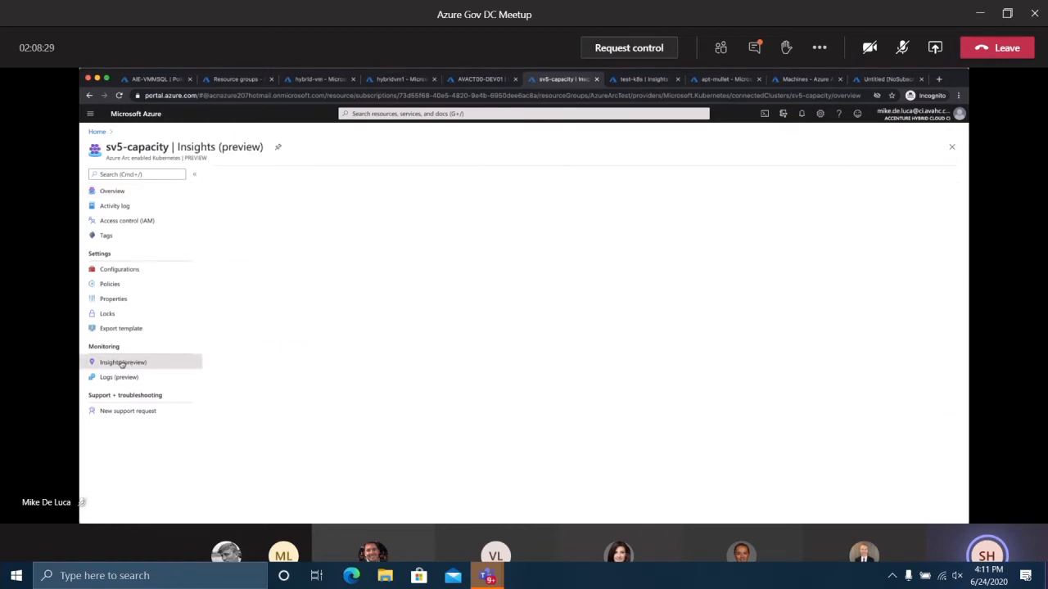
Review the Cluster tab's node count and pod charts, then move to Health (Preview)
click(122, 361)
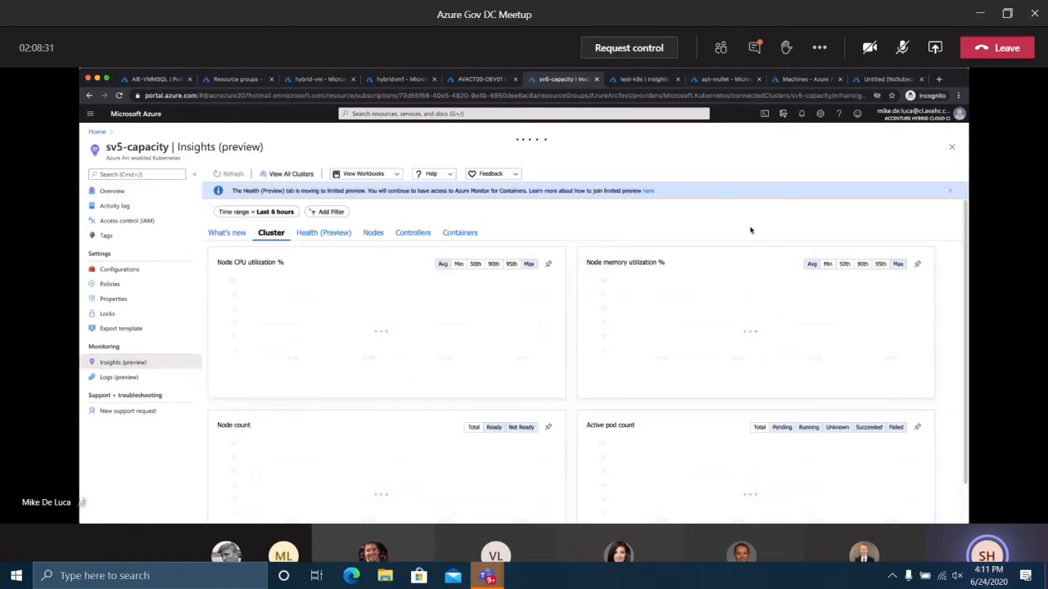
mouse_move(527, 220)
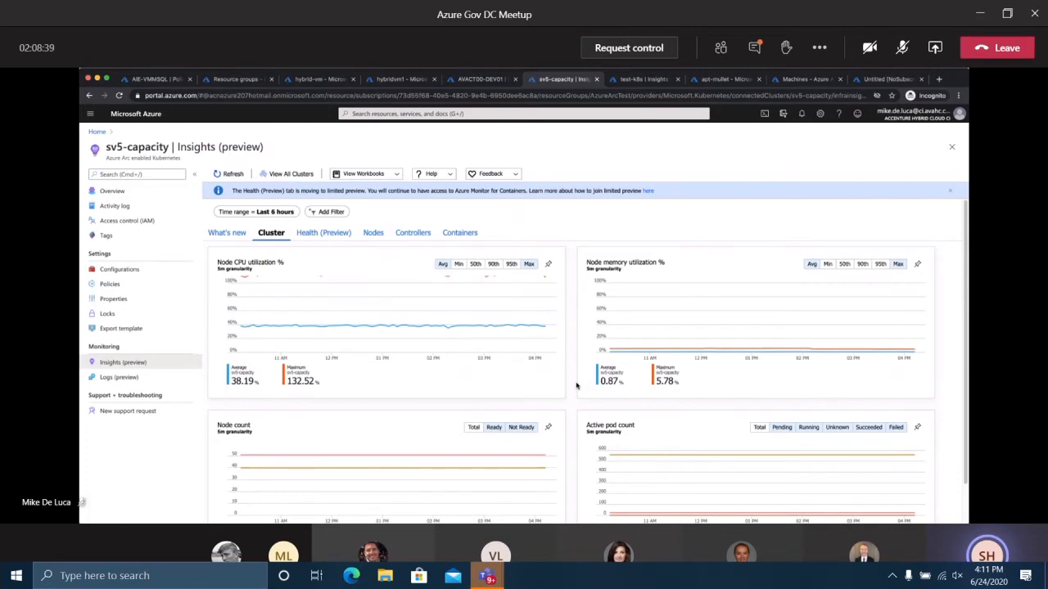
scroll(down, 3)
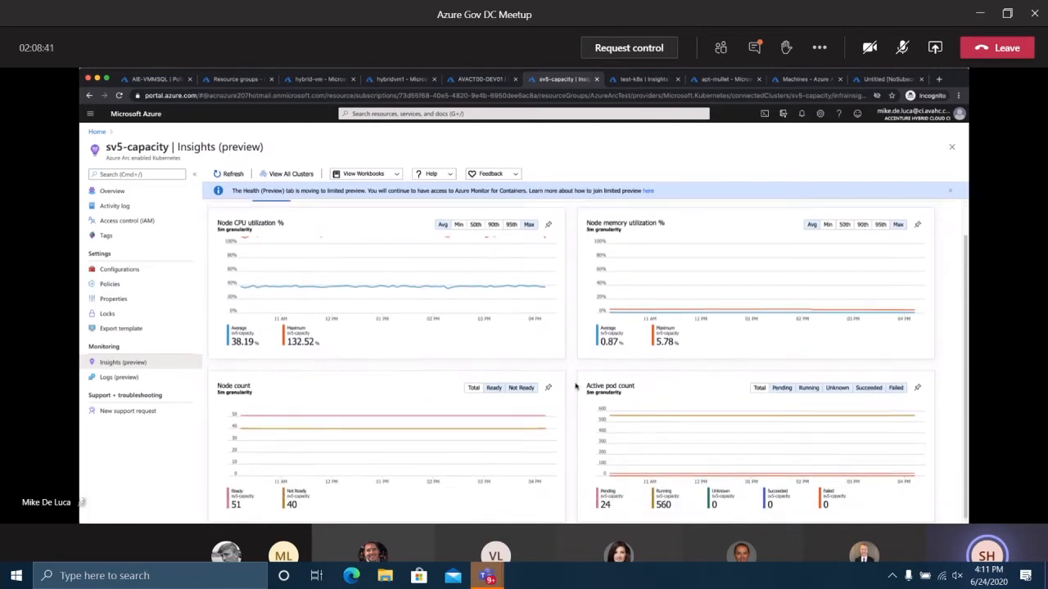
click(324, 233)
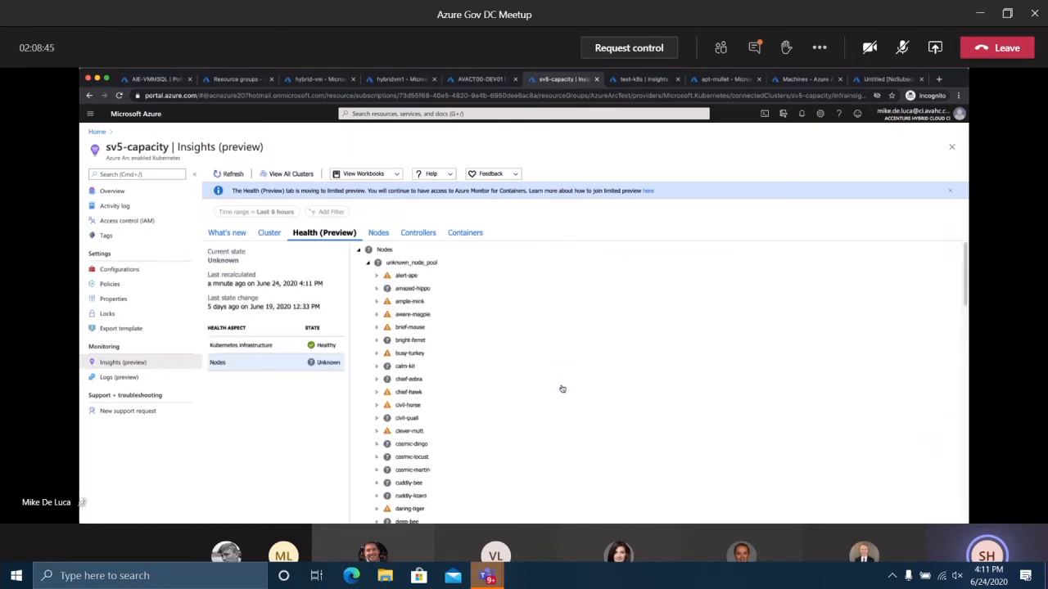
Inspect the alert-ape node's health monitors and the unknown_node_pool health summary
click(376, 275)
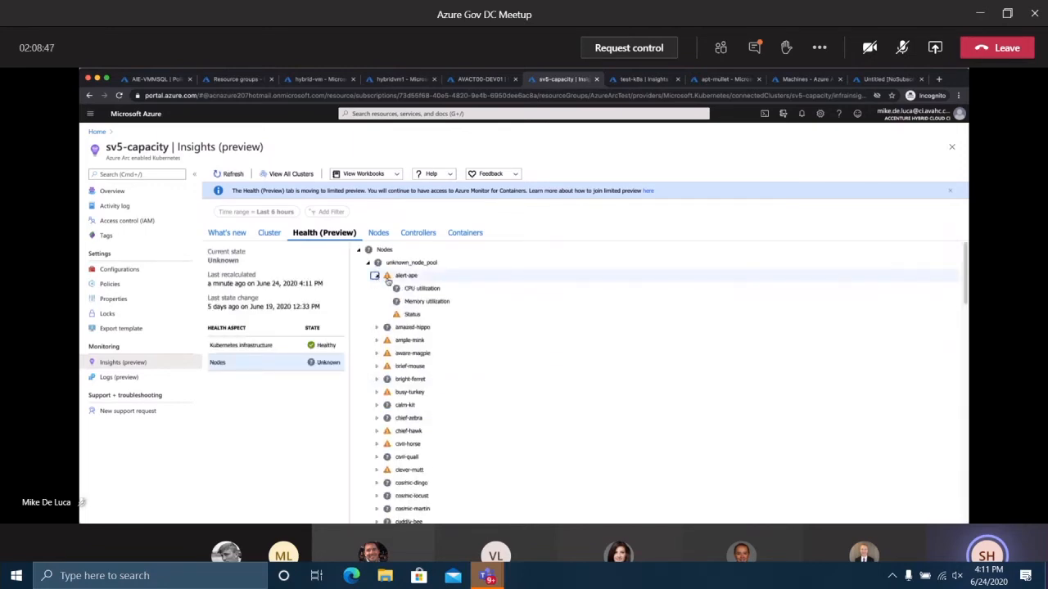
click(413, 314)
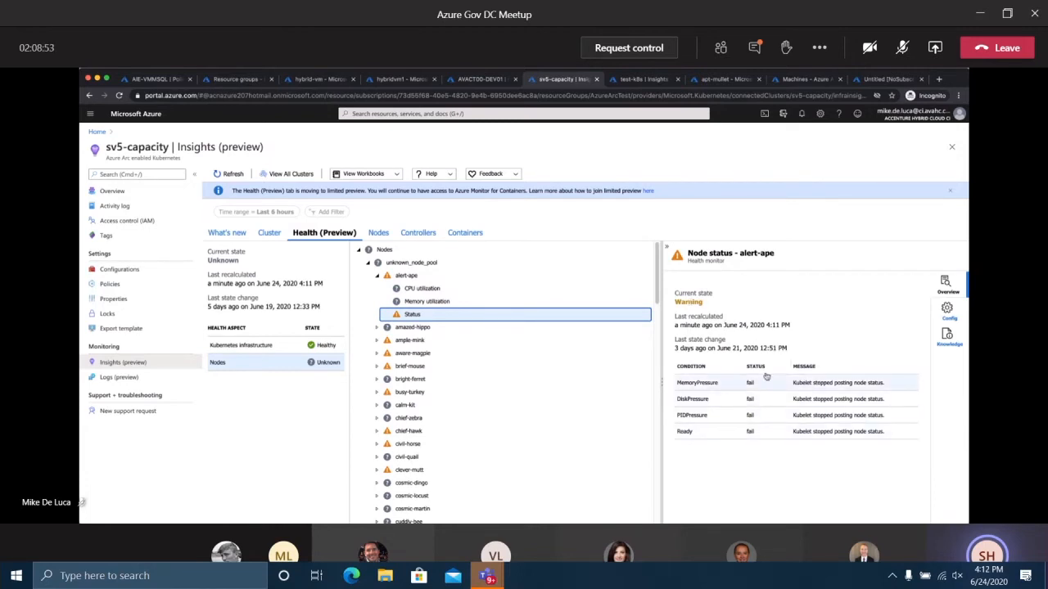
click(376, 275)
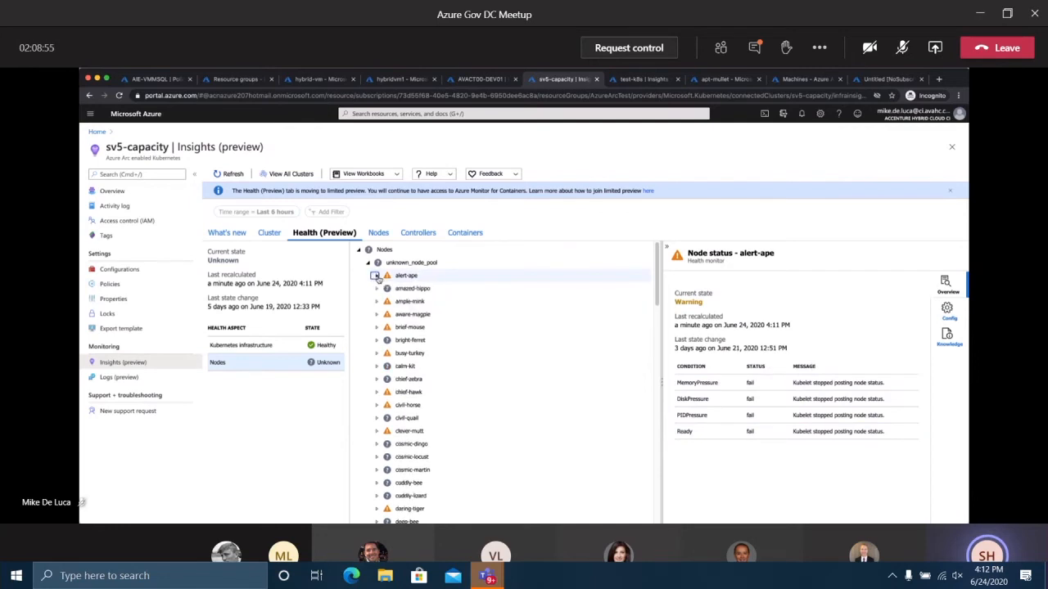
click(409, 261)
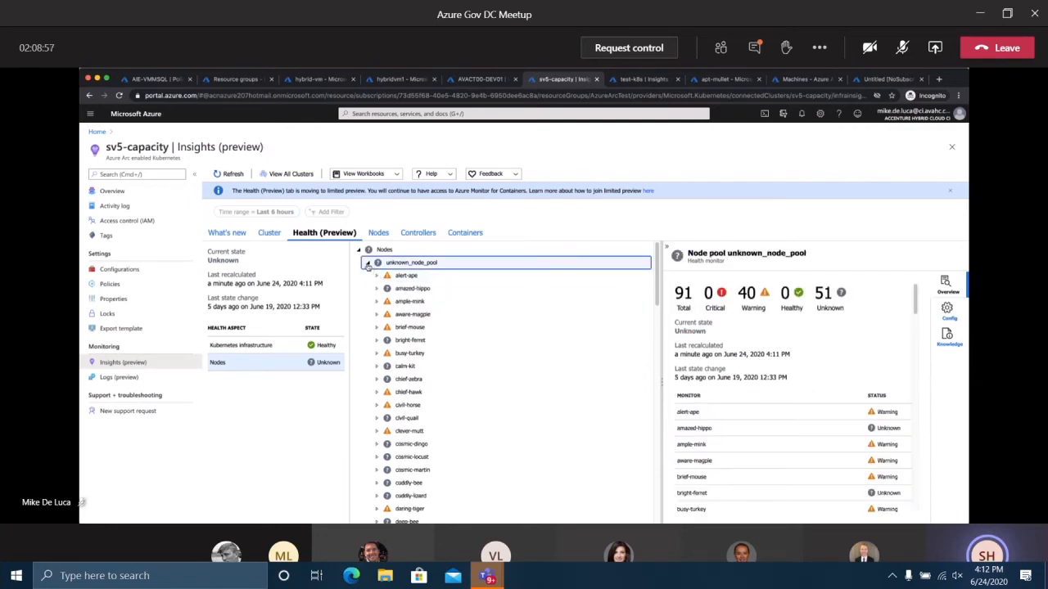
On the Nodes tab, show the saving-kid node's details and expand its running pods
click(370, 232)
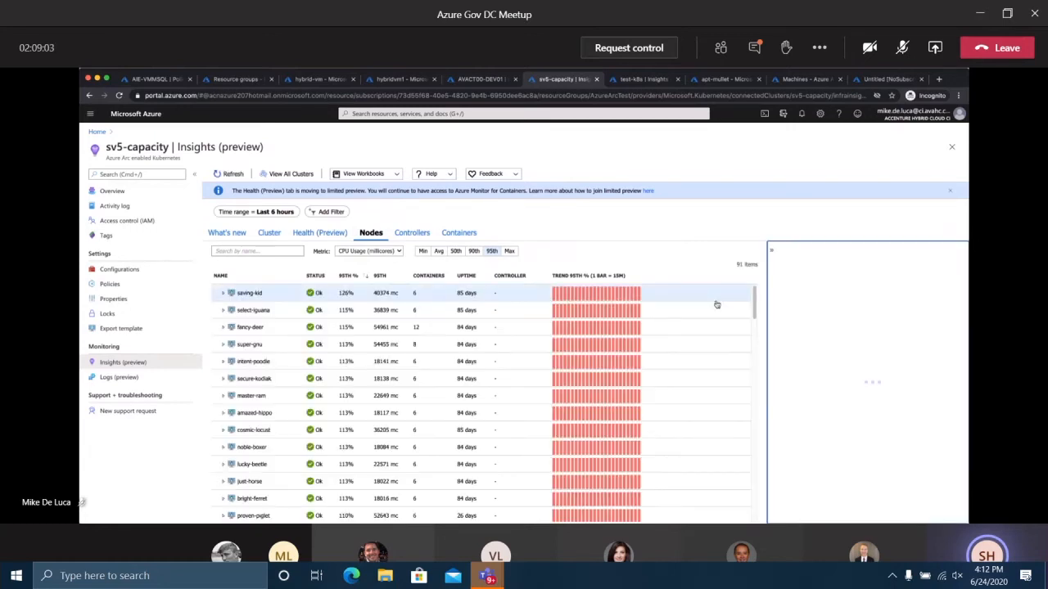
mouse_move(591, 295)
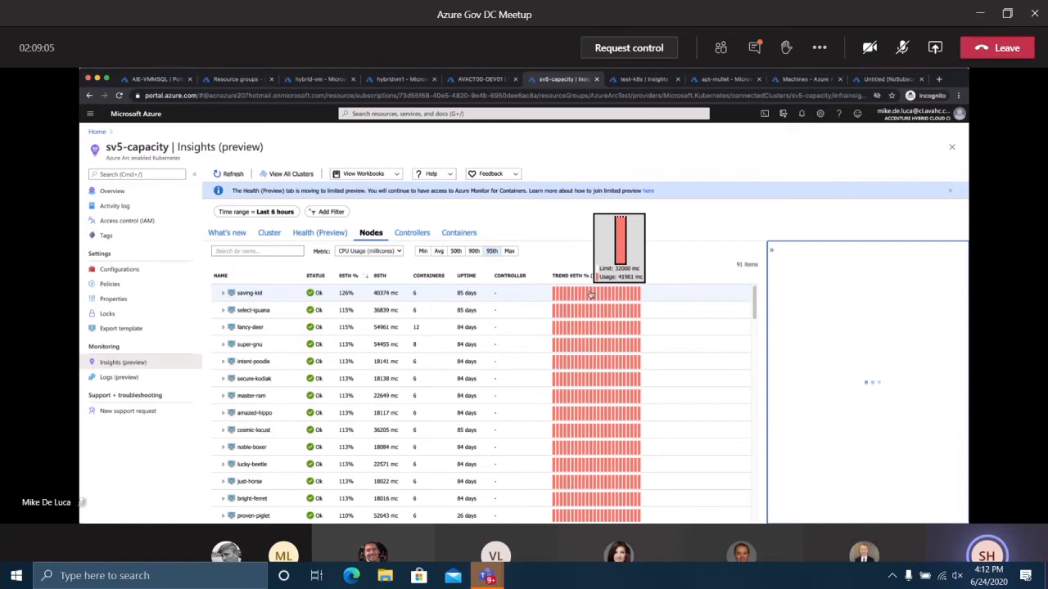
click(249, 291)
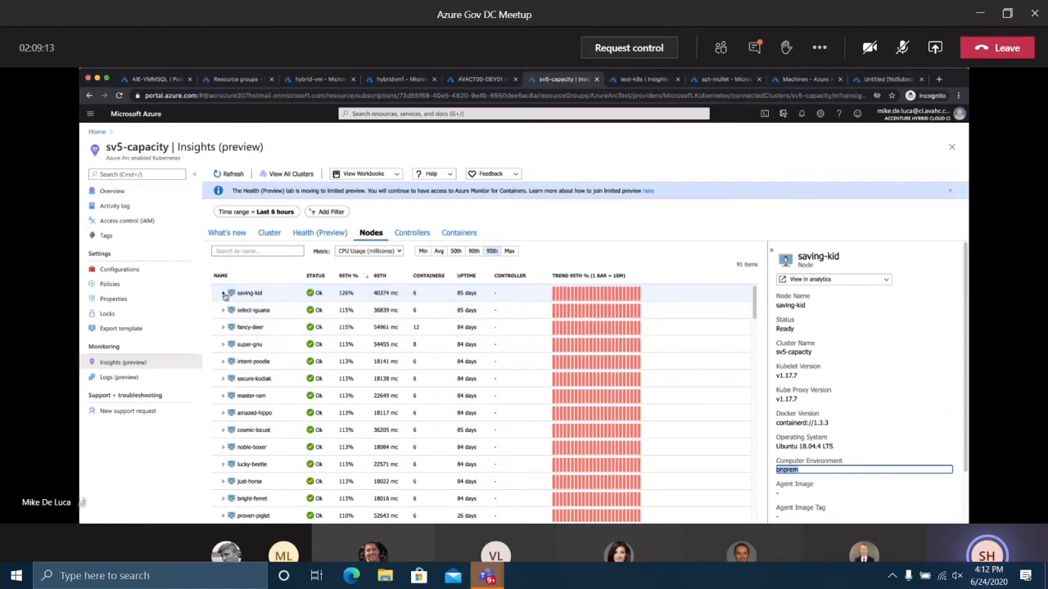
click(223, 291)
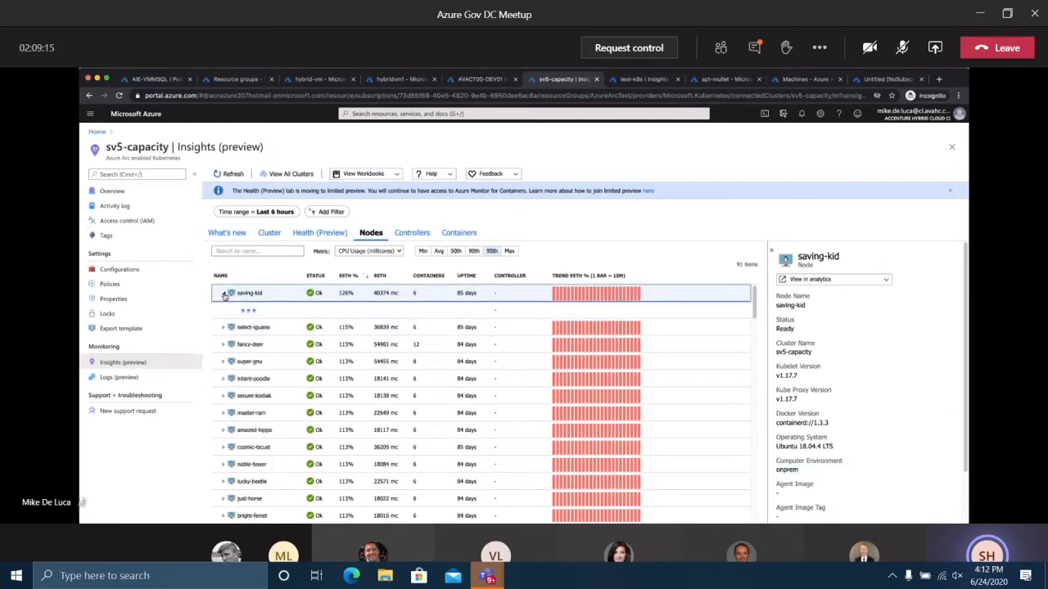
click(222, 291)
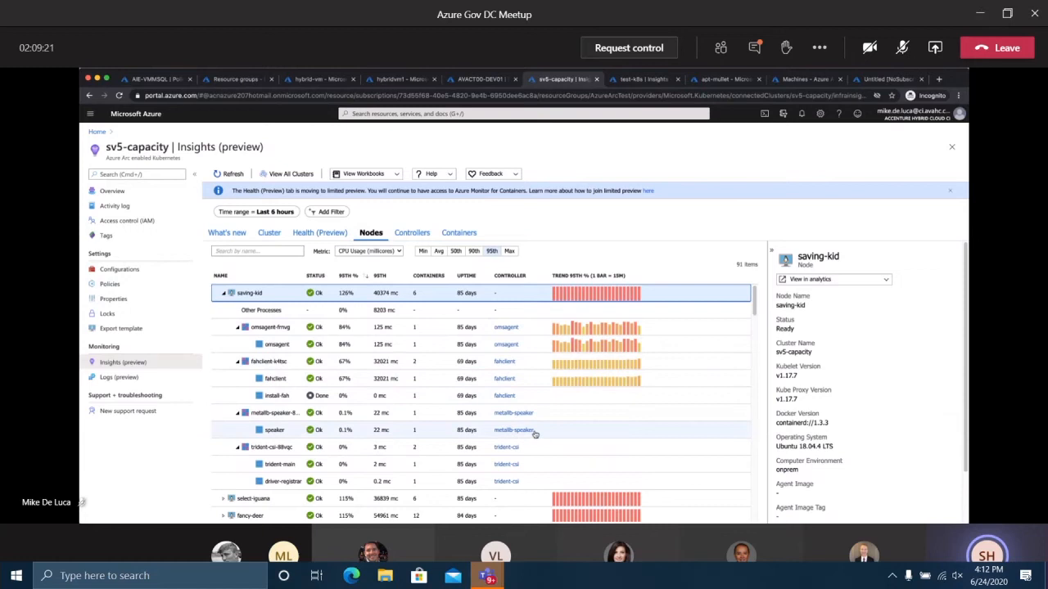
mouse_move(472, 244)
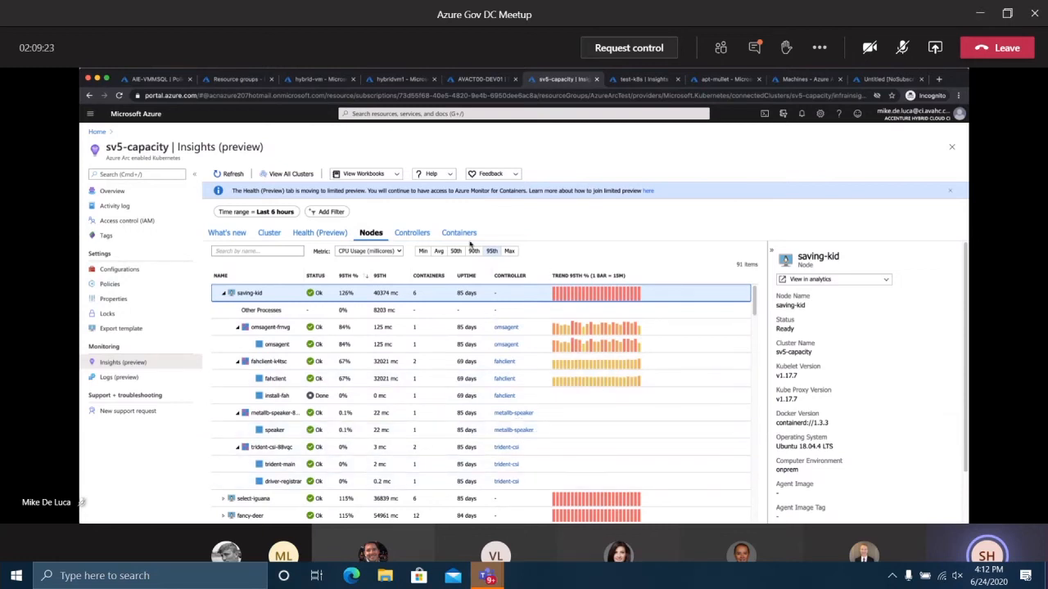
mouse_move(449, 223)
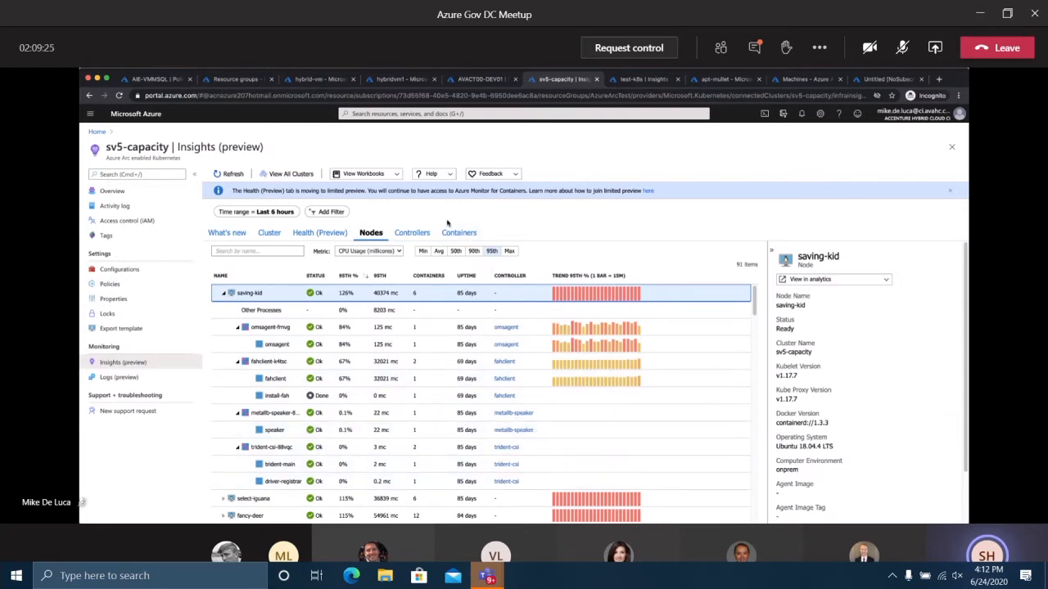
click(412, 232)
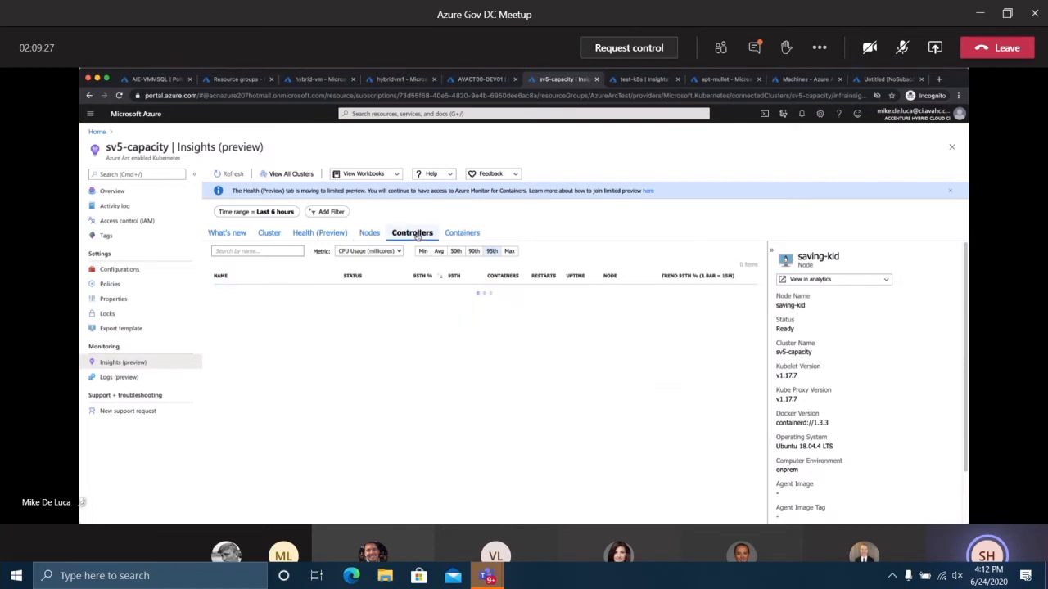
mouse_move(461, 232)
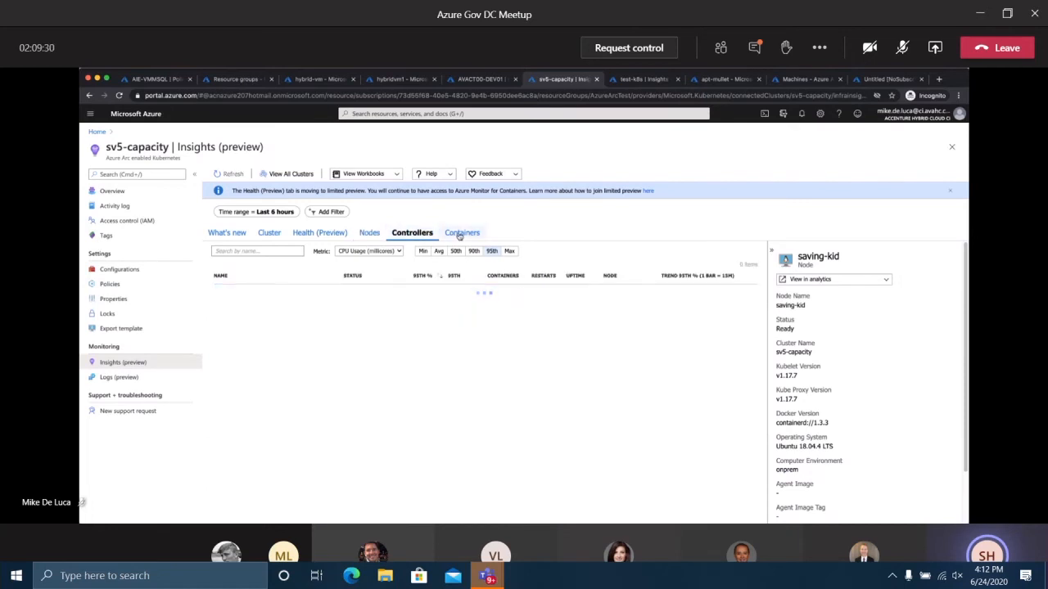
Check the Controllers tab, then on Containers show the omsagent container's CPU and memory limits
click(412, 232)
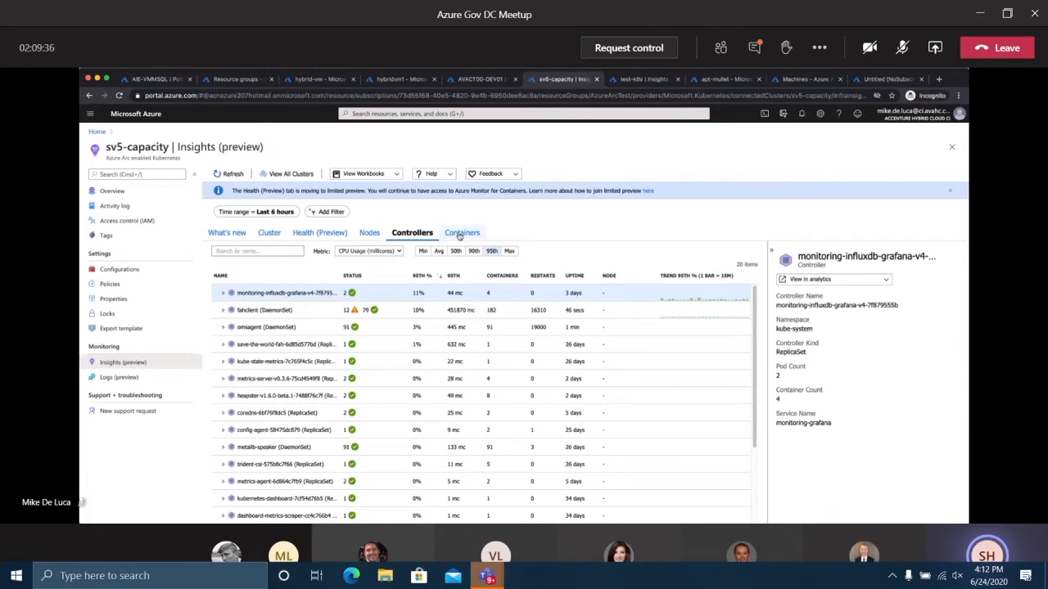
click(458, 232)
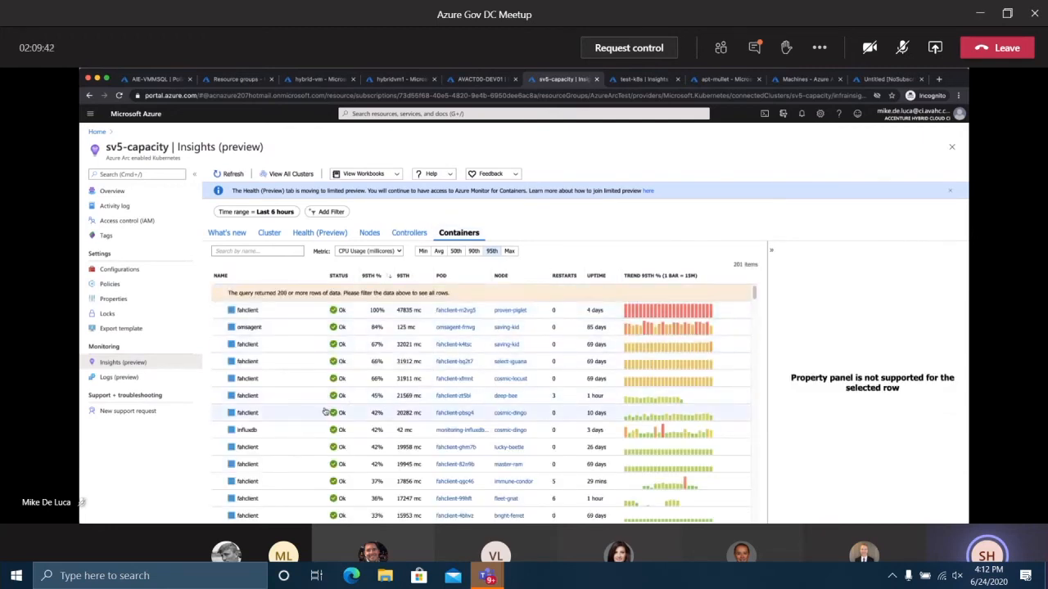
mouse_move(265, 327)
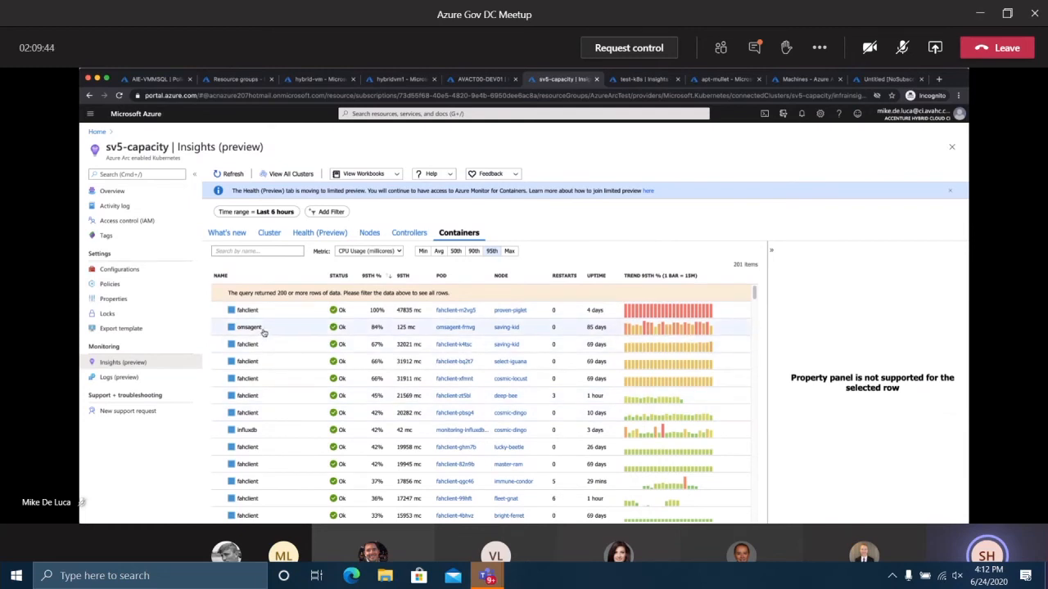
click(262, 327)
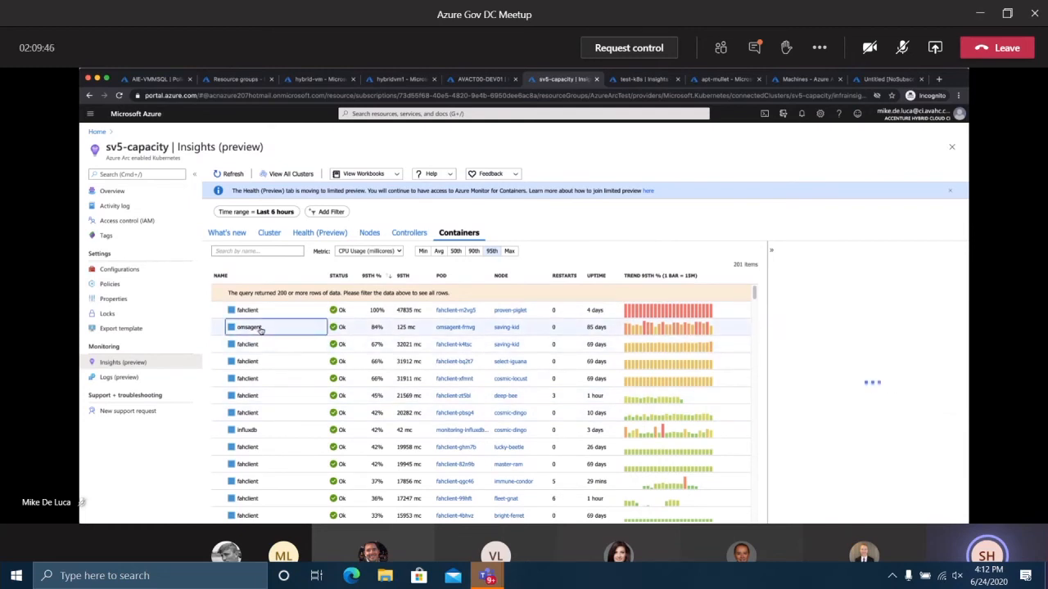
click(249, 328)
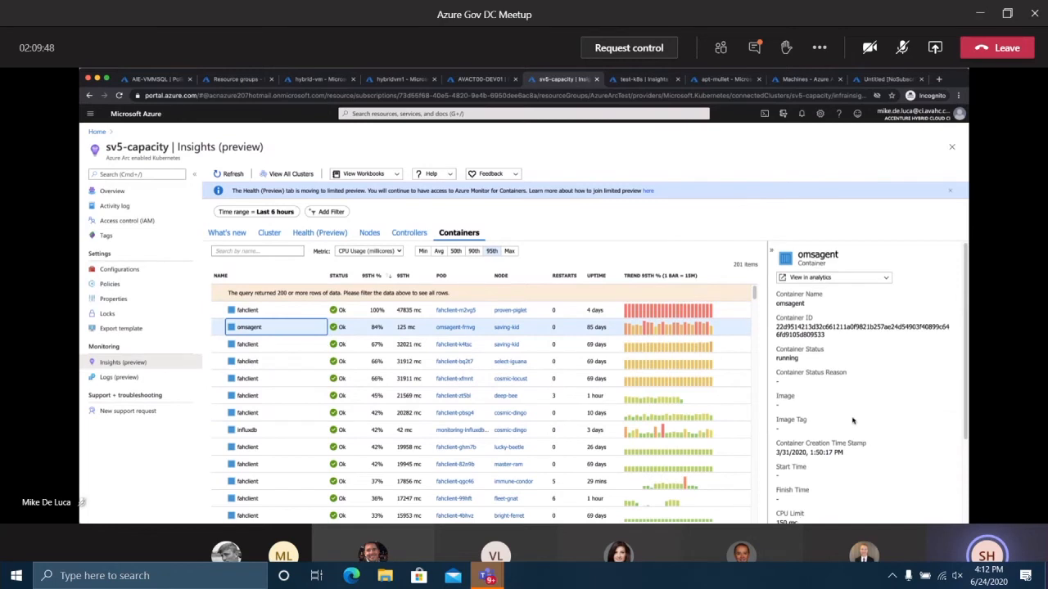
scroll(down, 3)
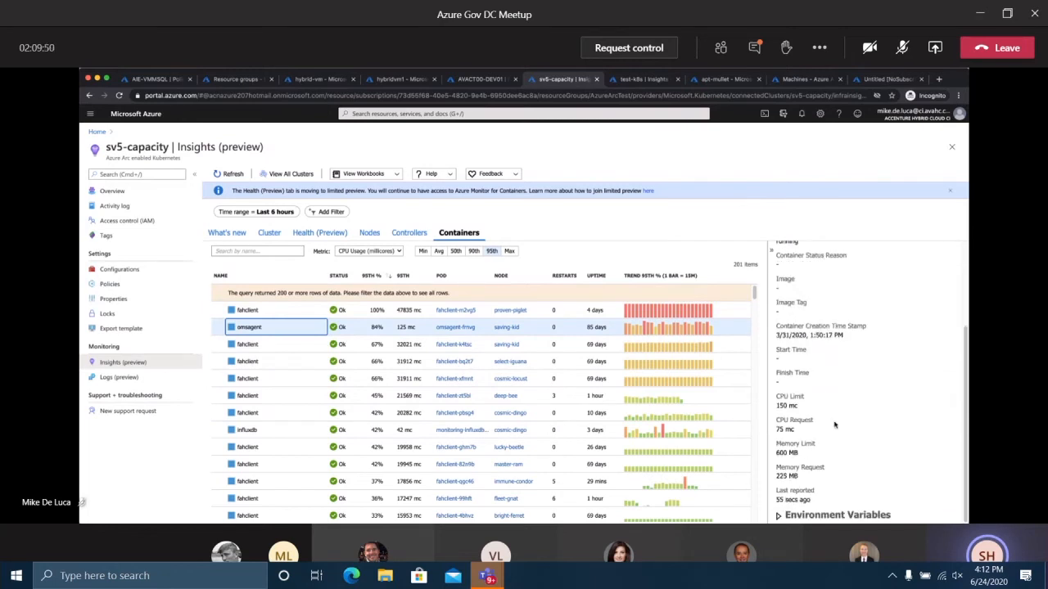
scroll(down, 3)
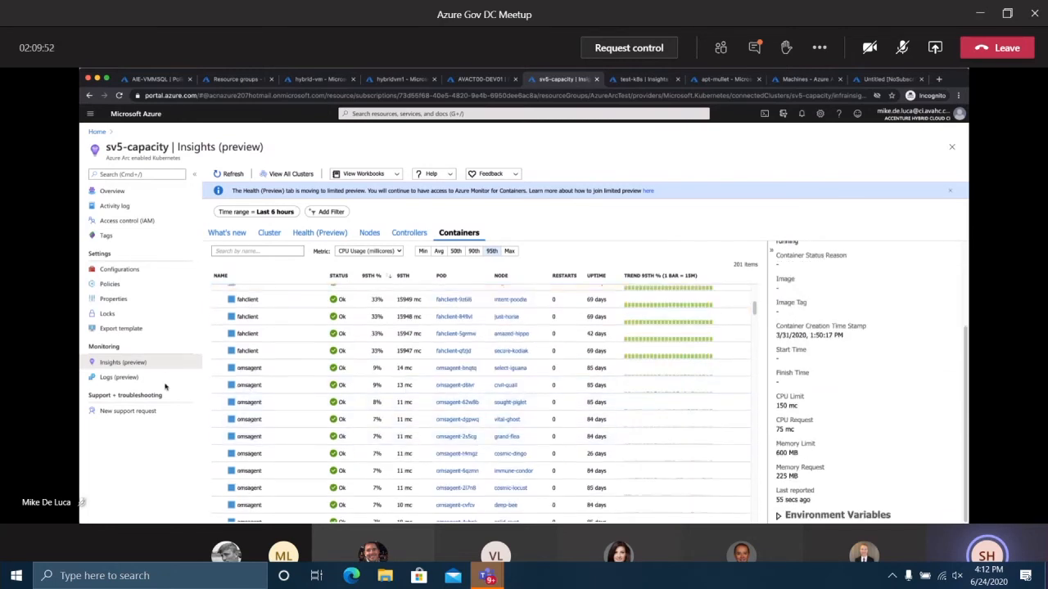
Enter sv5-capacity's Logs (preview), past the Log Analytics welcome, and browse the Example queries categories
click(119, 377)
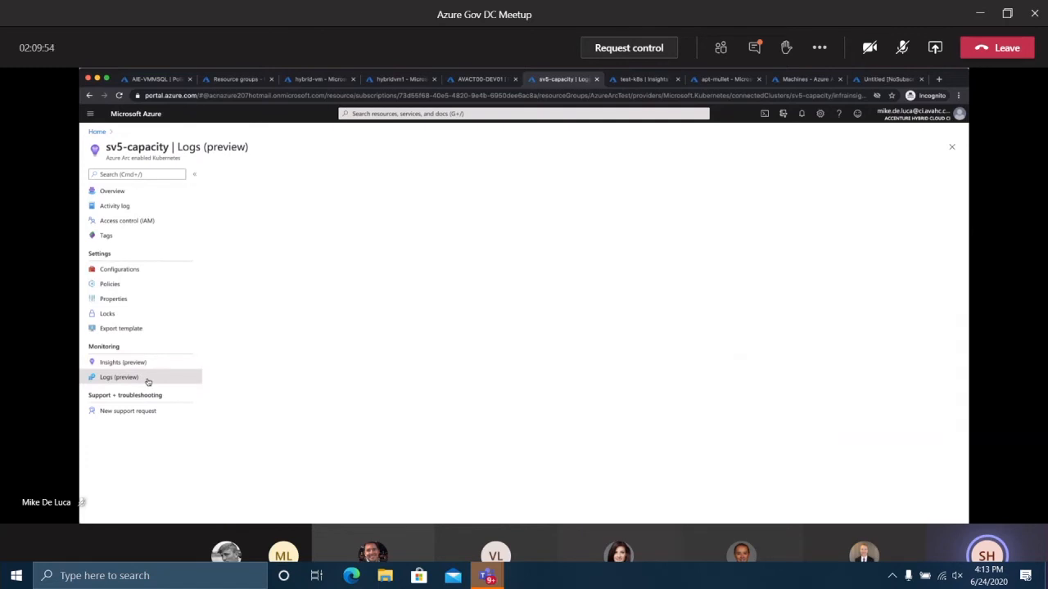
click(119, 376)
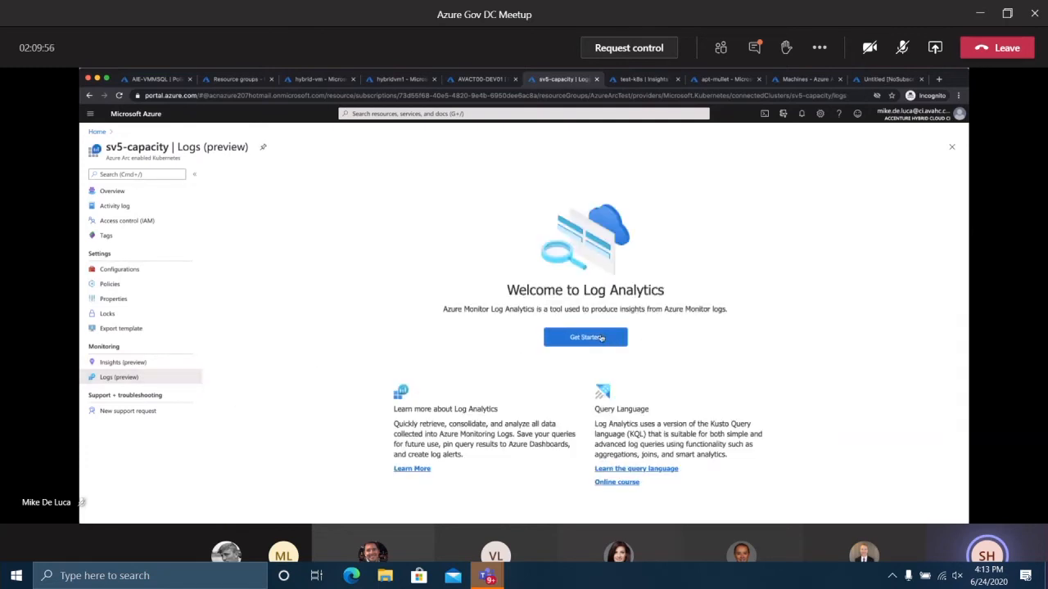
click(585, 337)
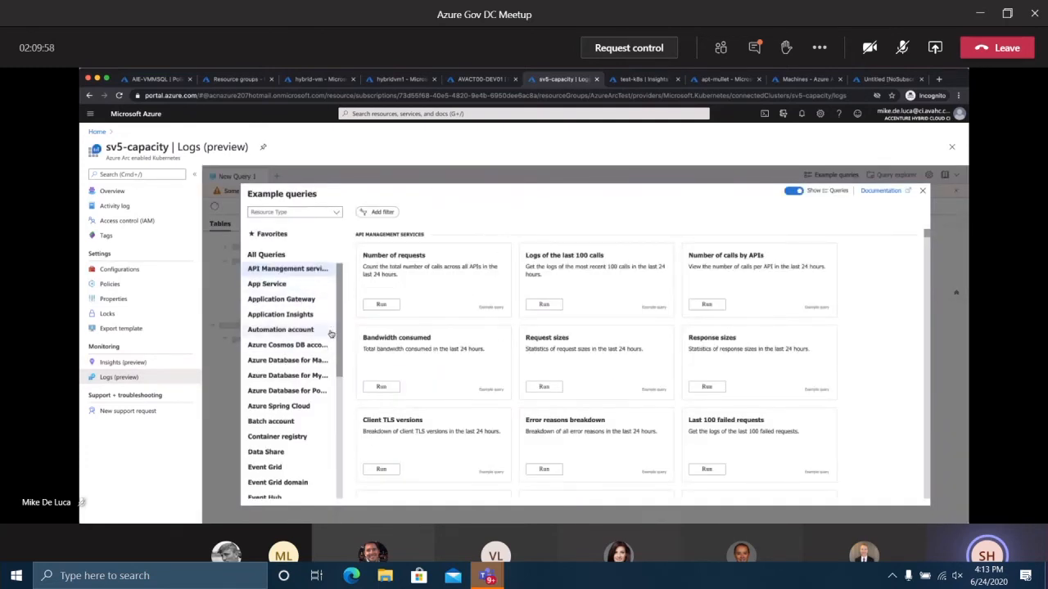
scroll(down, 3)
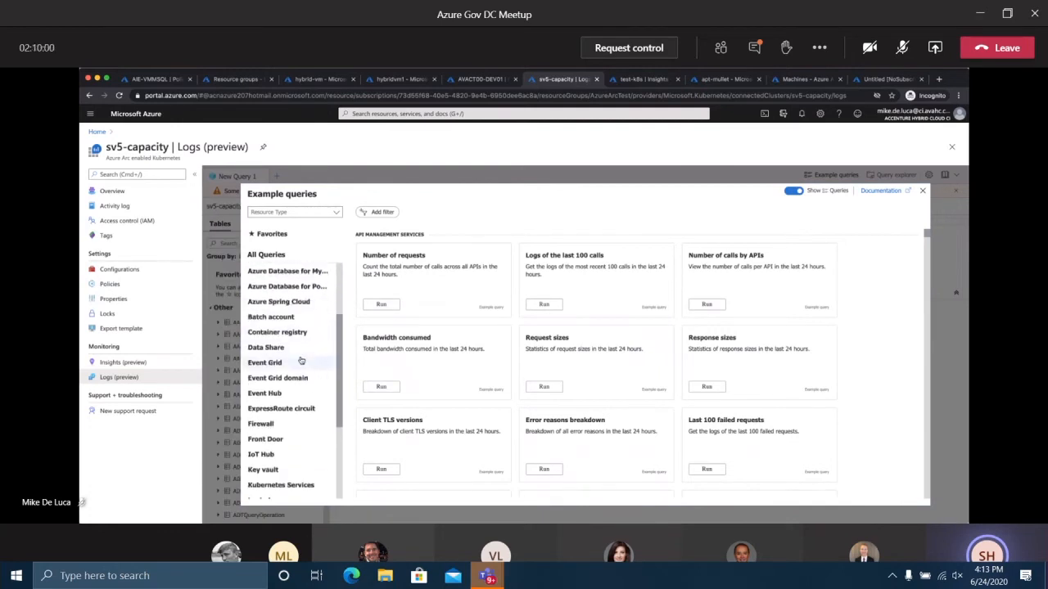
scroll(down, 3)
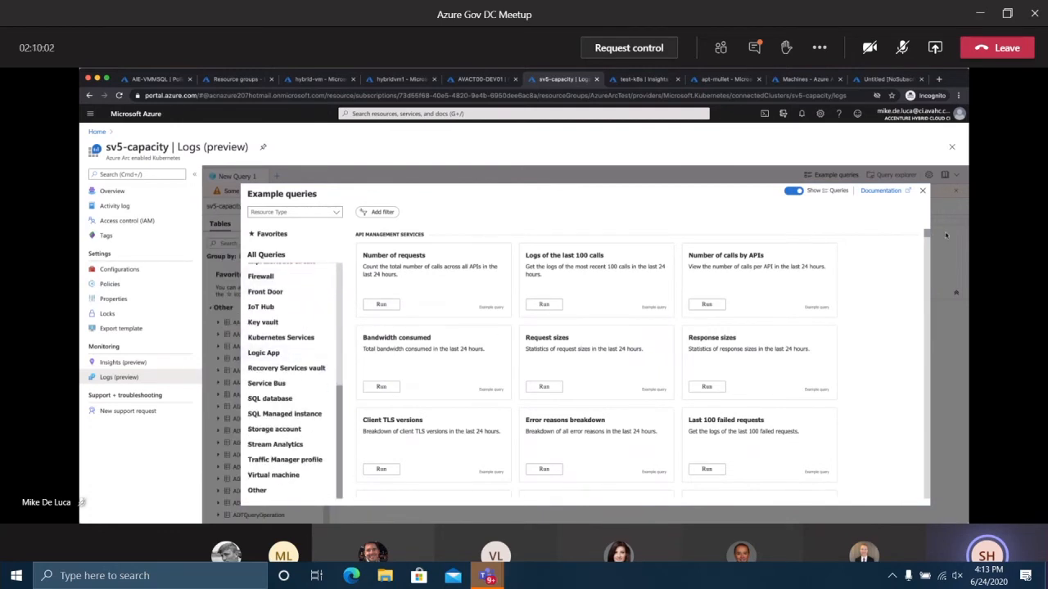
Close Example queries, browse the Tables list, and dismiss the ContainerServiceLog preview
click(923, 190)
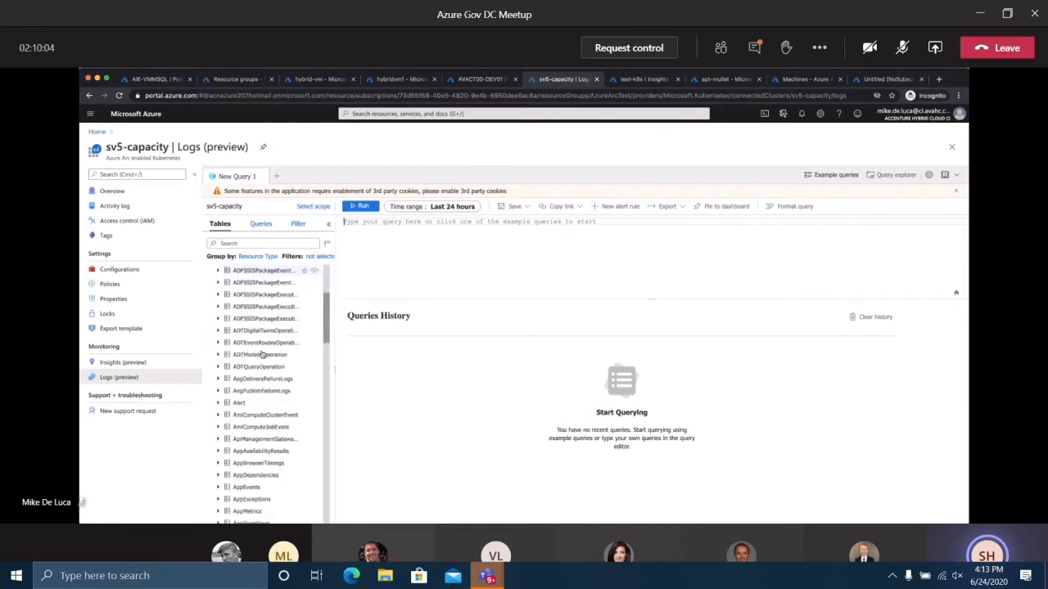
scroll(down, 3)
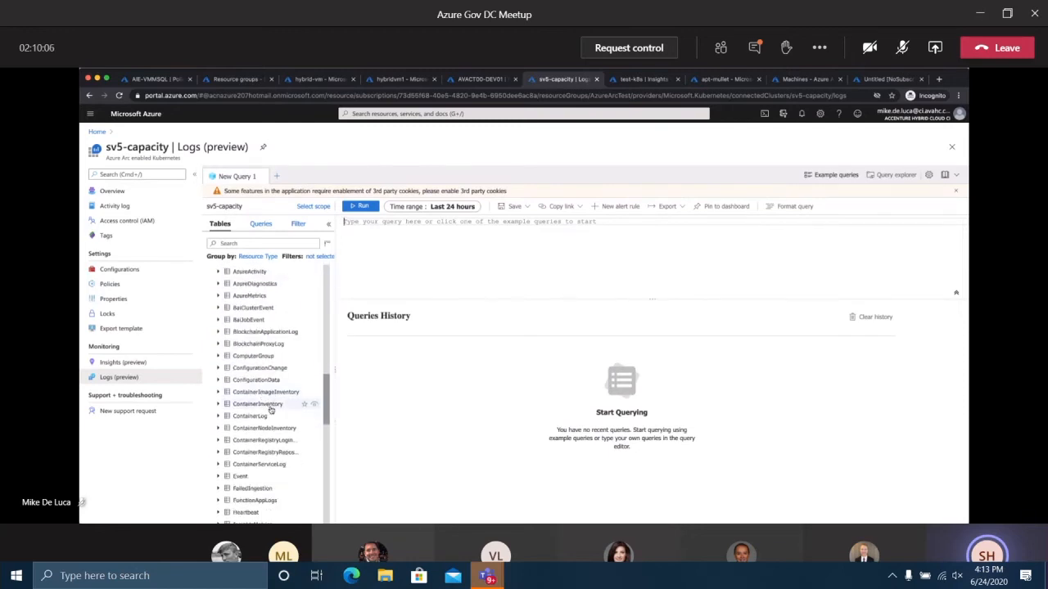
mouse_move(270, 416)
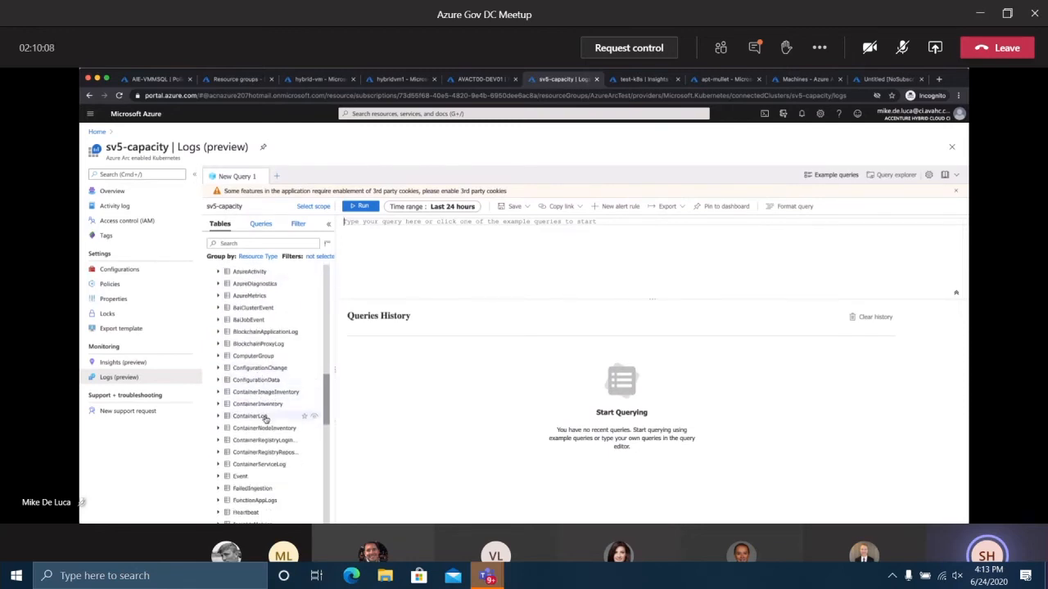
mouse_move(239, 474)
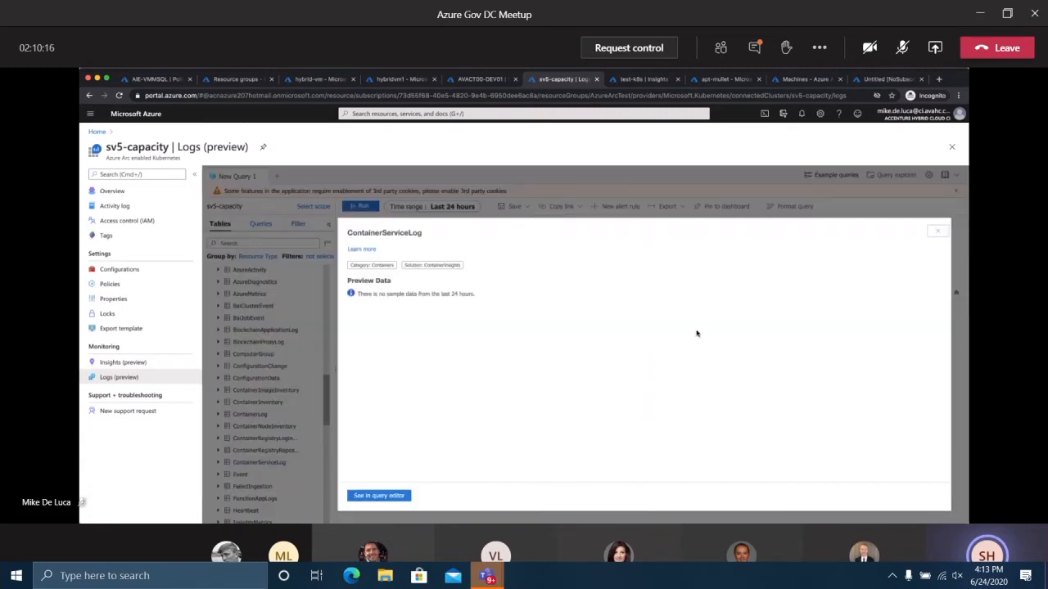
click(937, 231)
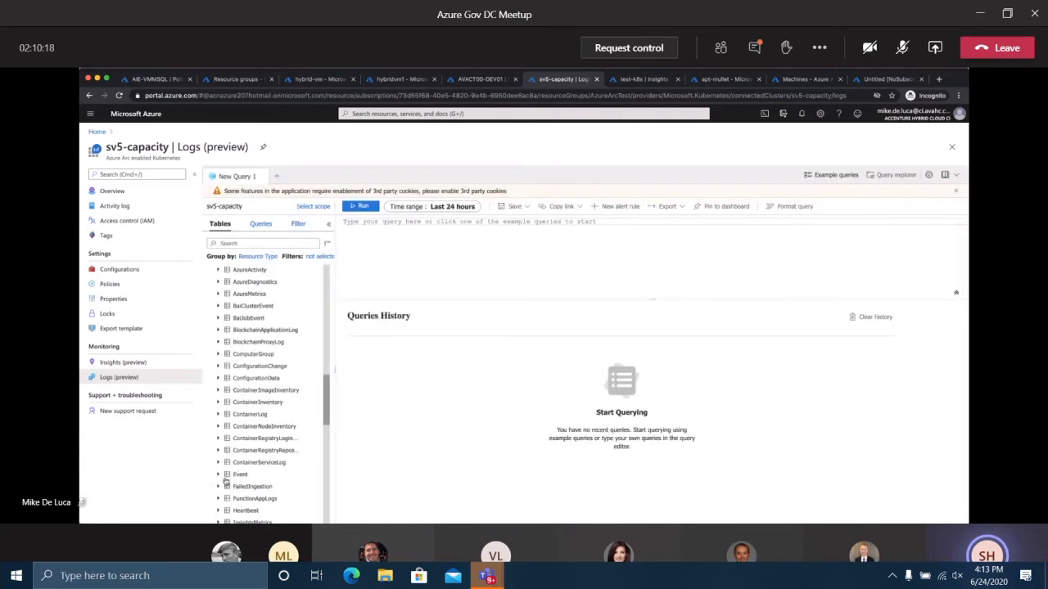
Preview the KubeEvents table, revealing recent BackOff and Unhealthy warning events
scroll(down, 3)
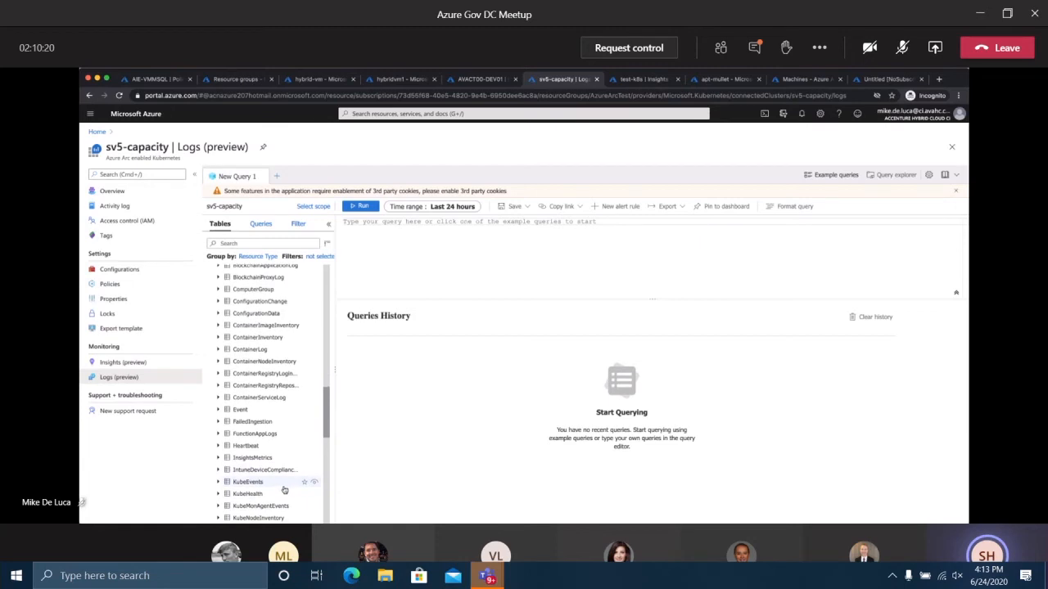
click(249, 481)
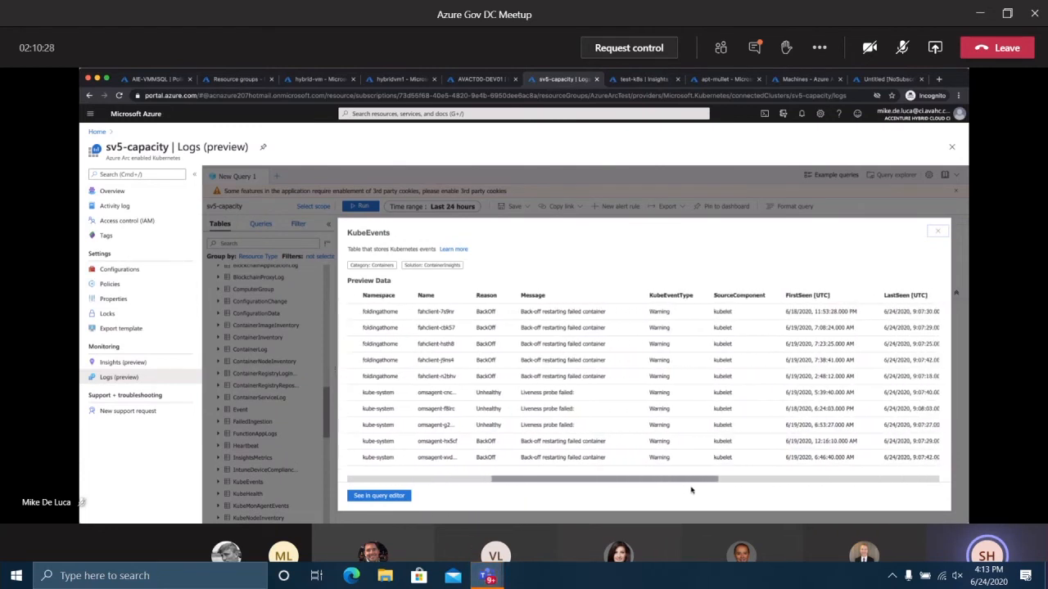
scroll(right, 3)
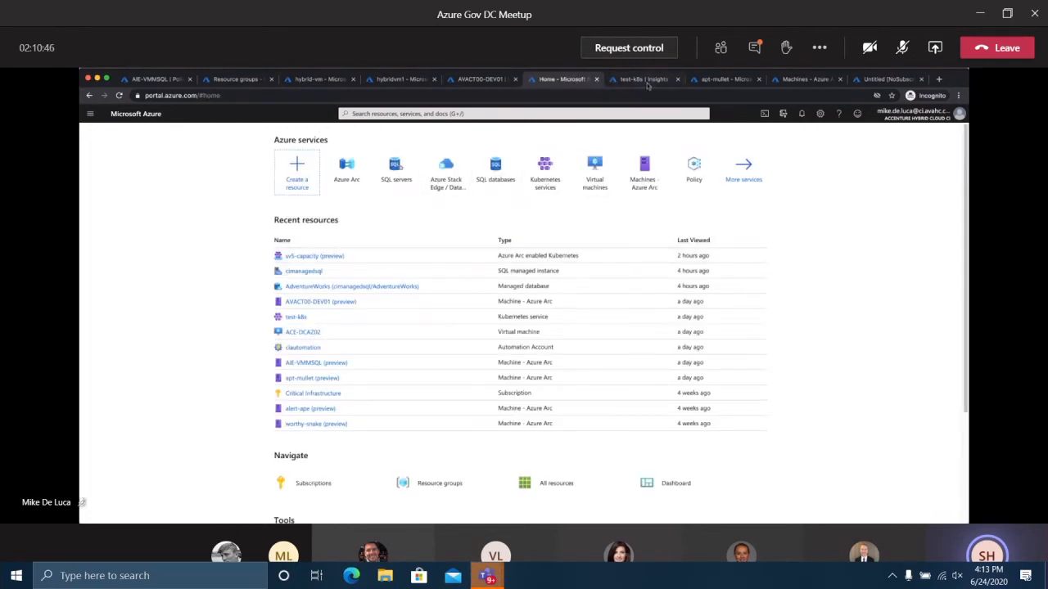
mouse_move(546, 171)
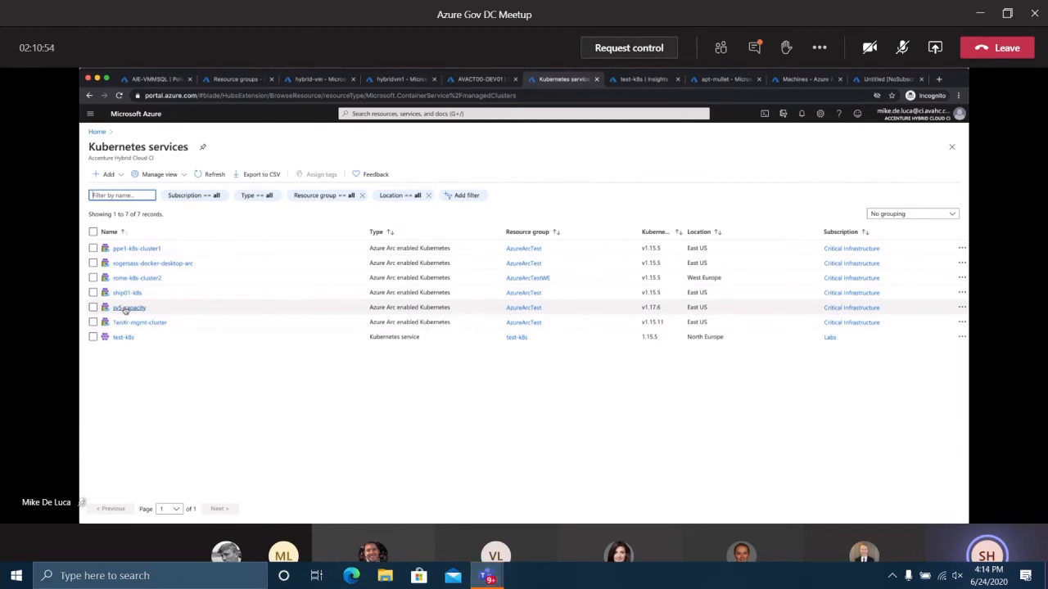
Return to the sv5-capacity cluster Overview from the Kubernetes services list
click(128, 307)
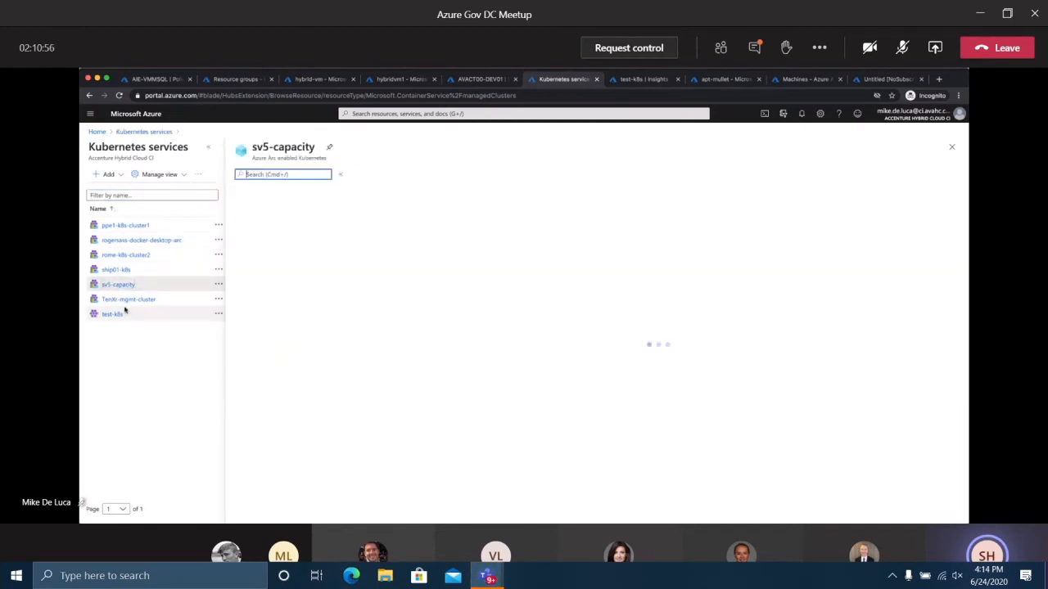
click(118, 285)
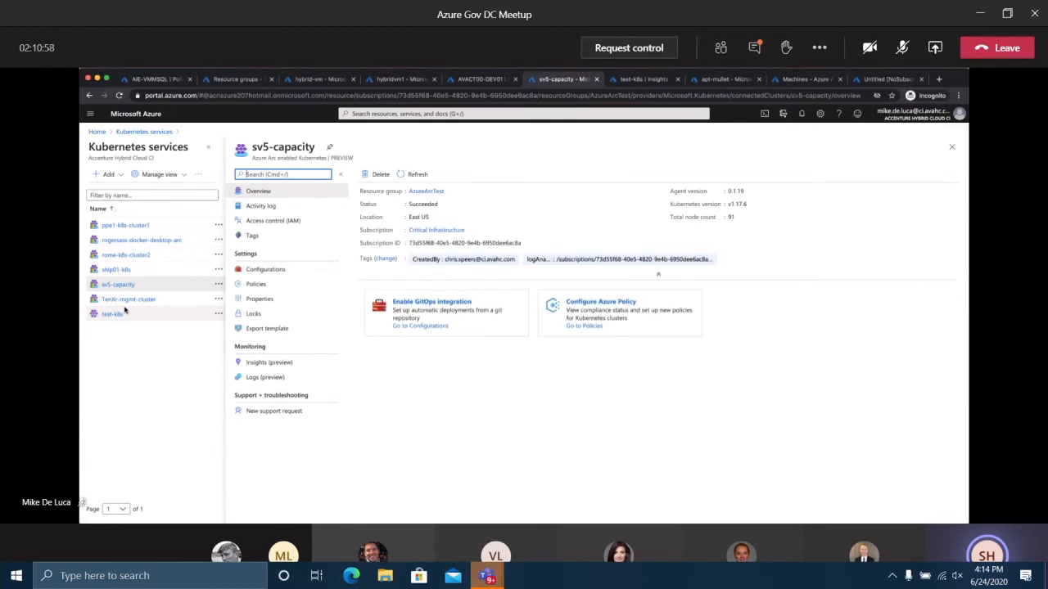
mouse_move(488, 238)
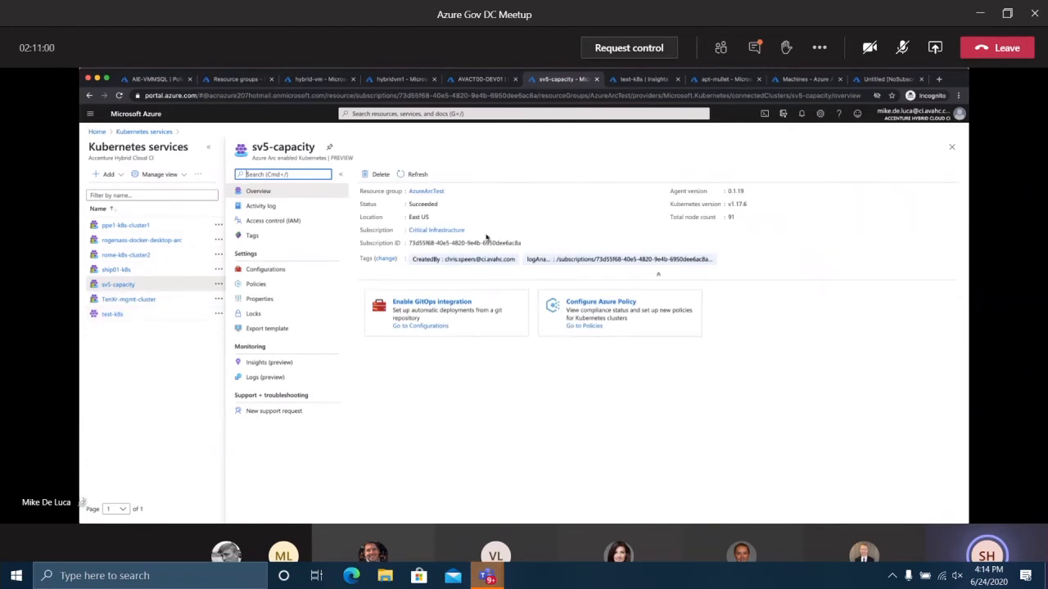
mouse_move(504, 397)
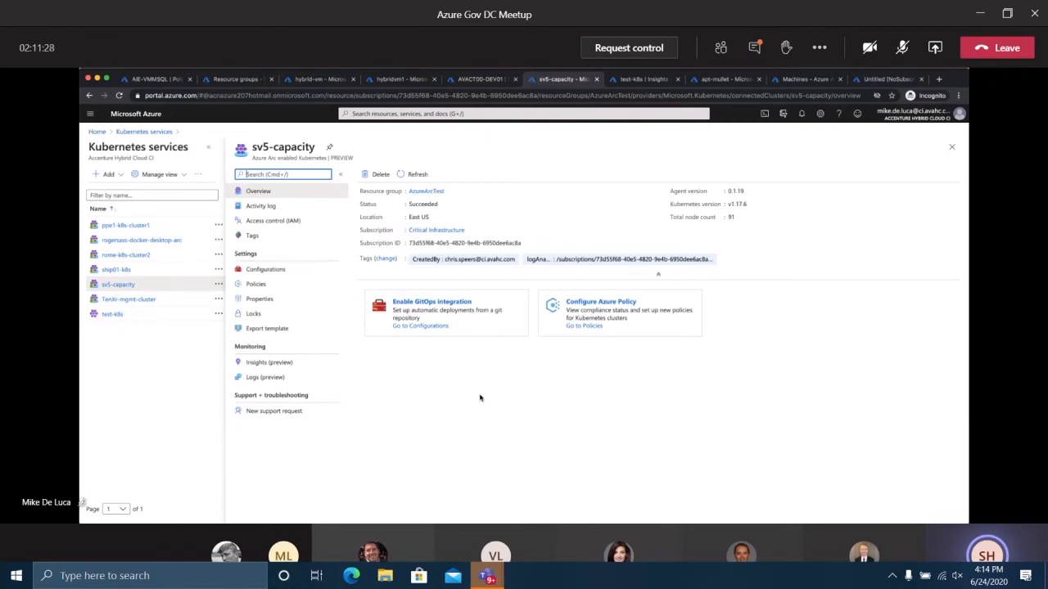
mouse_move(474, 393)
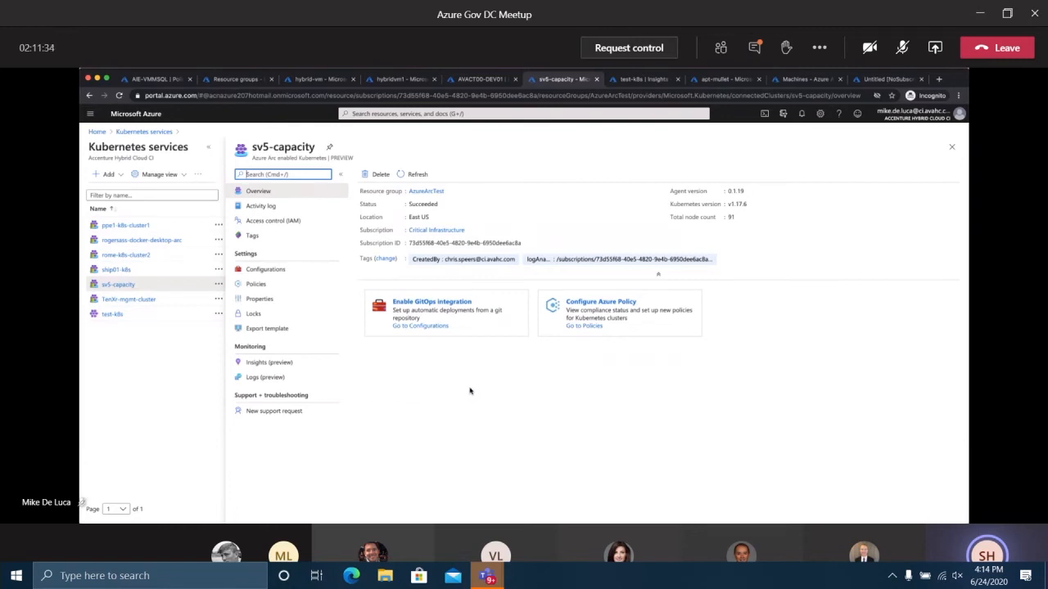
mouse_move(549, 328)
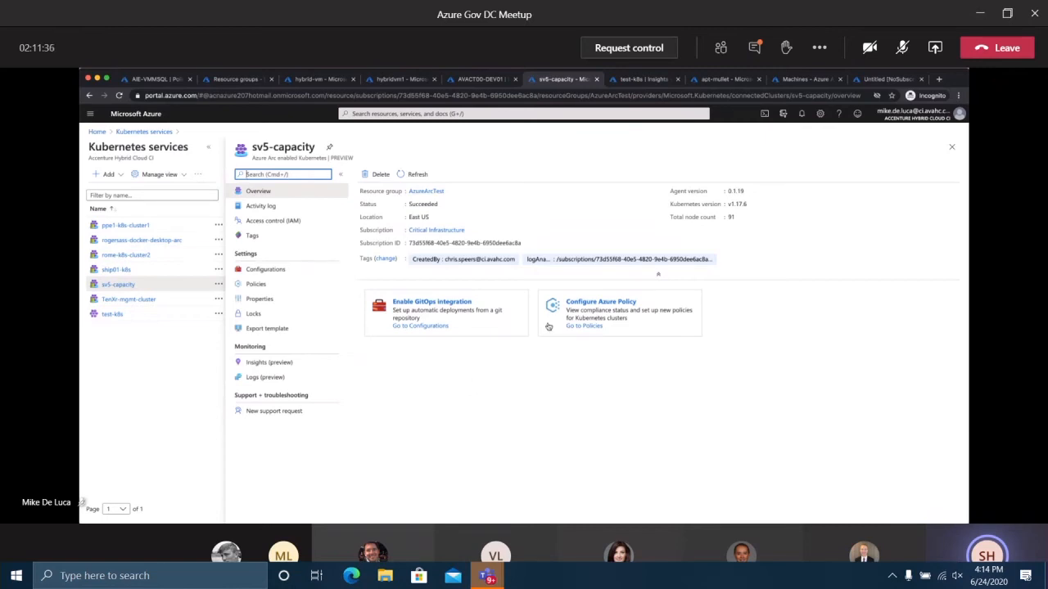
View the cimanagedsql SQL managed instance overview with AdventureWorks restoring and CPU/storage charts
right_click(655, 577)
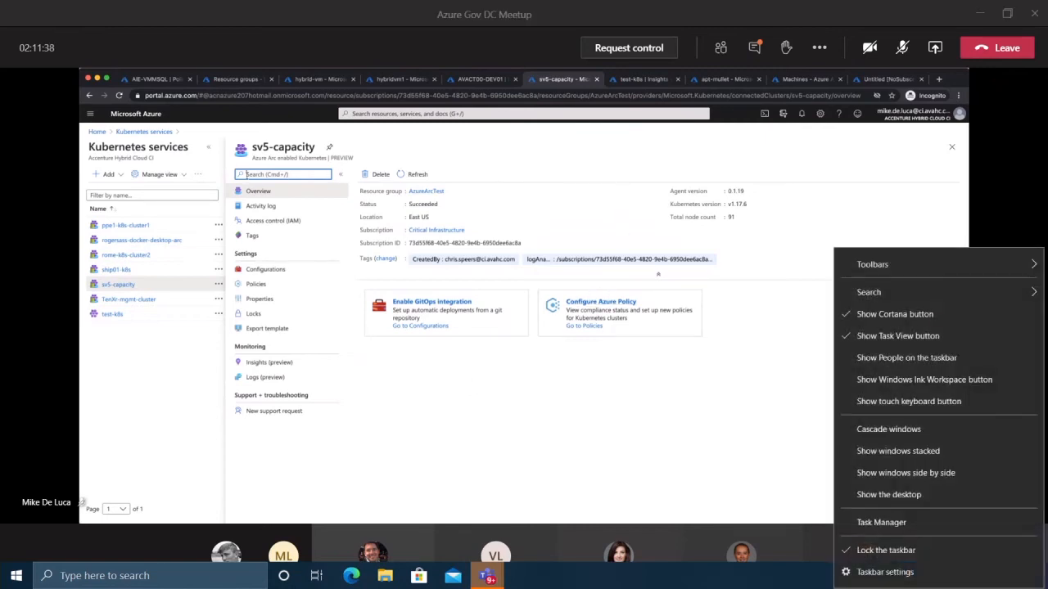
click(884, 571)
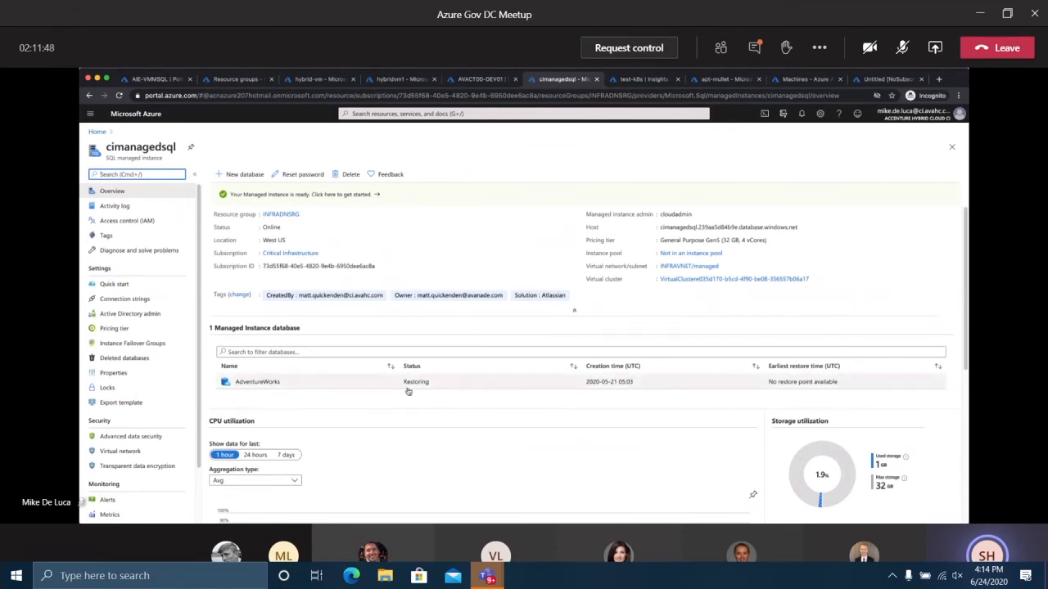
mouse_move(314, 422)
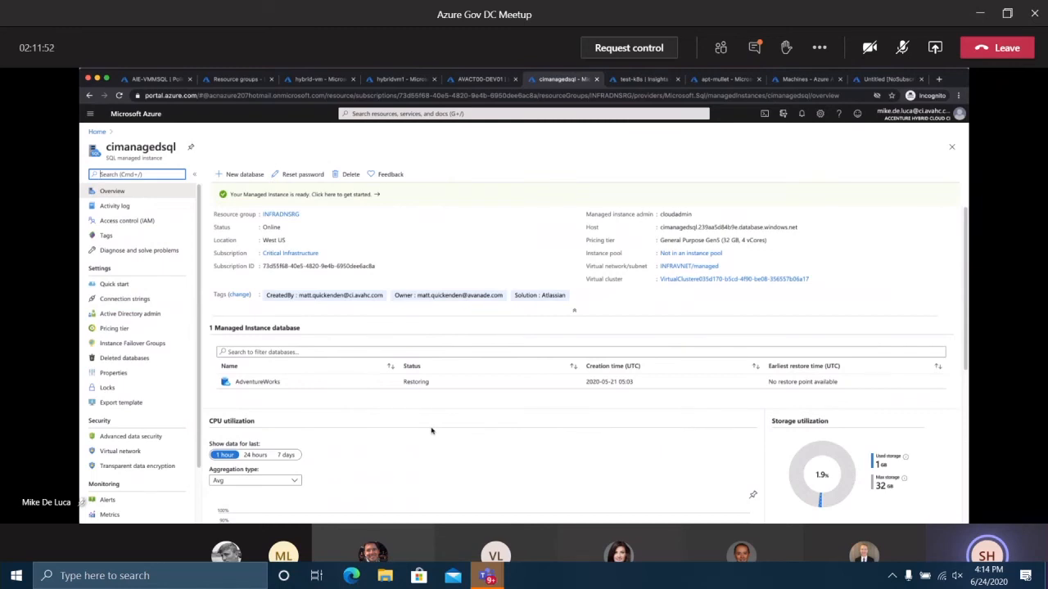
scroll(down, 3)
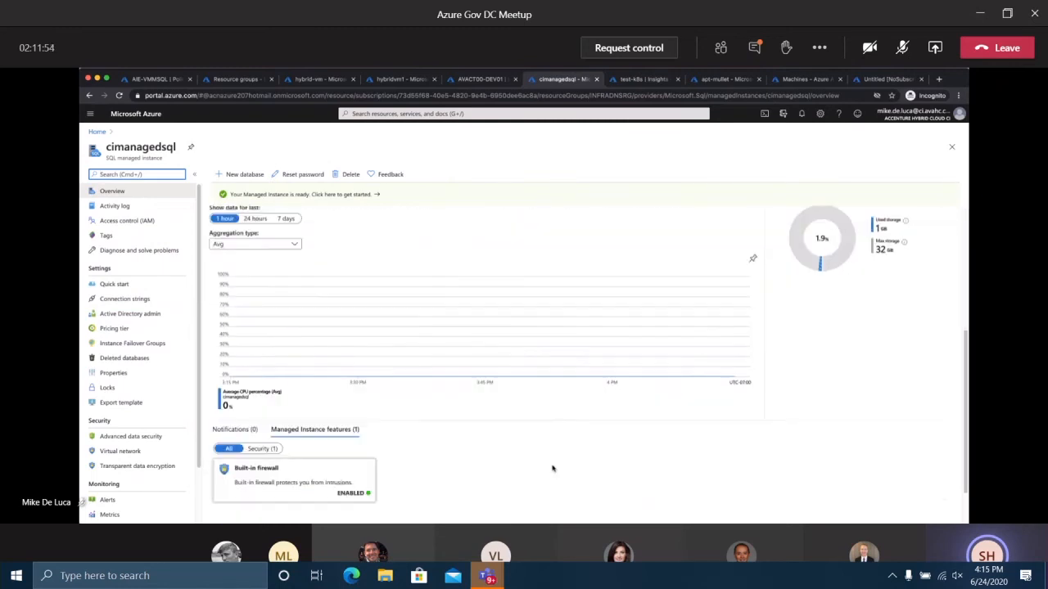
scroll(down, 3)
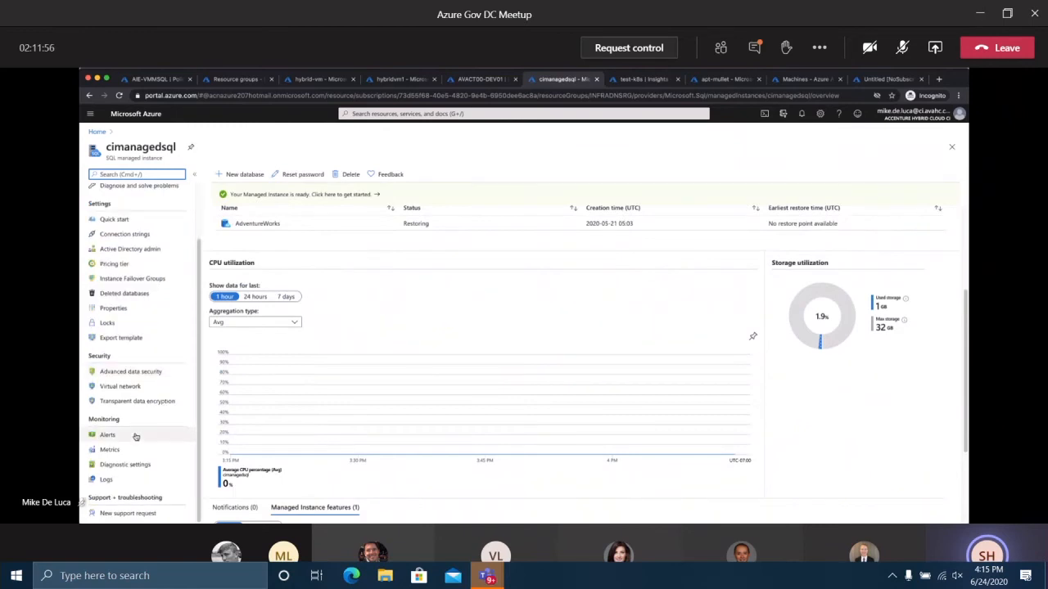
mouse_move(131, 373)
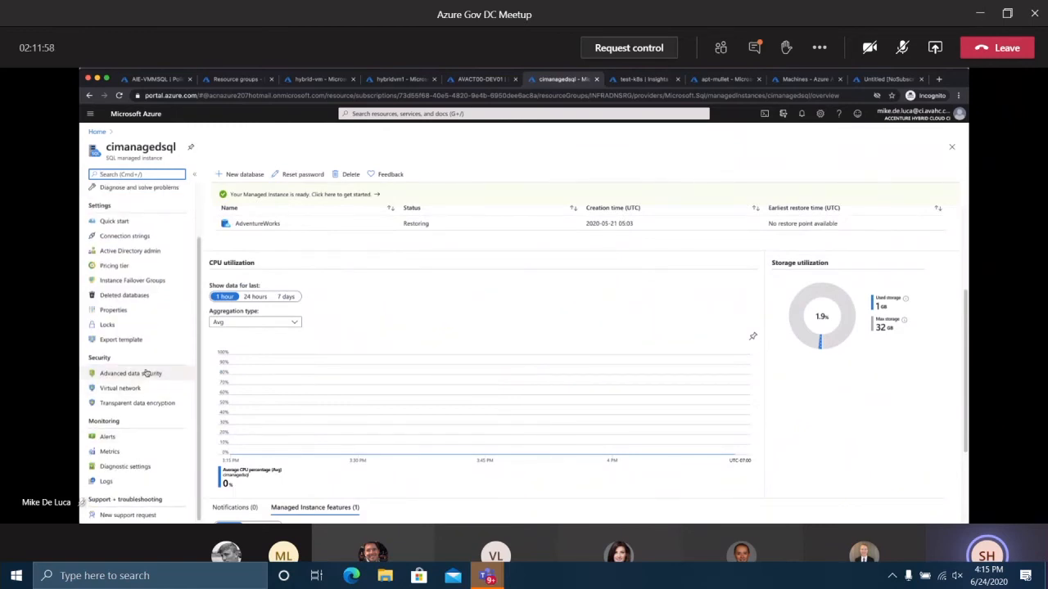
mouse_move(177, 412)
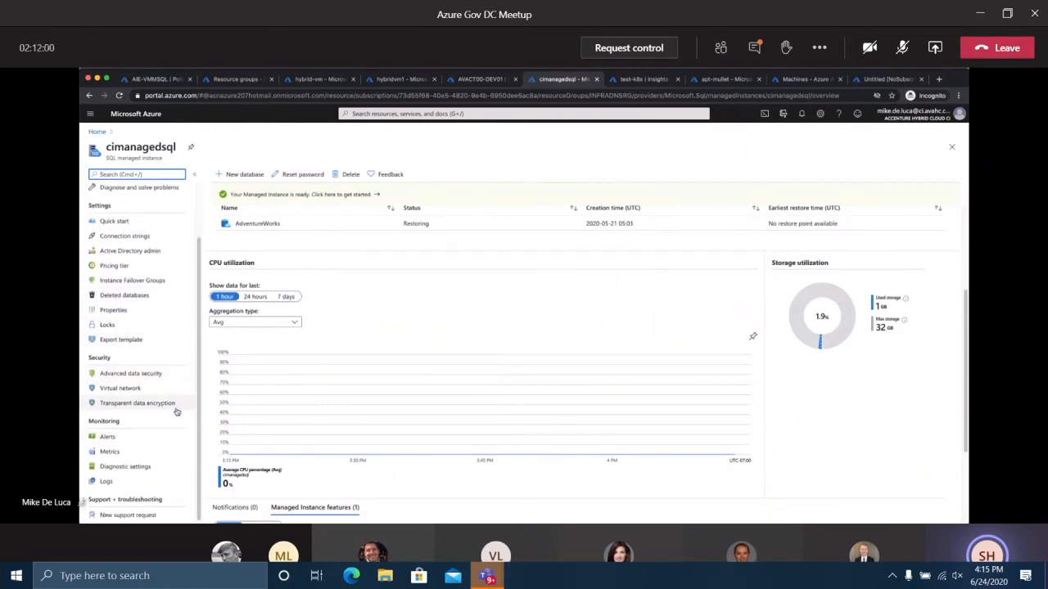
scroll(up, 3)
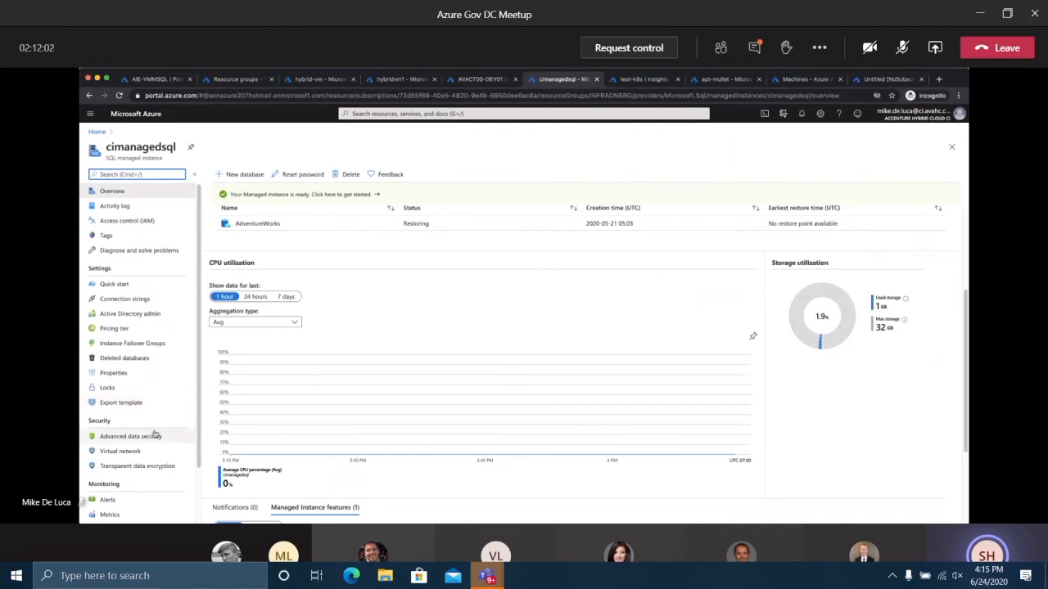